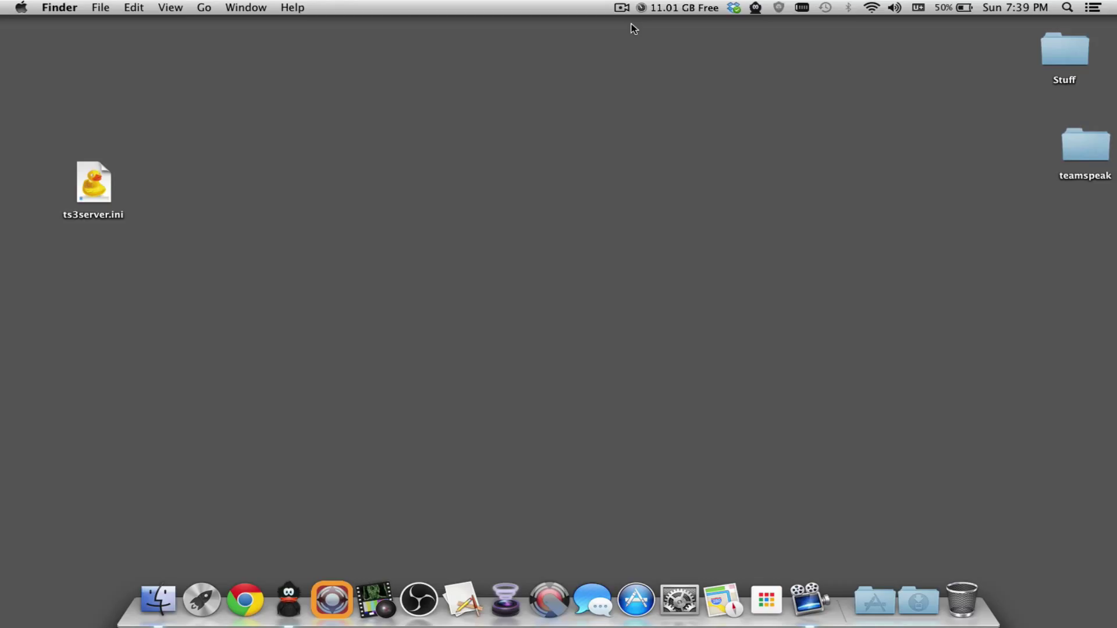
mouse_move(456, 440)
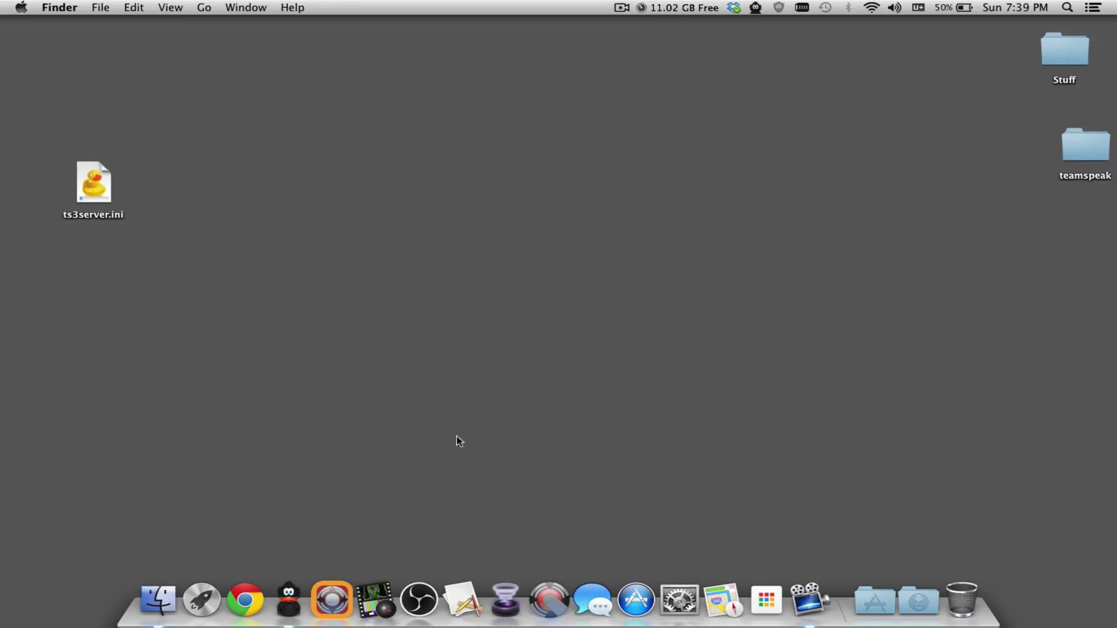
mouse_move(634, 599)
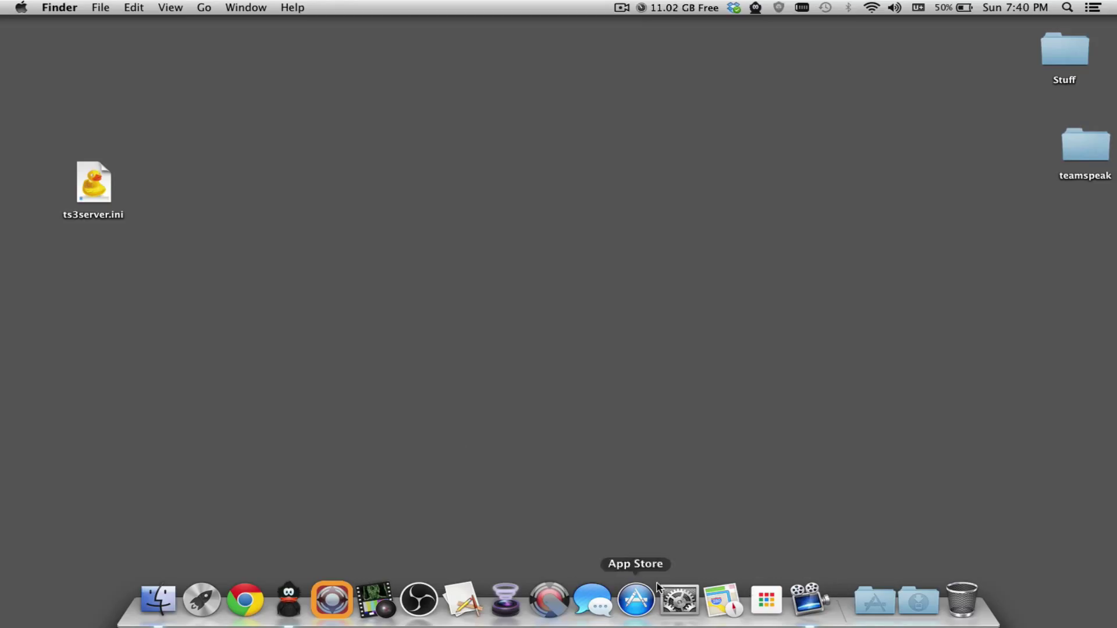
mouse_move(564, 239)
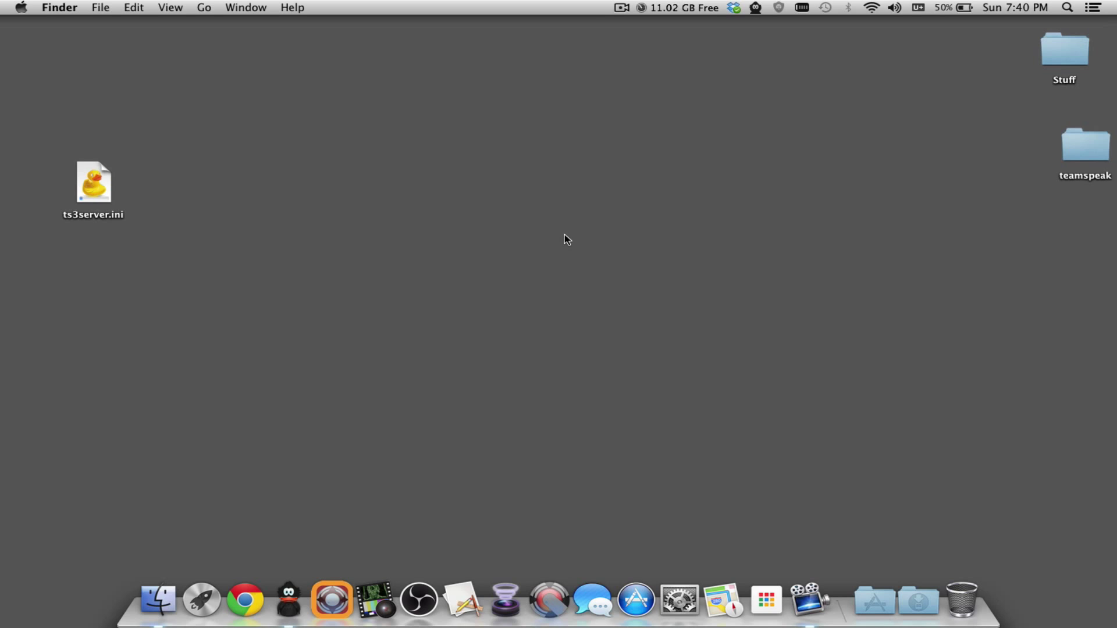
mouse_move(841, 620)
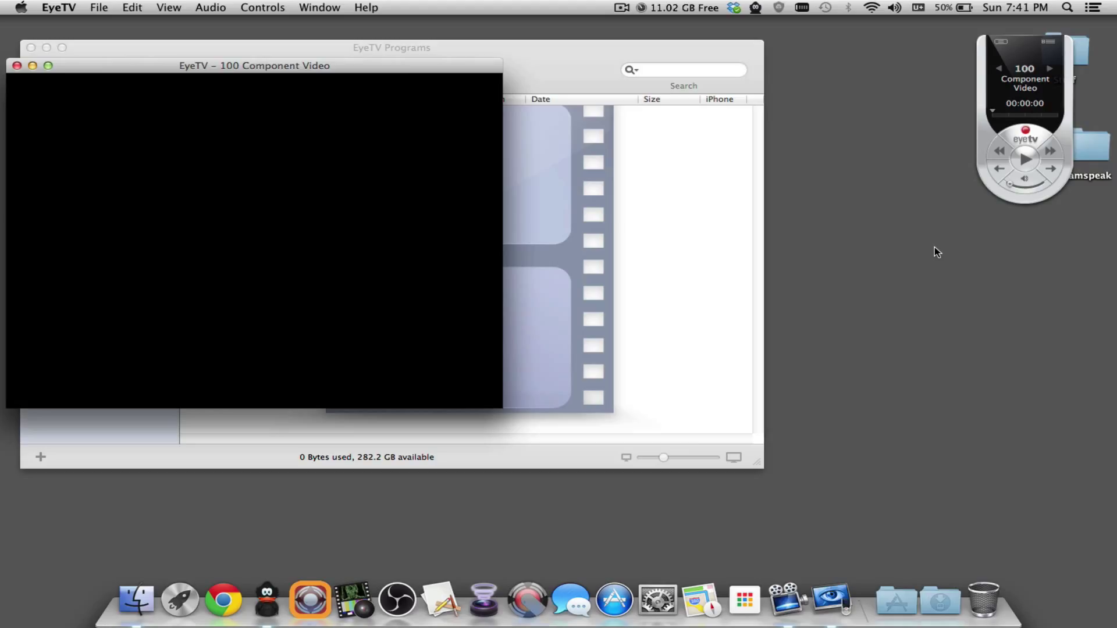
- Start the Component Video feed so the PS3 menu plays in EyeTV
click(1024, 159)
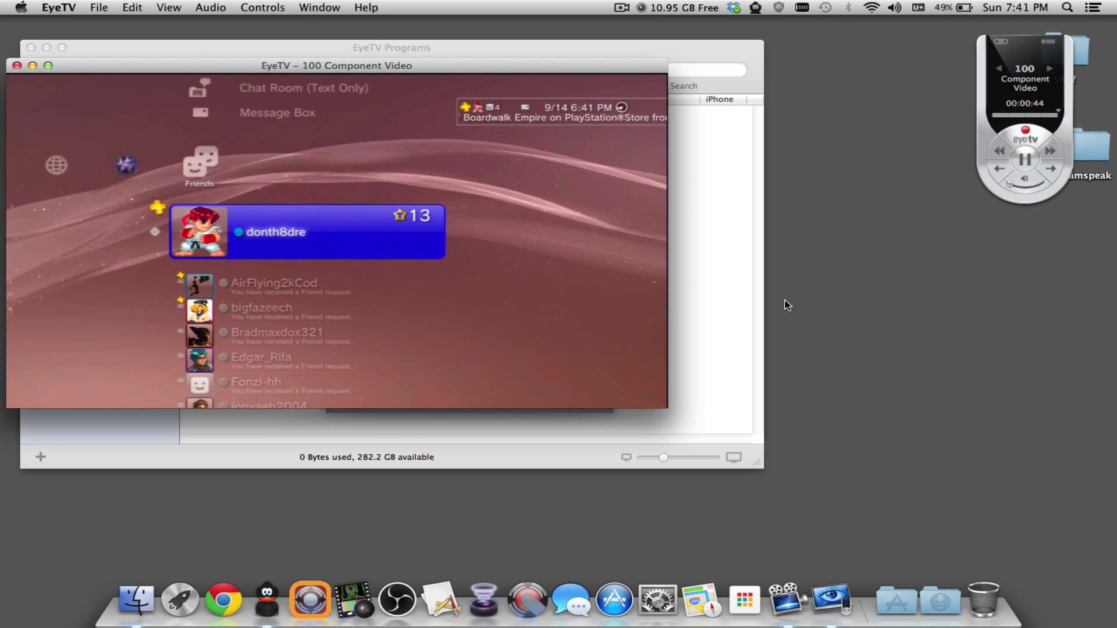
mouse_move(729, 326)
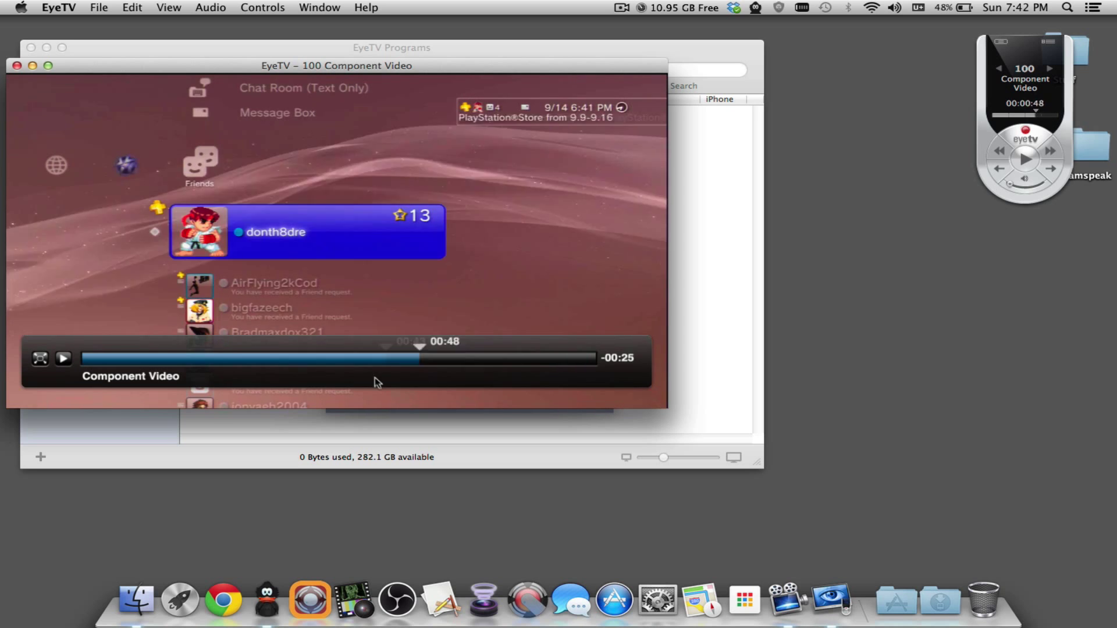
- Move the timeshift slider to the live point and resume playback
drag(417, 349, 327, 349)
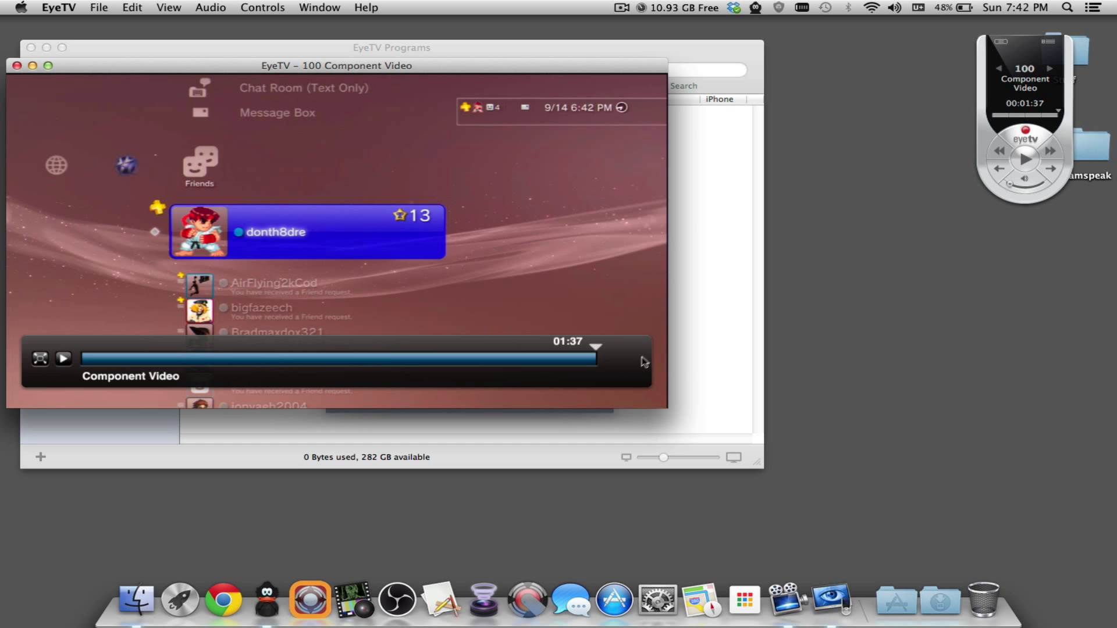
click(63, 358)
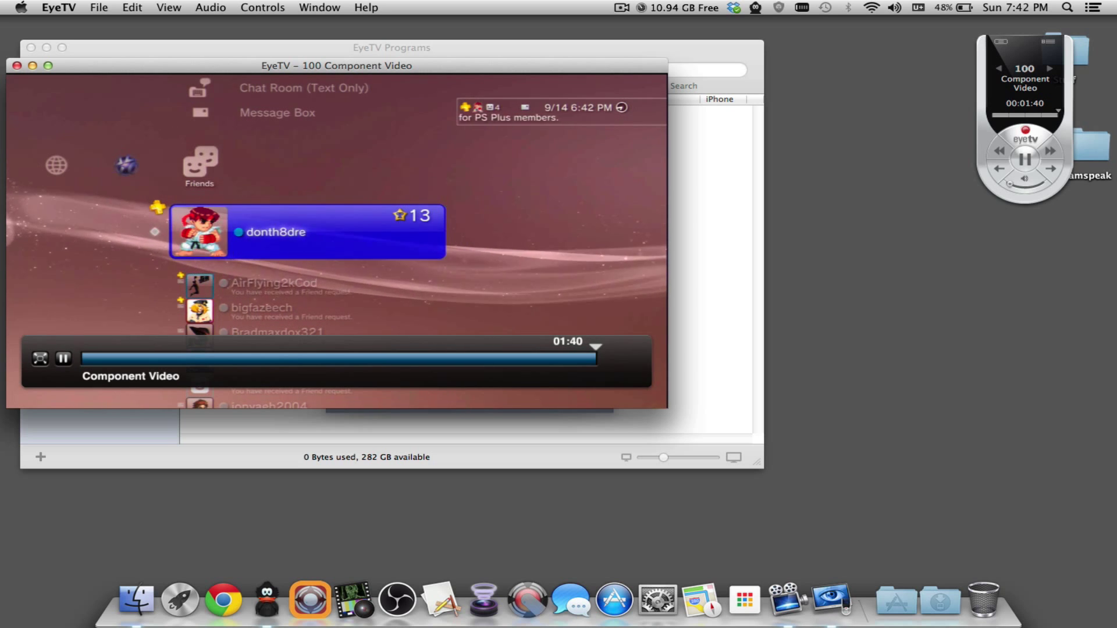
click(209, 7)
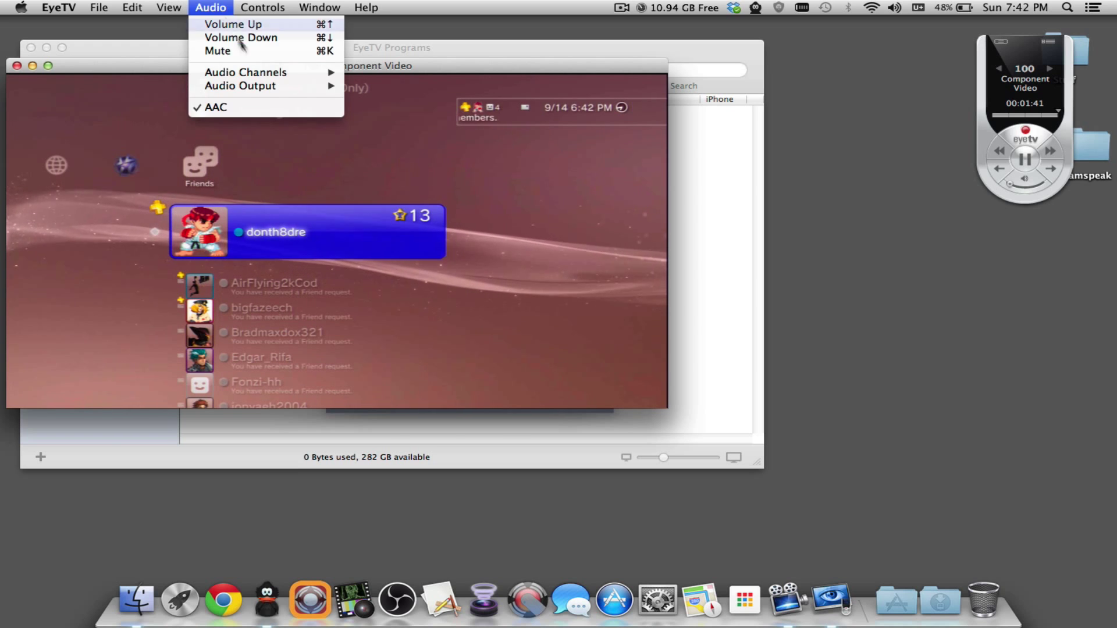
mouse_move(240, 86)
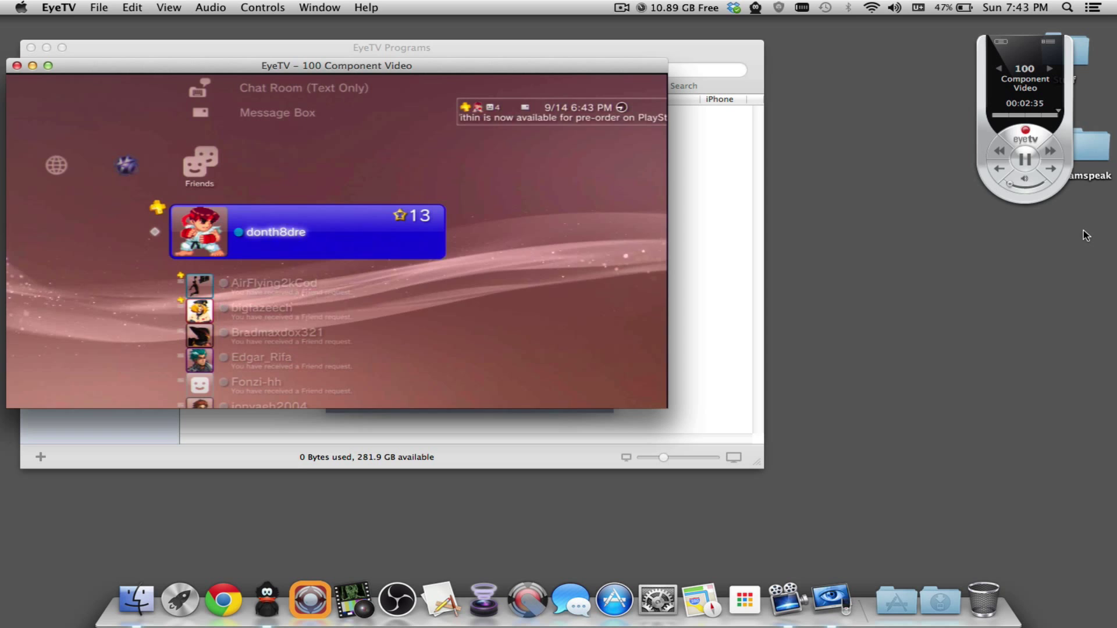
mouse_move(987, 488)
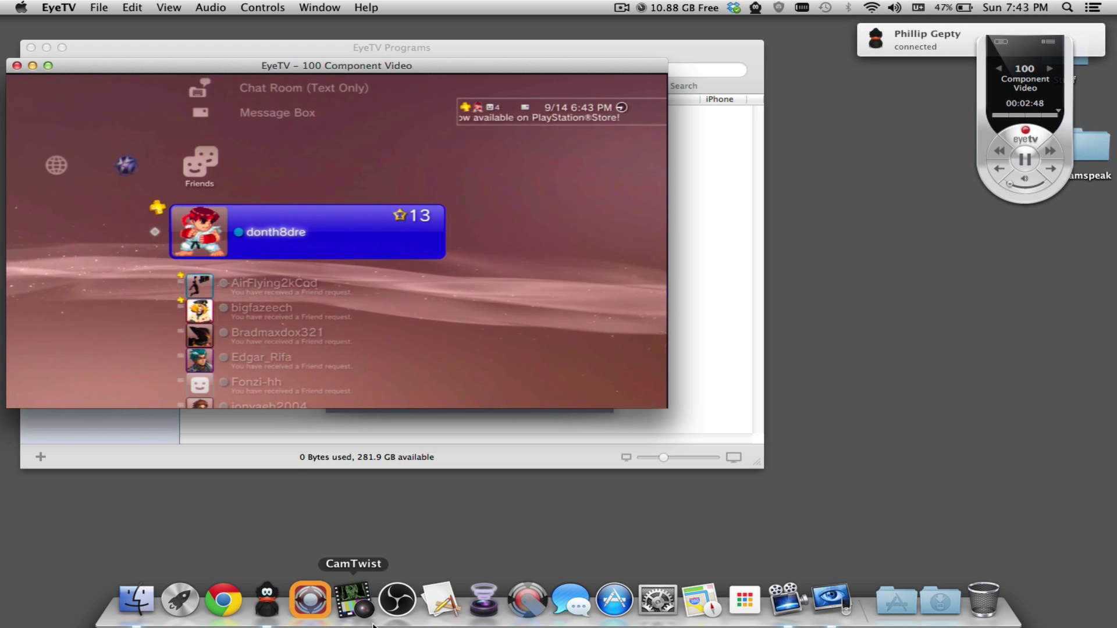
mouse_move(939, 602)
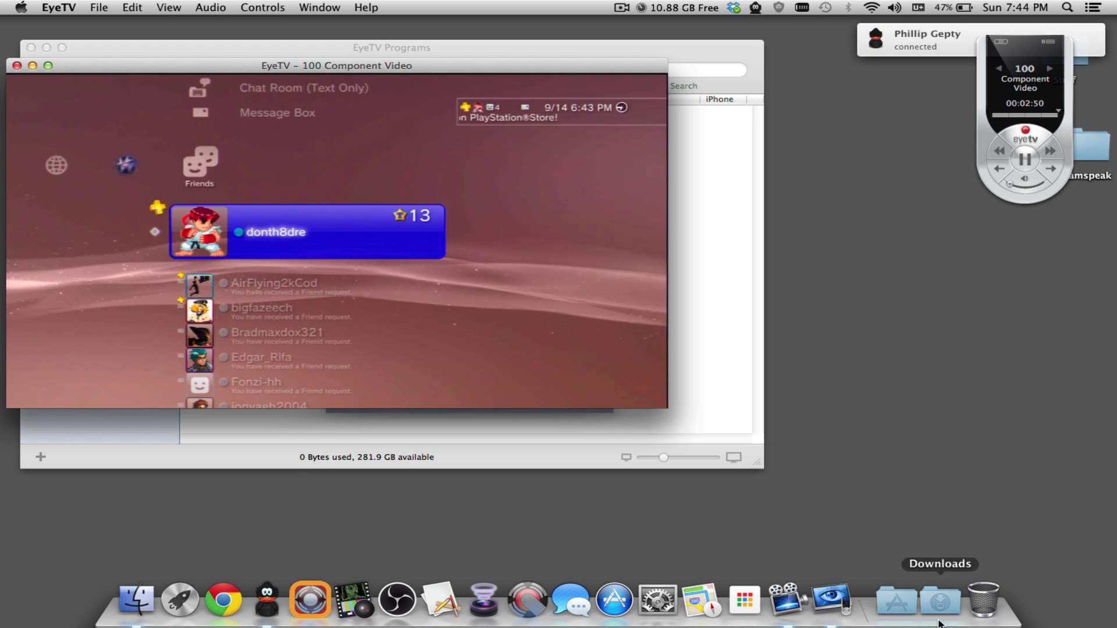
- Launch SyphonInject from the Applications stack and scroll its process list to EyeTV
click(894, 600)
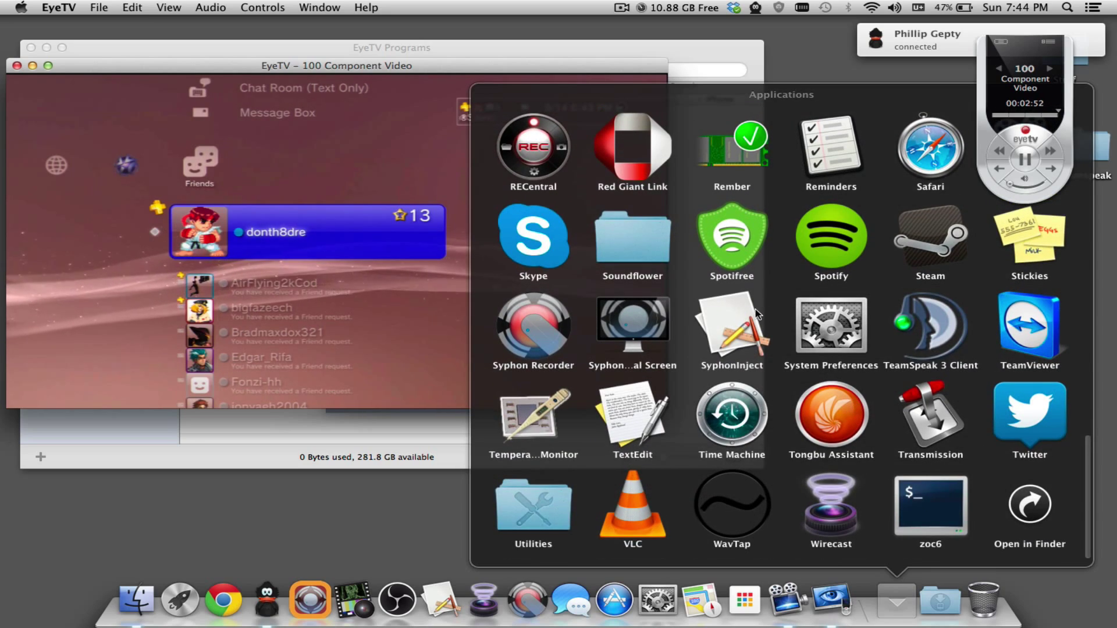
click(730, 328)
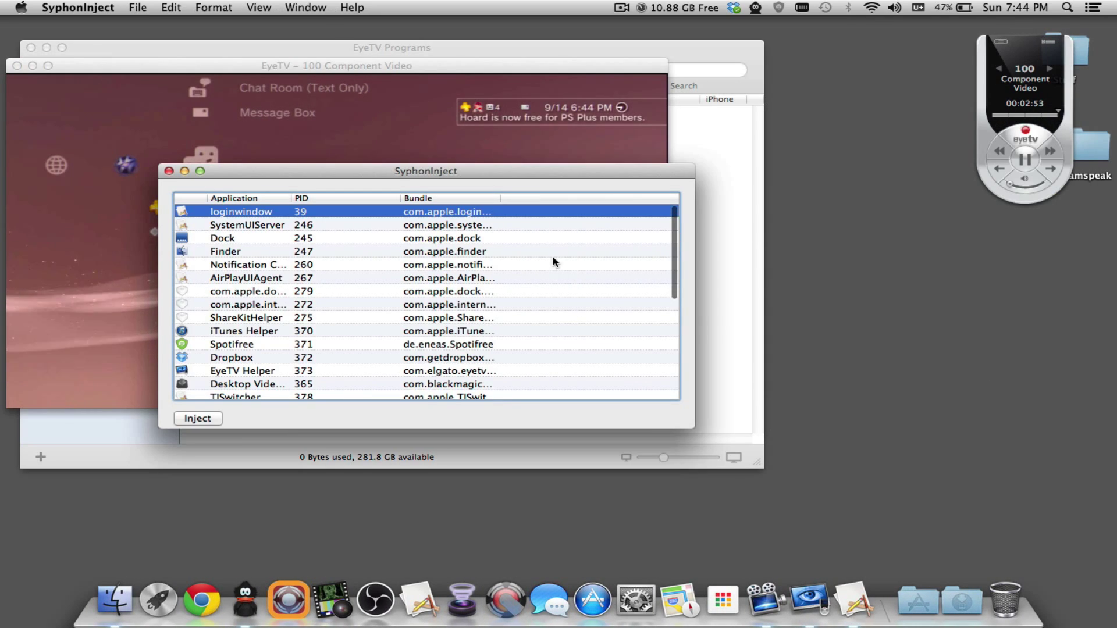
scroll(down, 3)
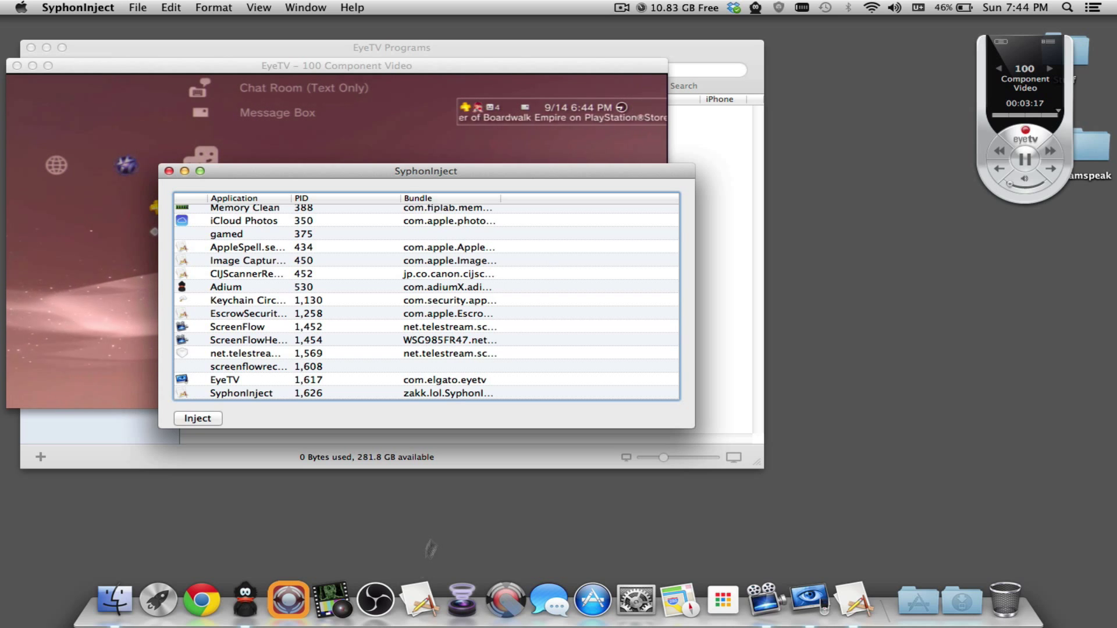
- Delete the Video Capture Device source and begin adding a Display Capture source
click(374, 599)
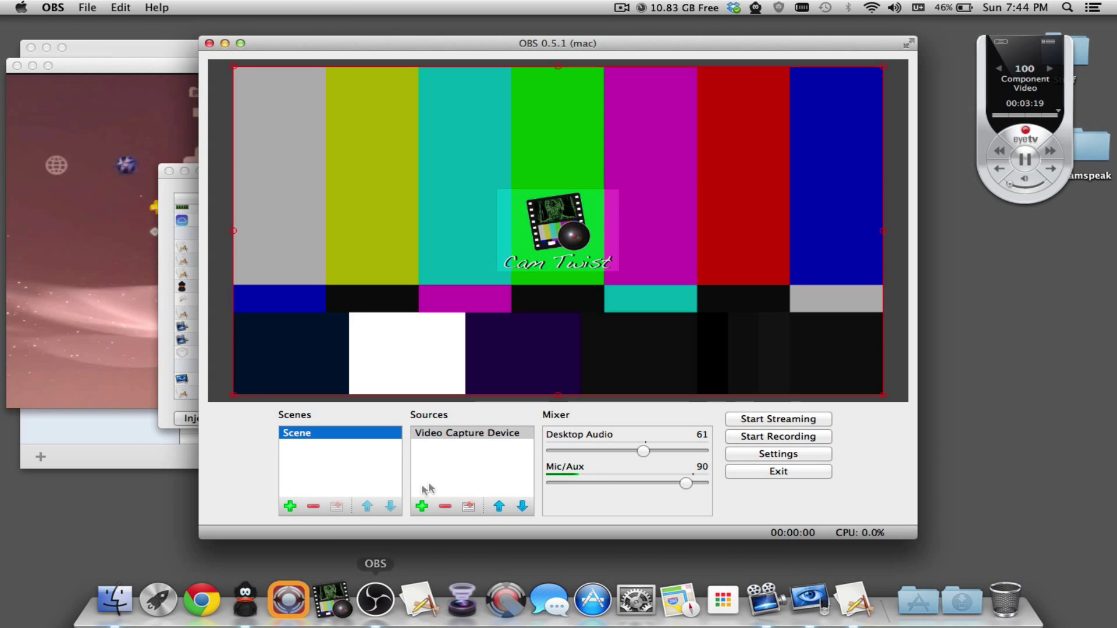
click(469, 432)
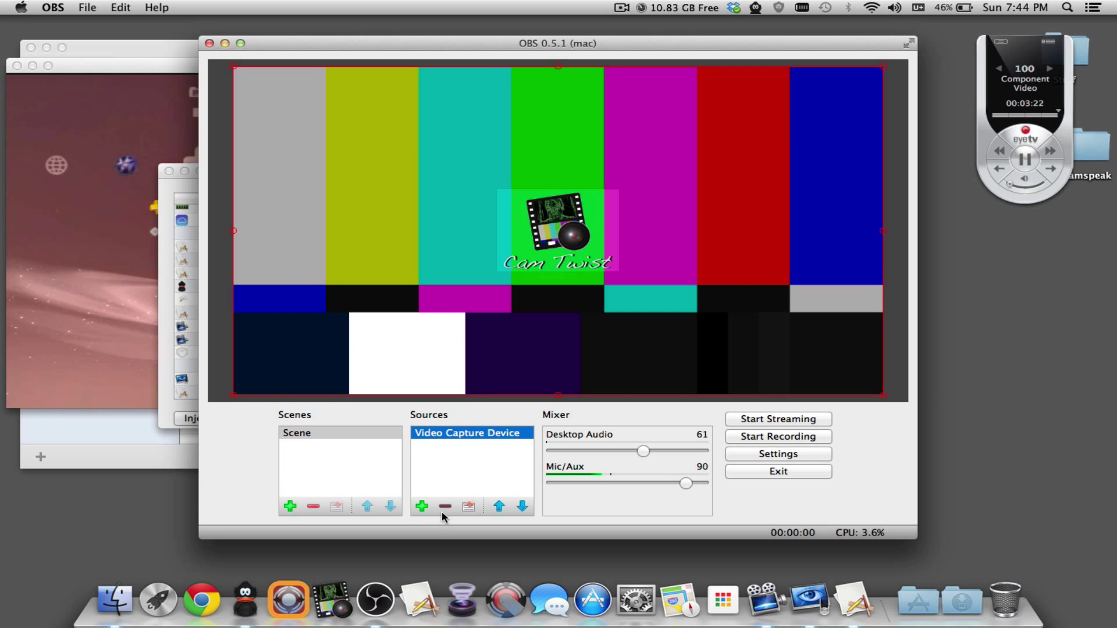
click(444, 506)
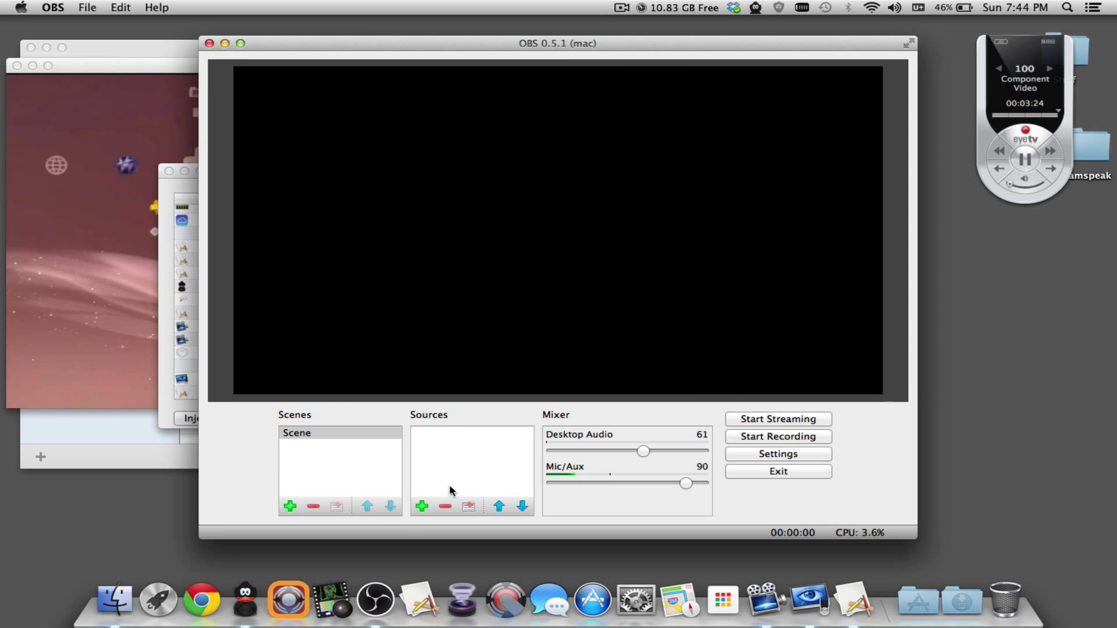
click(422, 507)
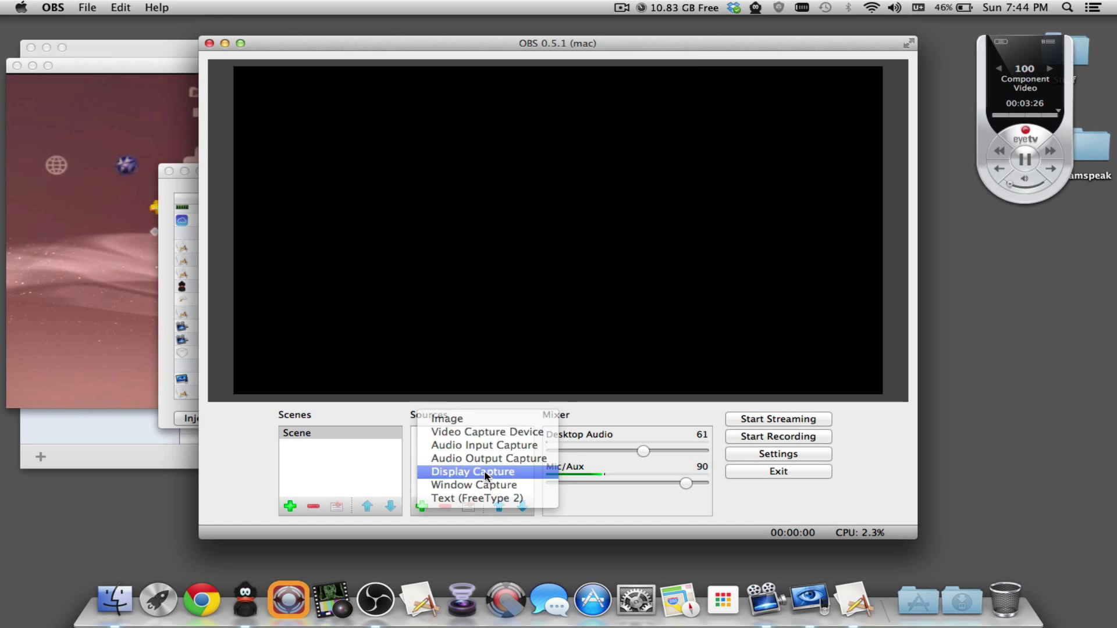
click(472, 471)
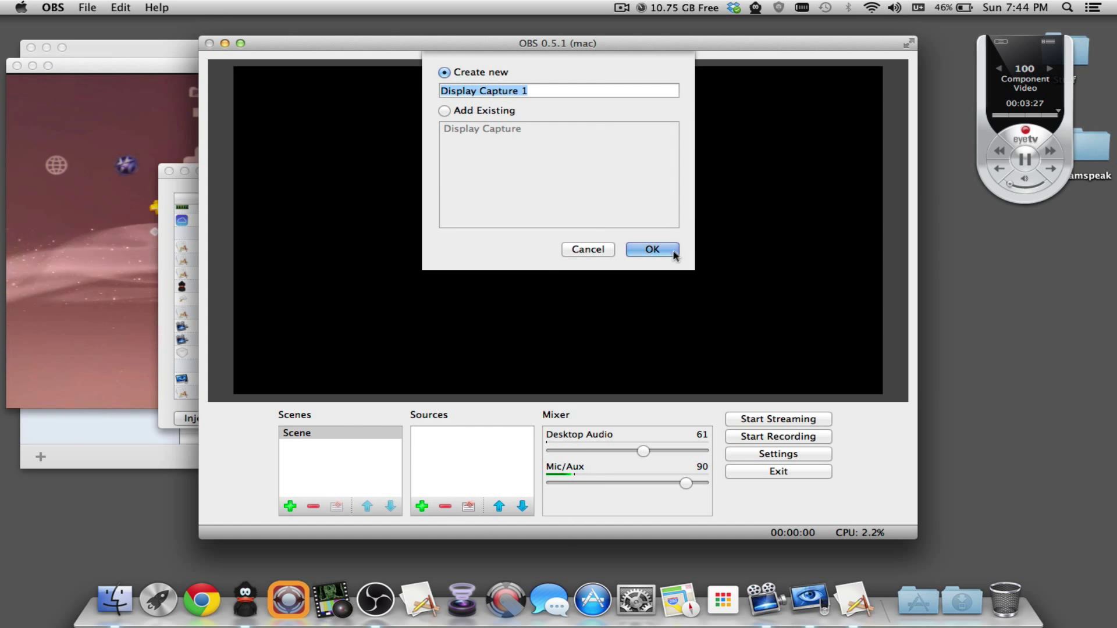
- Create Display Capture 1 cropped 'To Window and Manual' on the EyeTV window
click(650, 250)
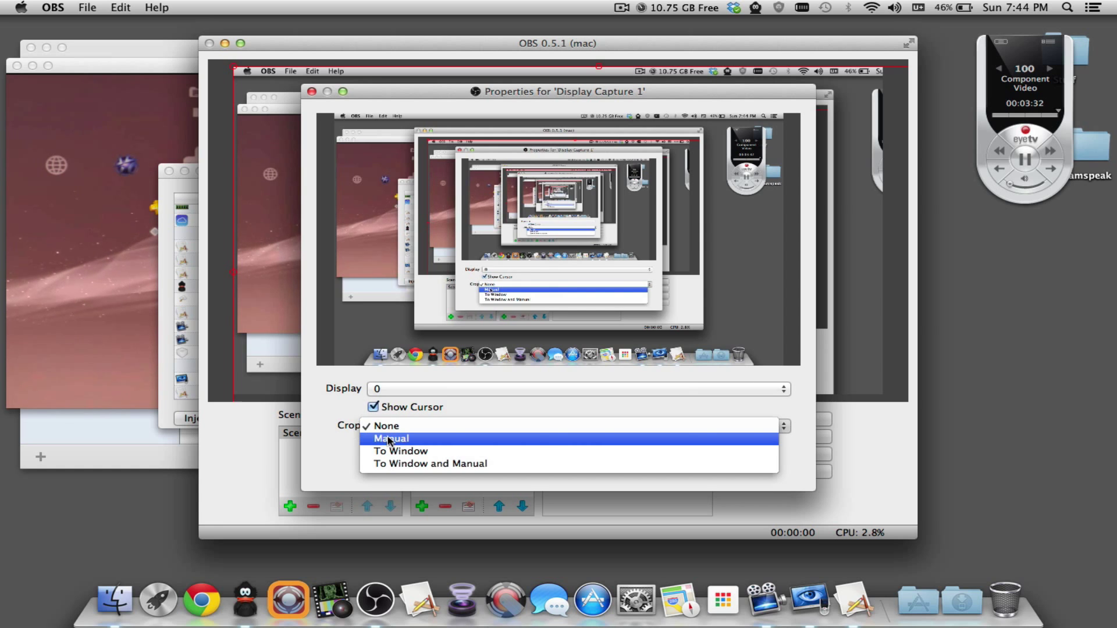
click(400, 451)
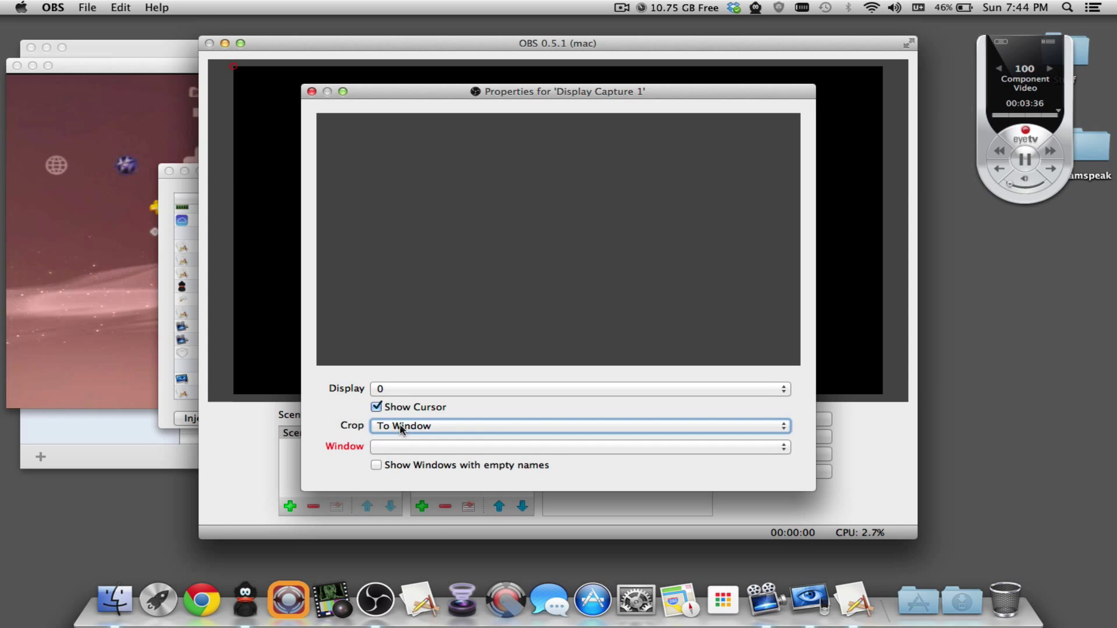
click(577, 446)
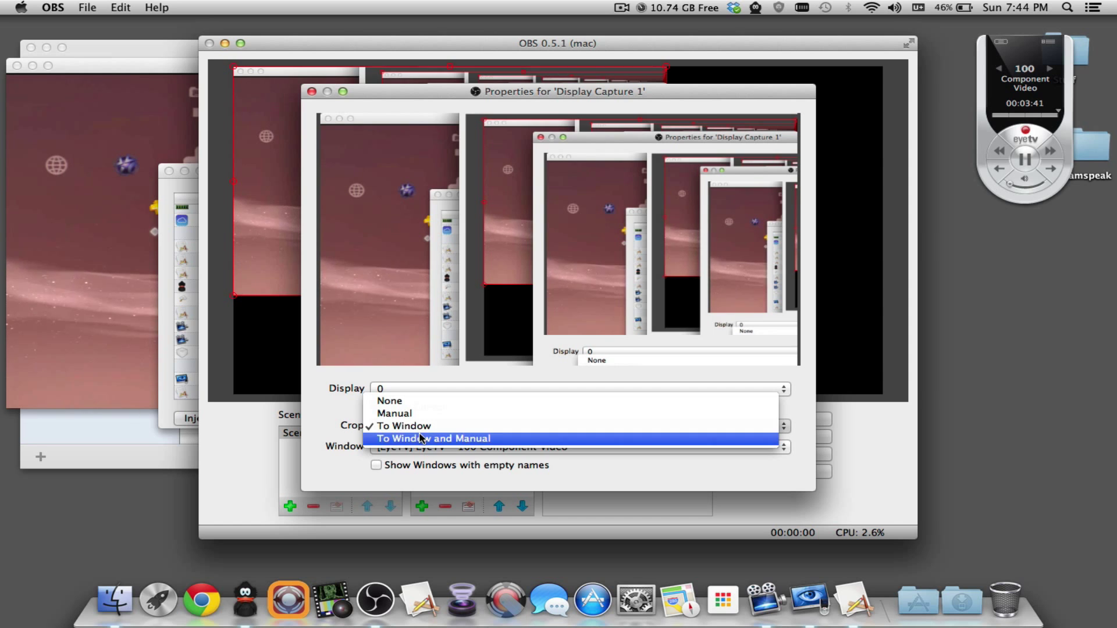
click(433, 438)
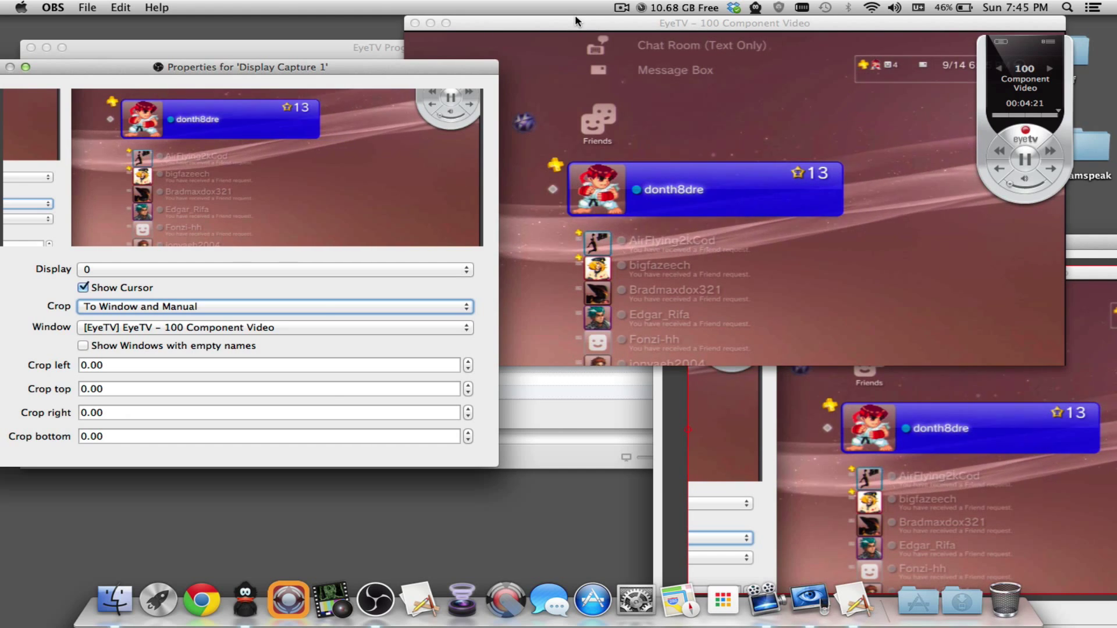
- Raise the top crop of Display Capture 1 to 19.00 pixels
click(734, 22)
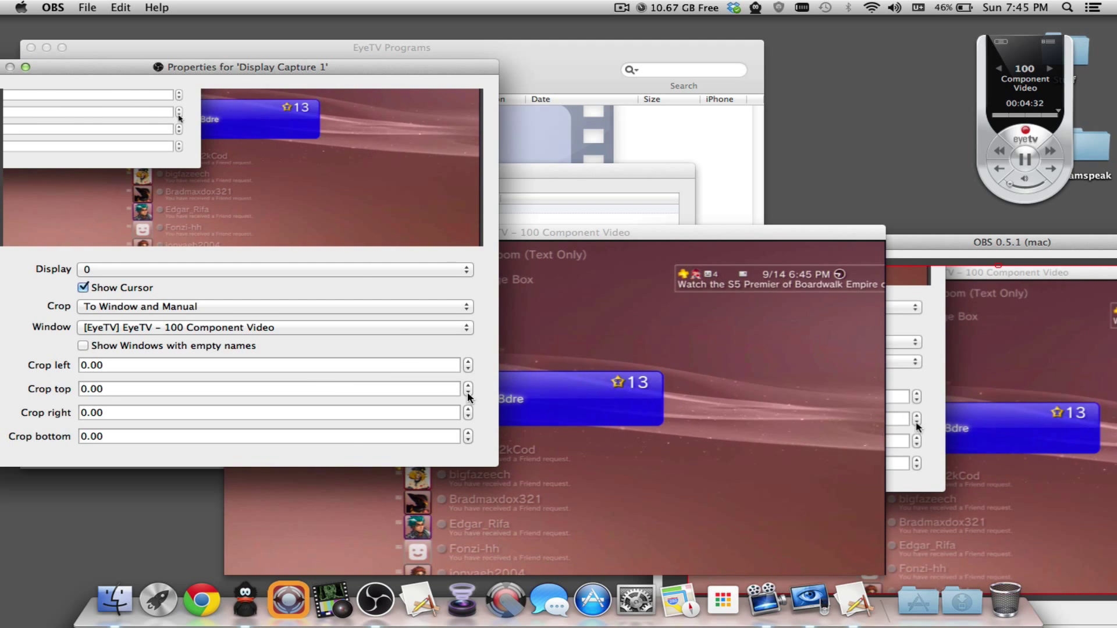
click(468, 392)
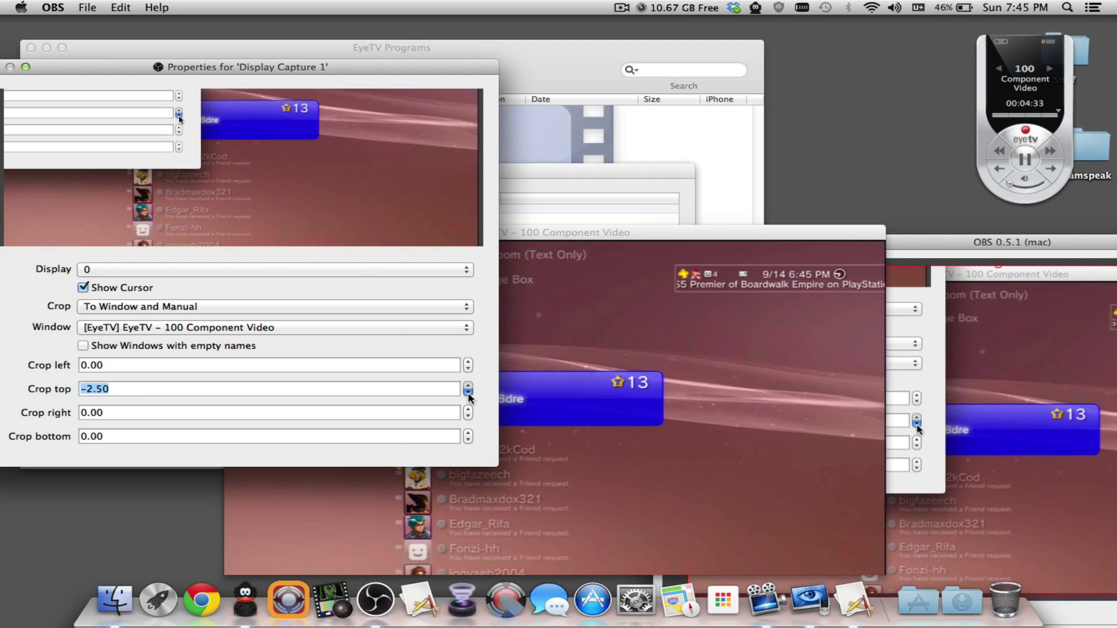
click(468, 391)
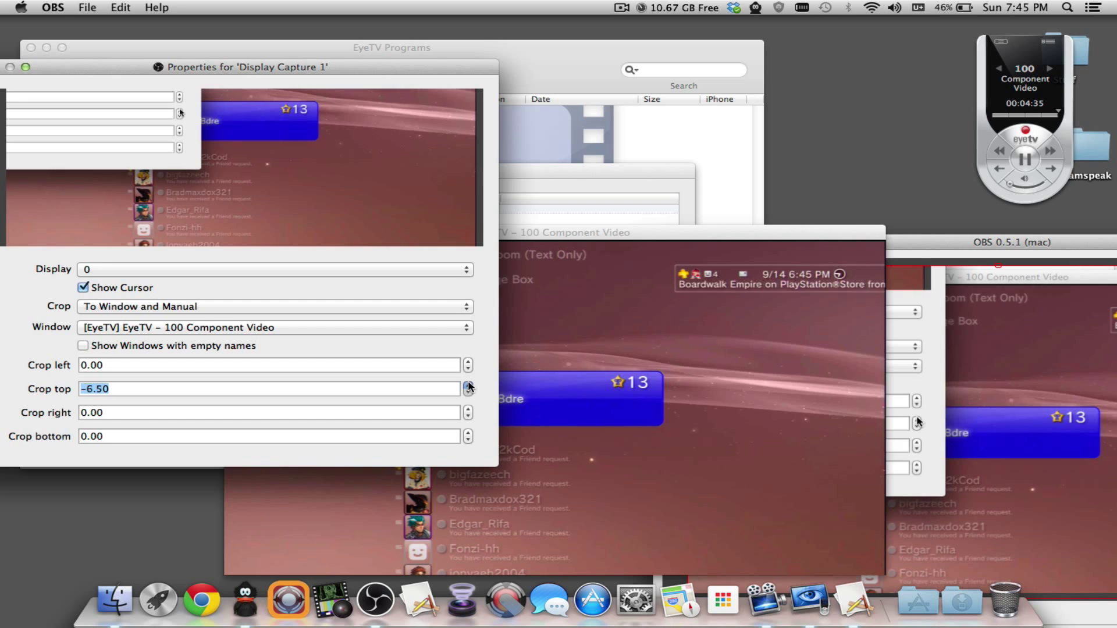
click(467, 385)
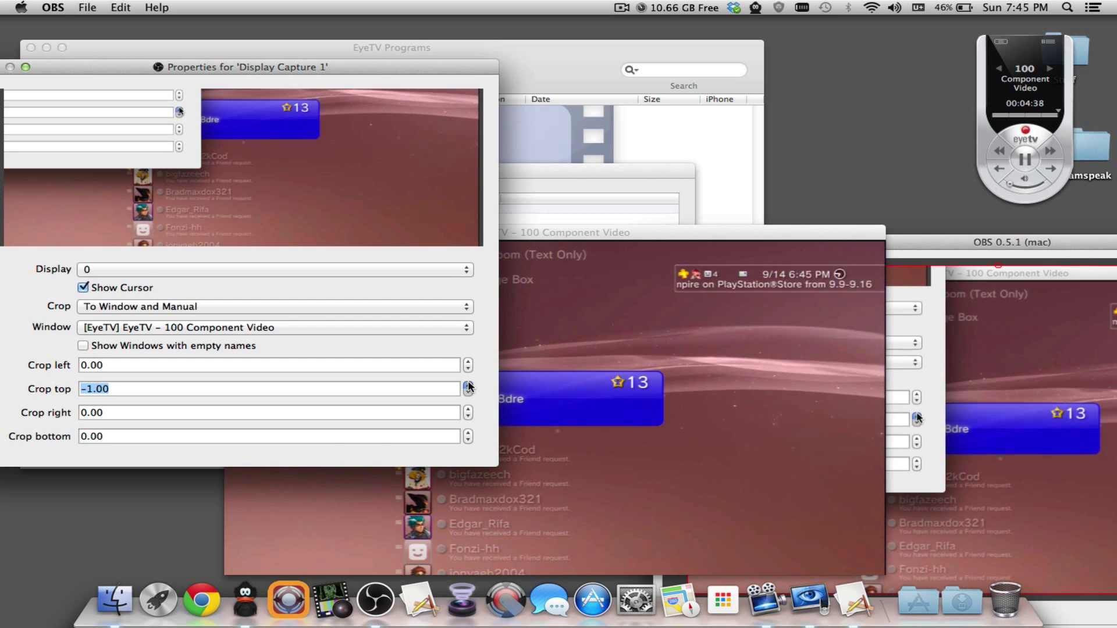
click(468, 385)
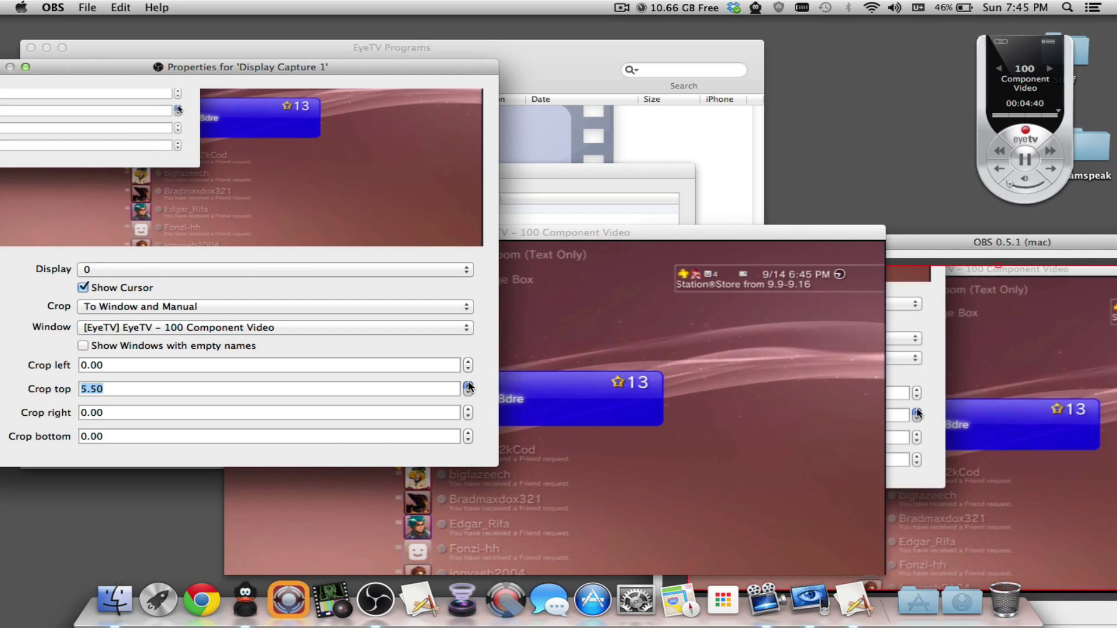
click(468, 384)
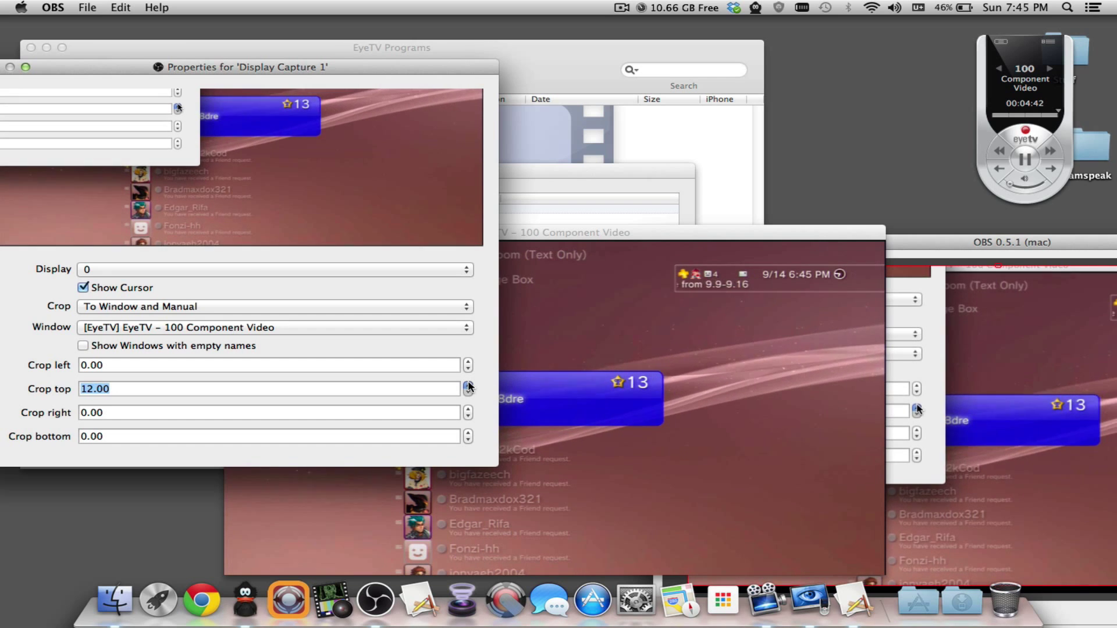
click(467, 384)
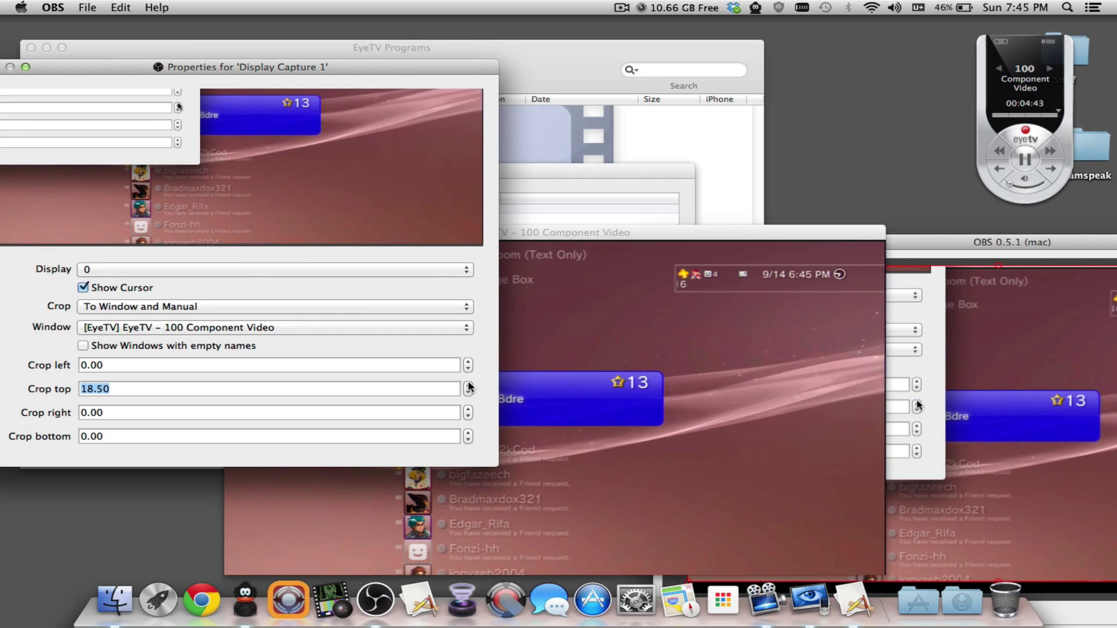
click(467, 384)
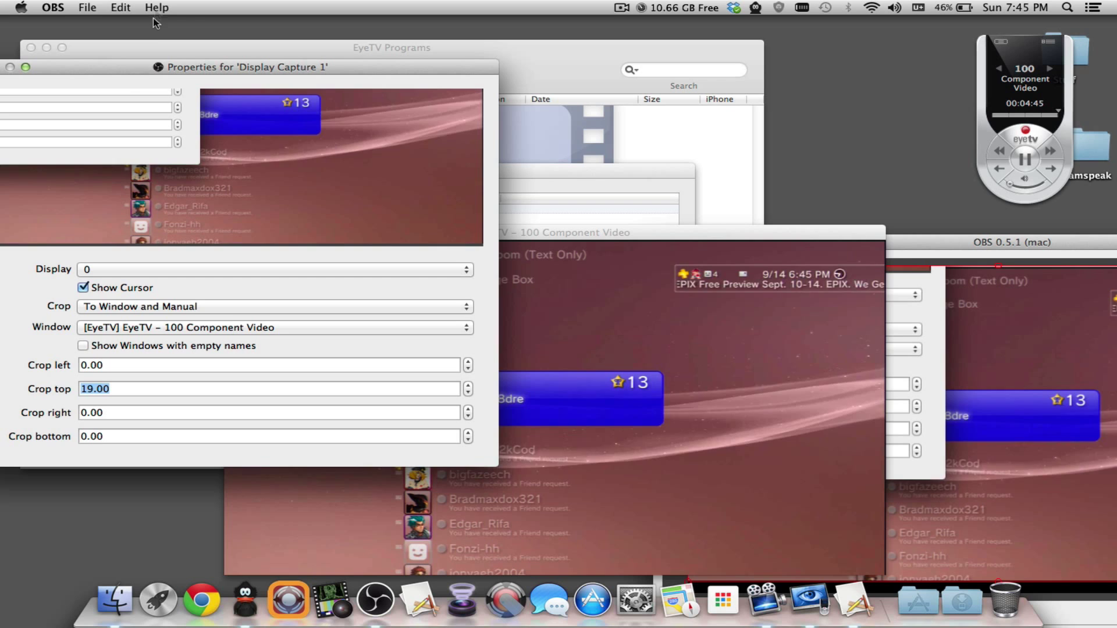
drag(245, 67, 410, 69)
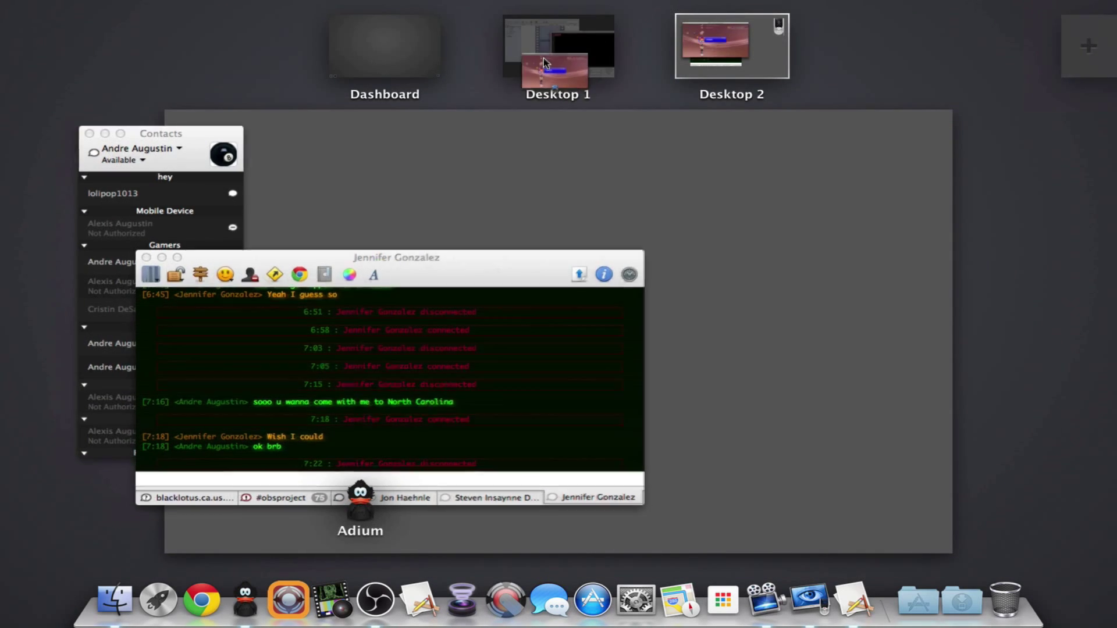
- Return to Desktop 1, close the capture Properties and delete Display Capture 1
click(557, 46)
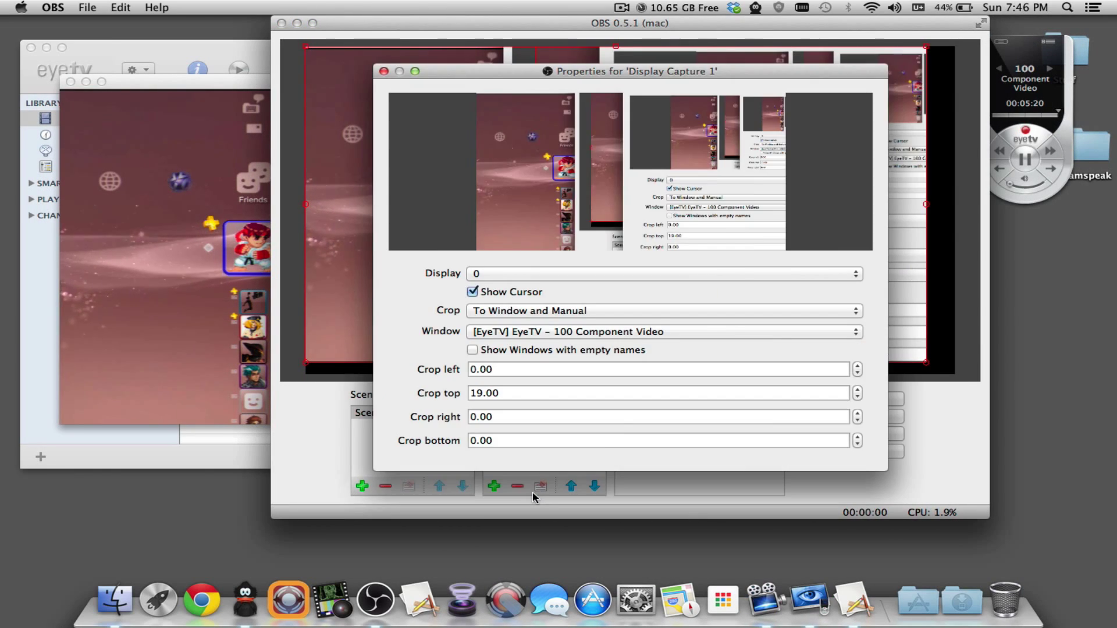
click(383, 71)
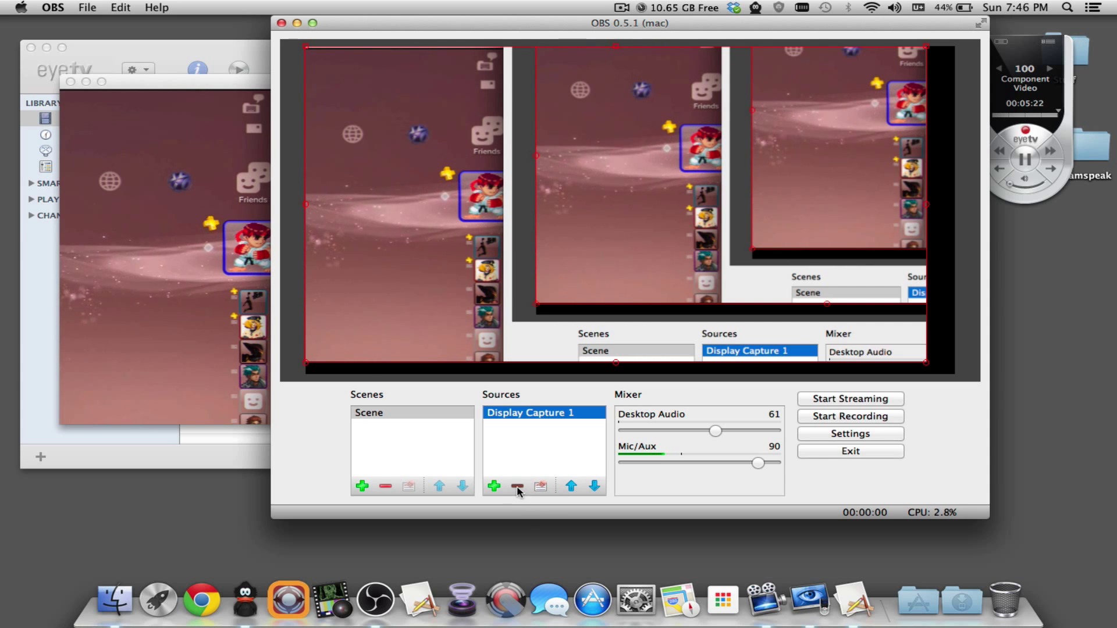
click(517, 486)
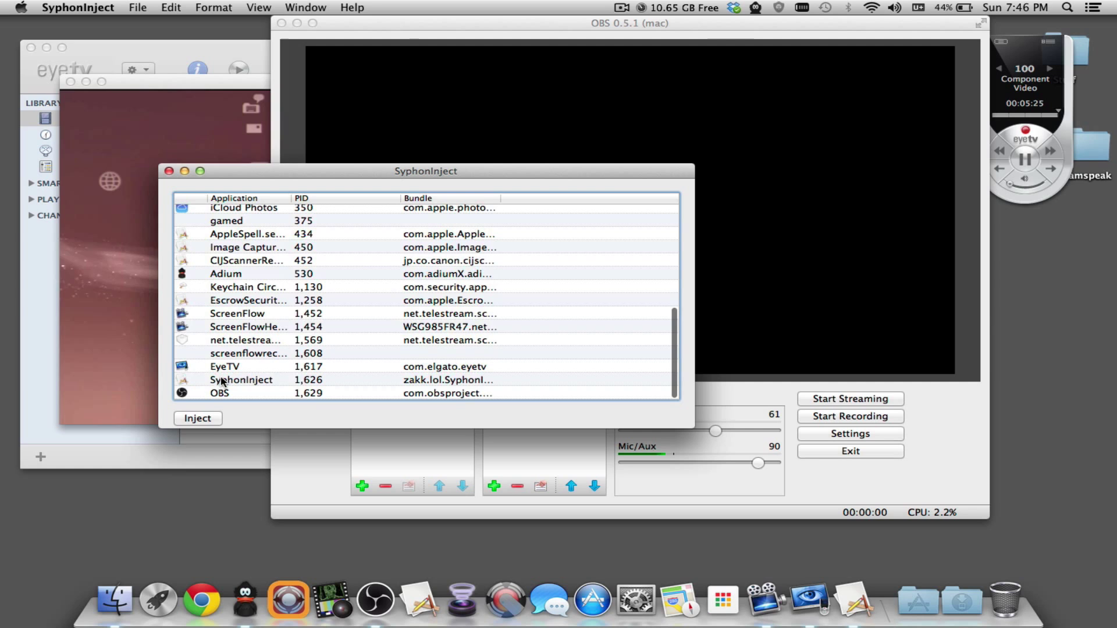
- Select EyeTV in the process list and inject Syphon into it
click(225, 366)
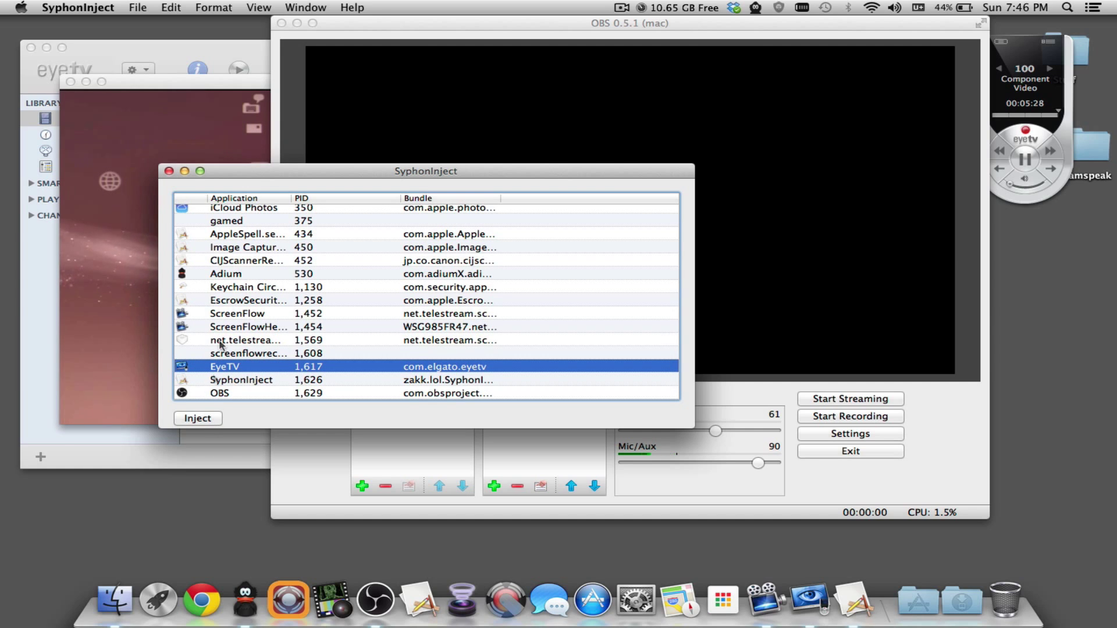
click(198, 418)
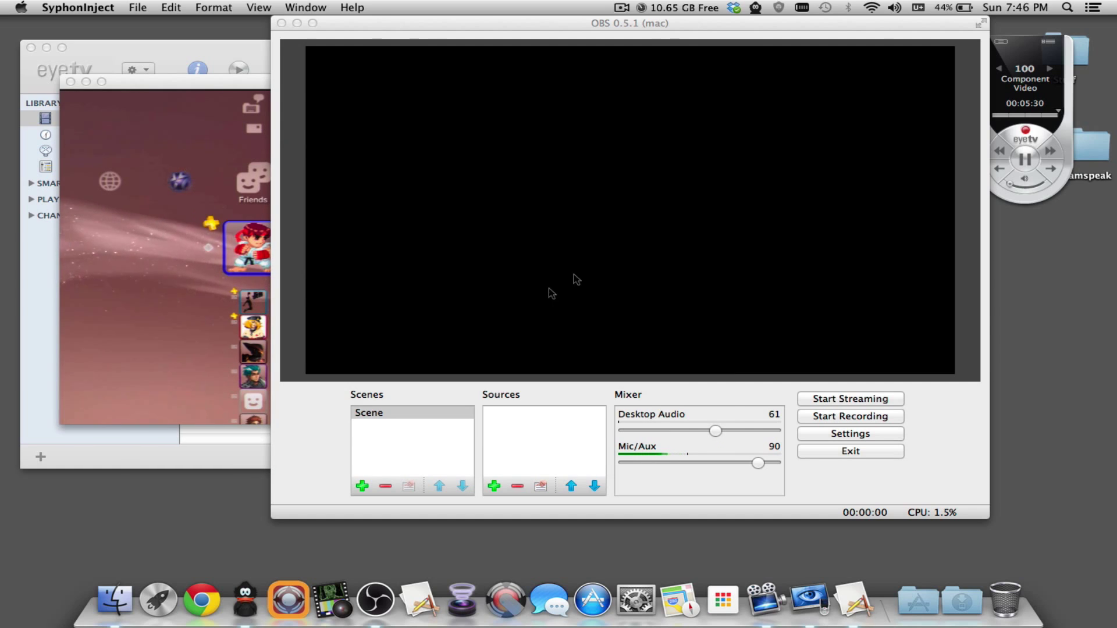
mouse_move(286, 599)
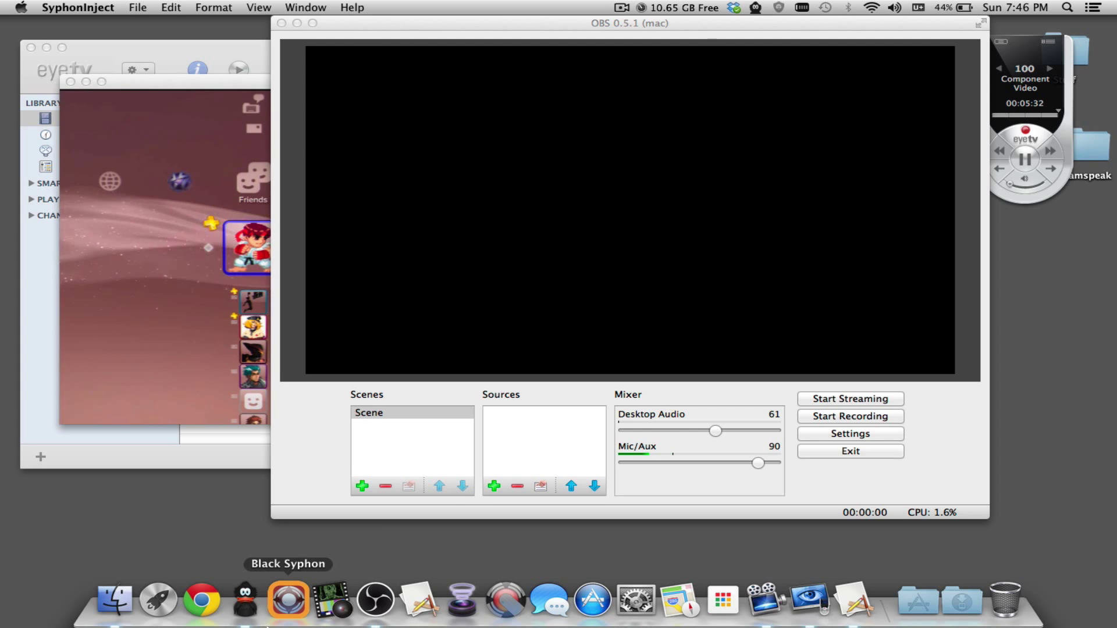
mouse_move(328, 597)
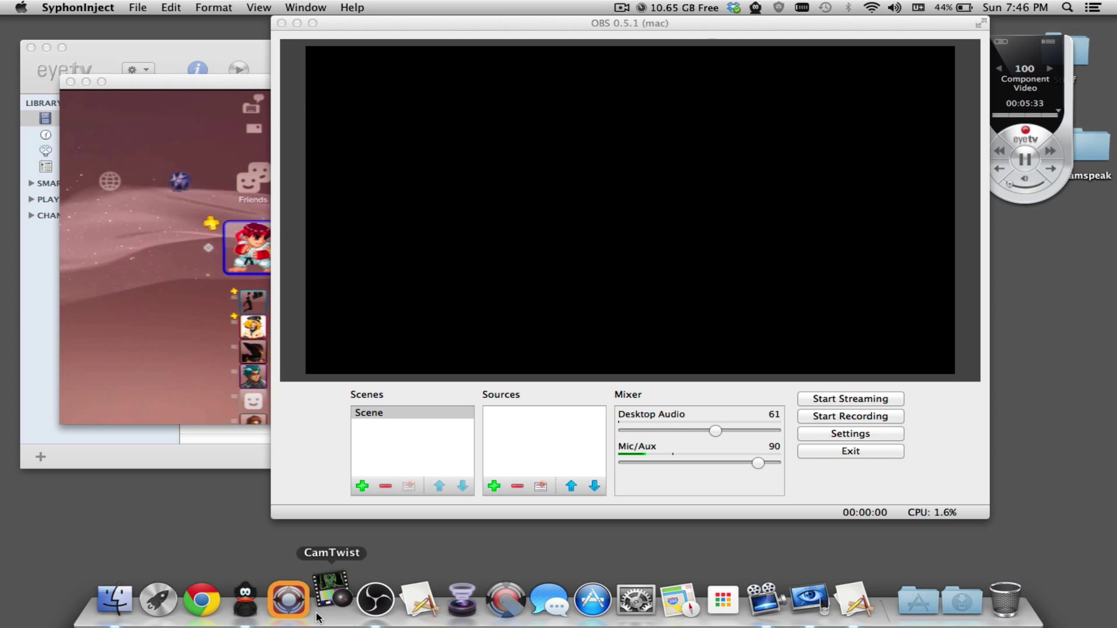
- Launch CamTwist and edit the Untitled 12 set from its context menu
click(287, 599)
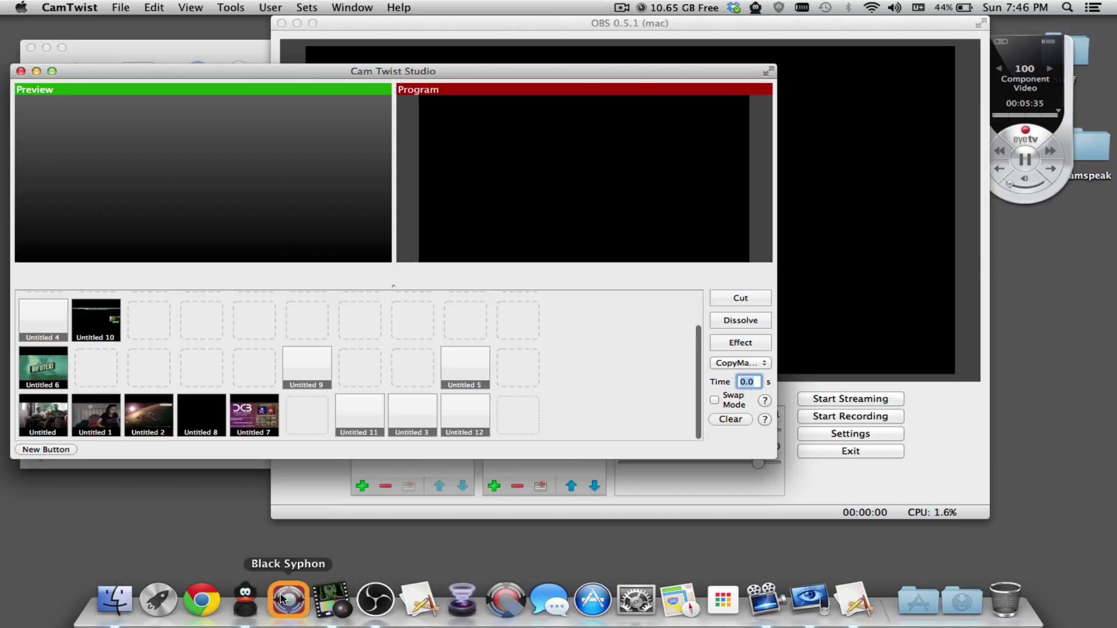
mouse_move(388, 430)
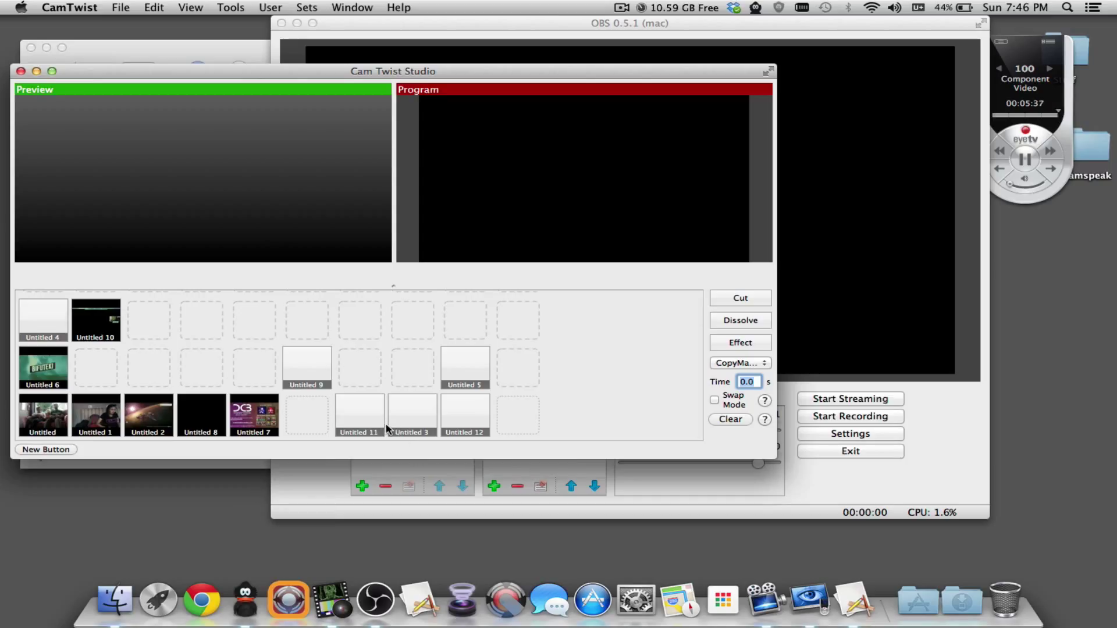
click(464, 415)
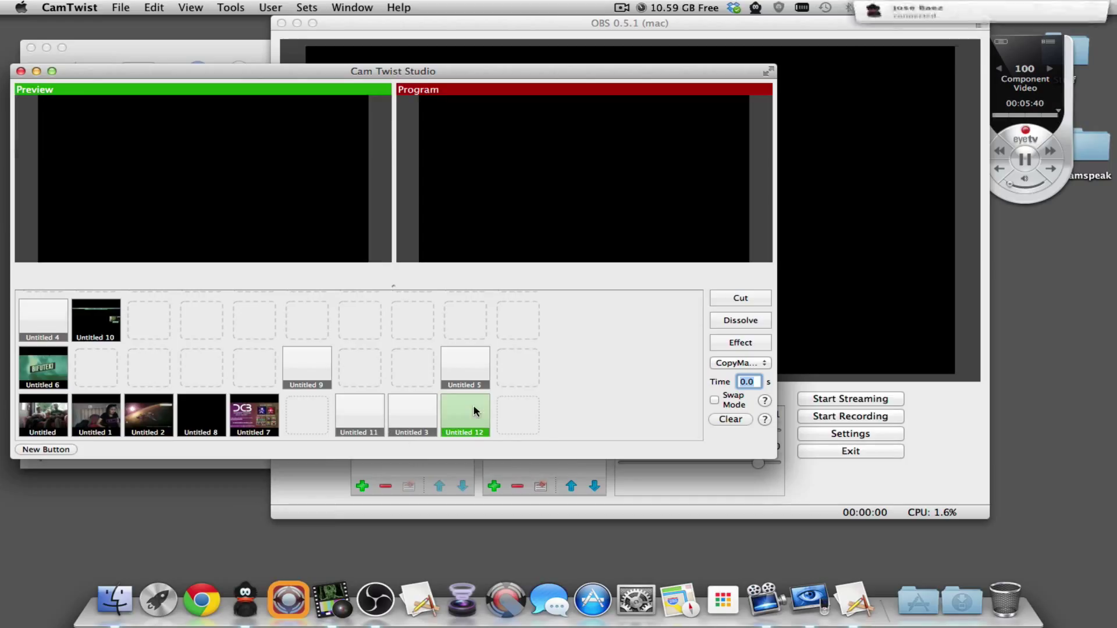
right_click(464, 415)
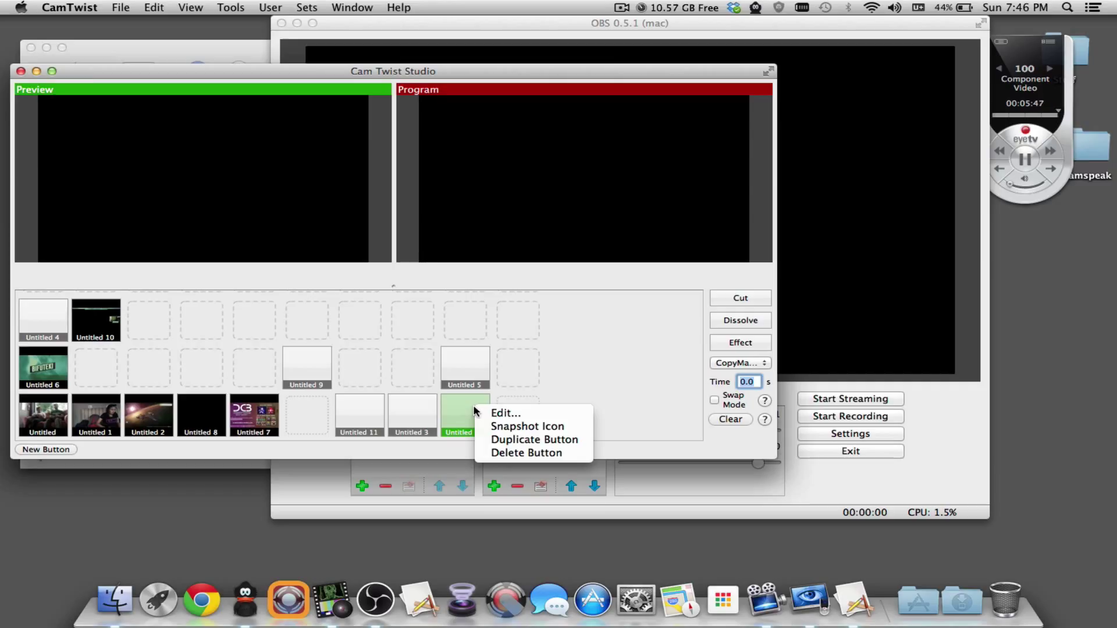
mouse_move(505, 413)
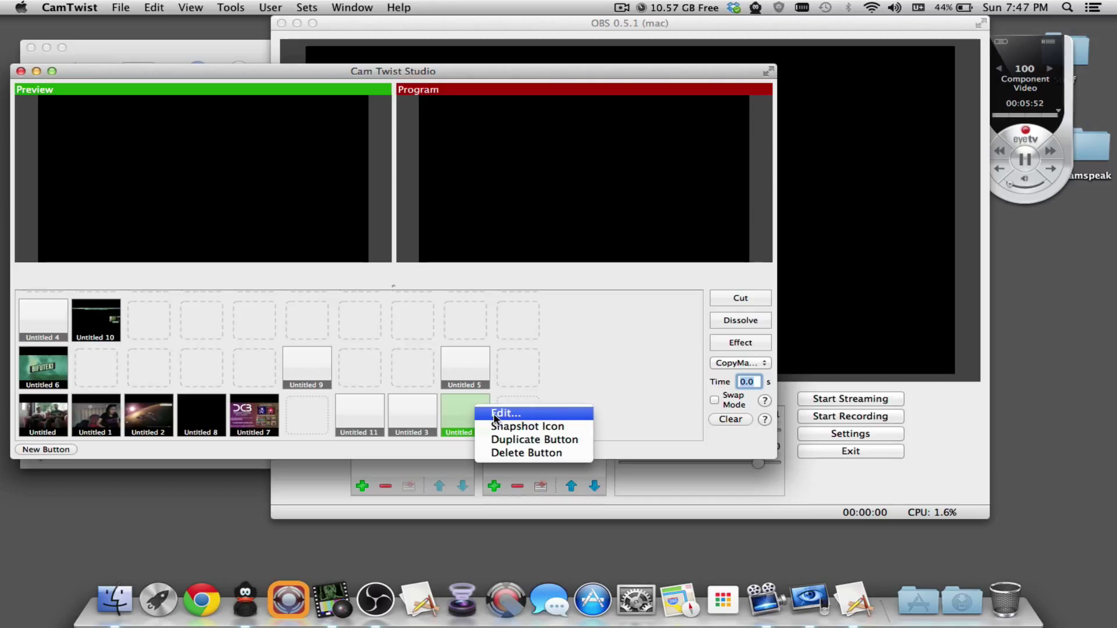
click(505, 413)
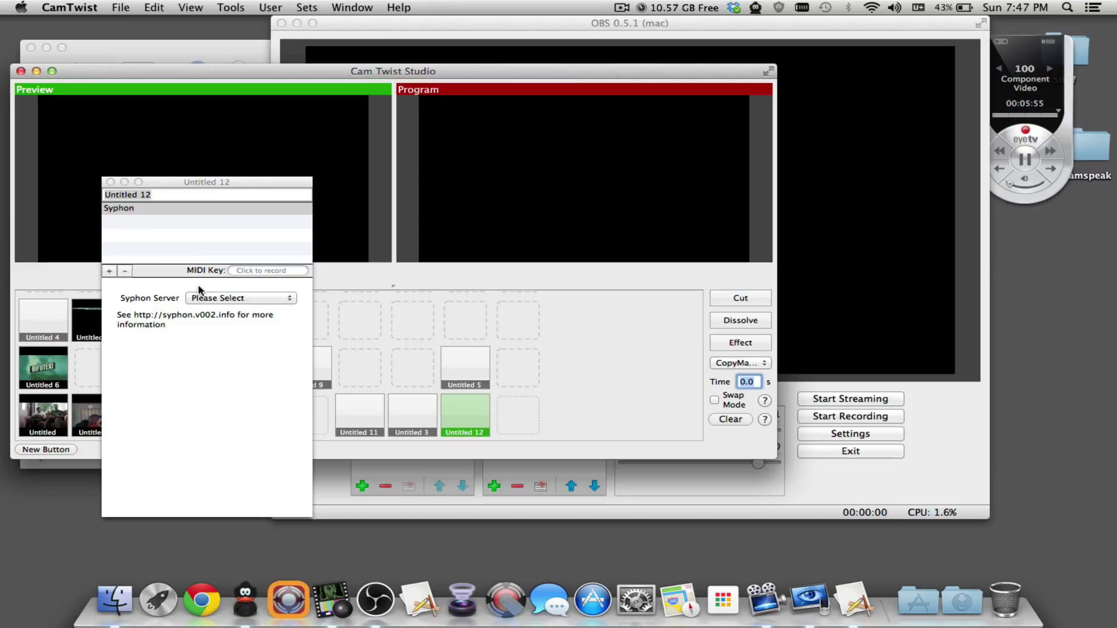
mouse_move(147, 230)
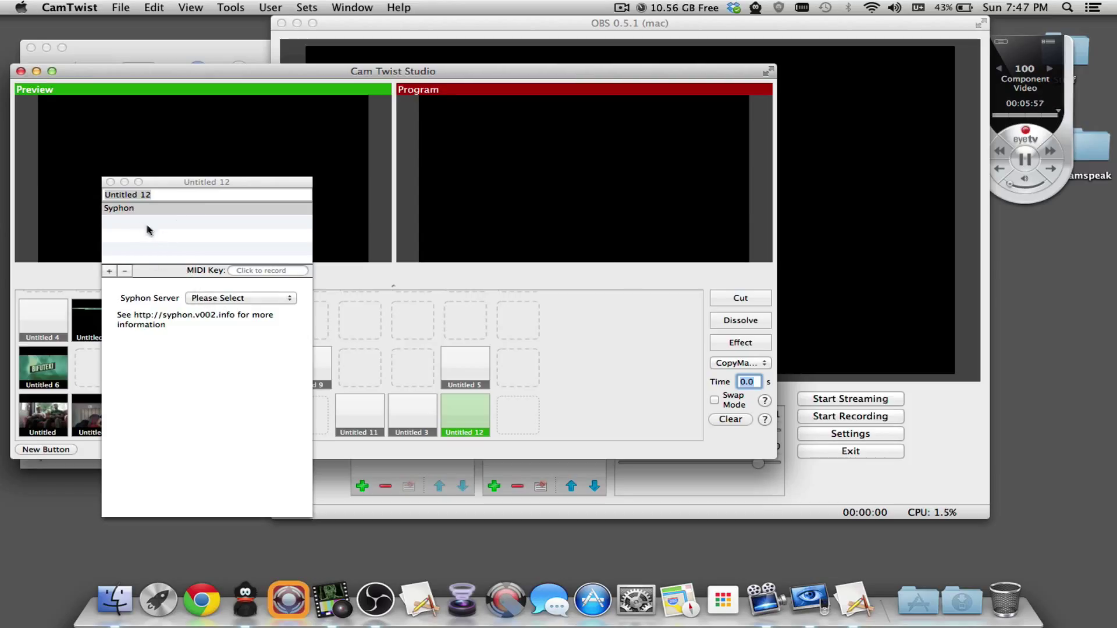
- Close the Untitled 12 settings, check the View menu and select the Untitled 12 button
click(124, 270)
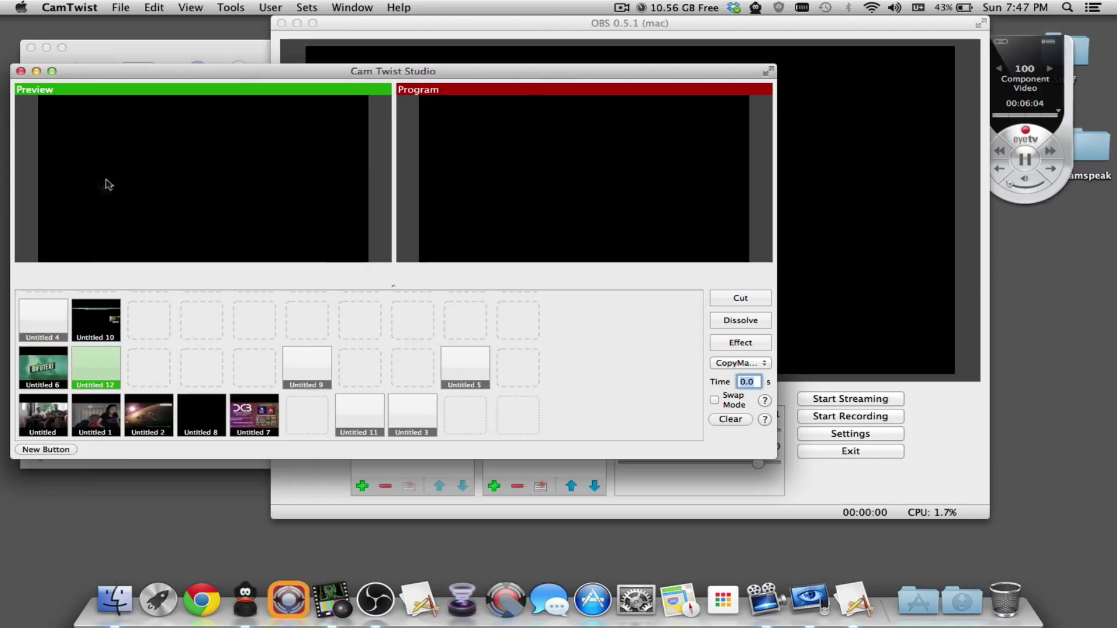
mouse_move(207, 13)
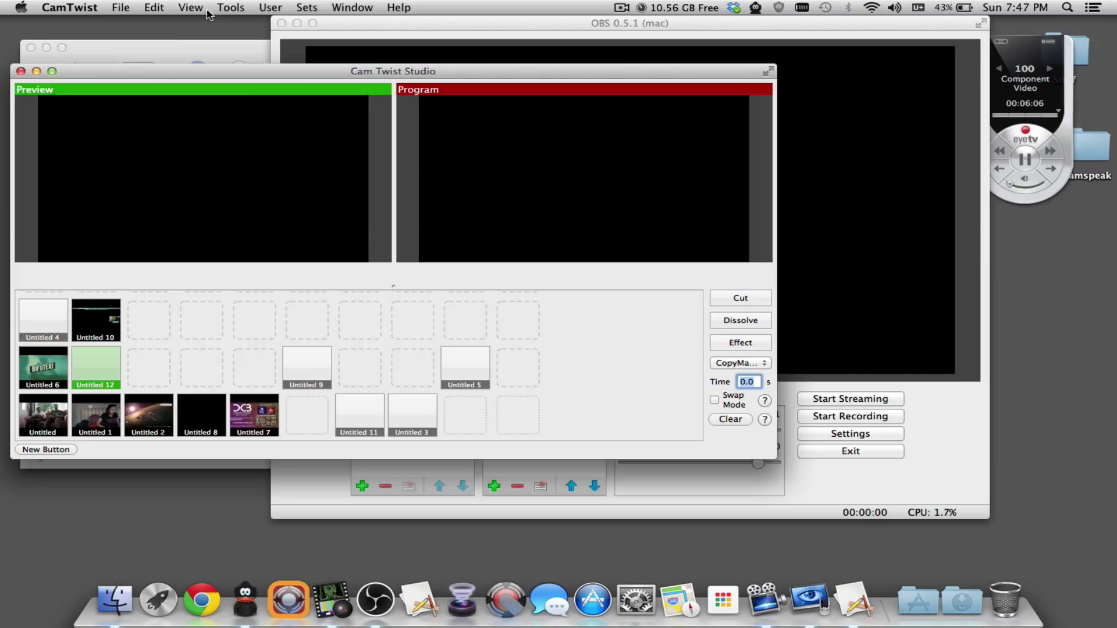
click(189, 7)
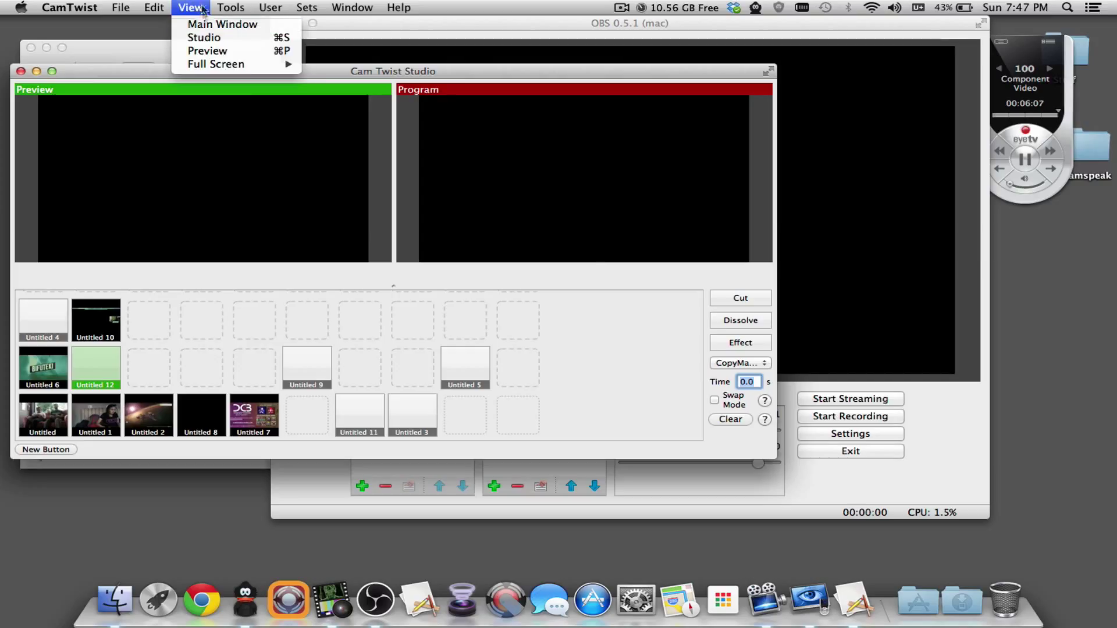
mouse_move(204, 38)
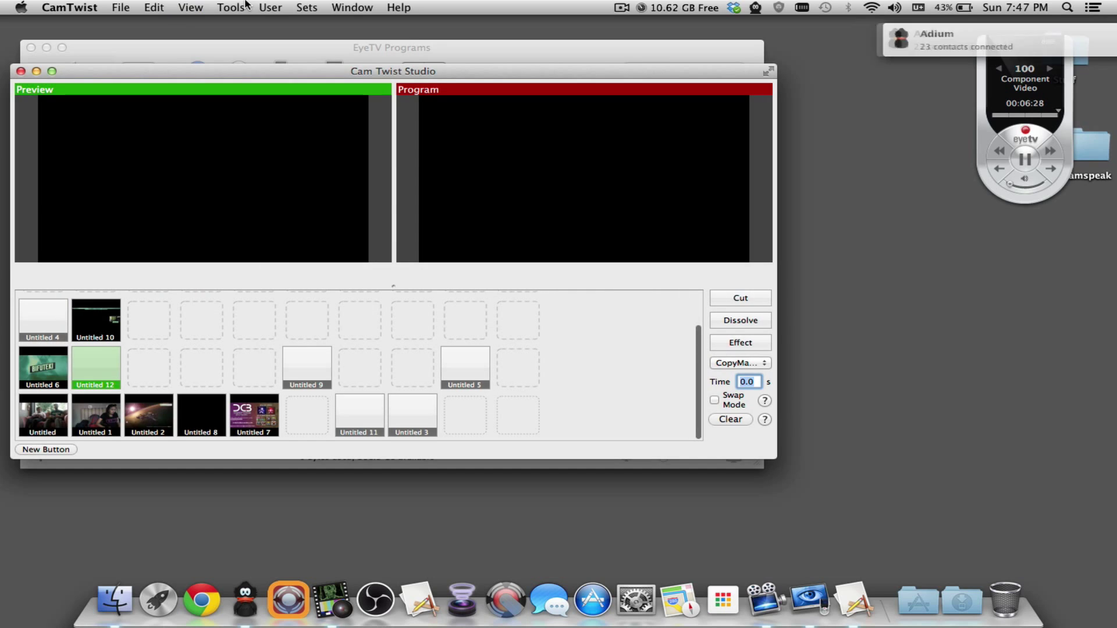
click(96, 368)
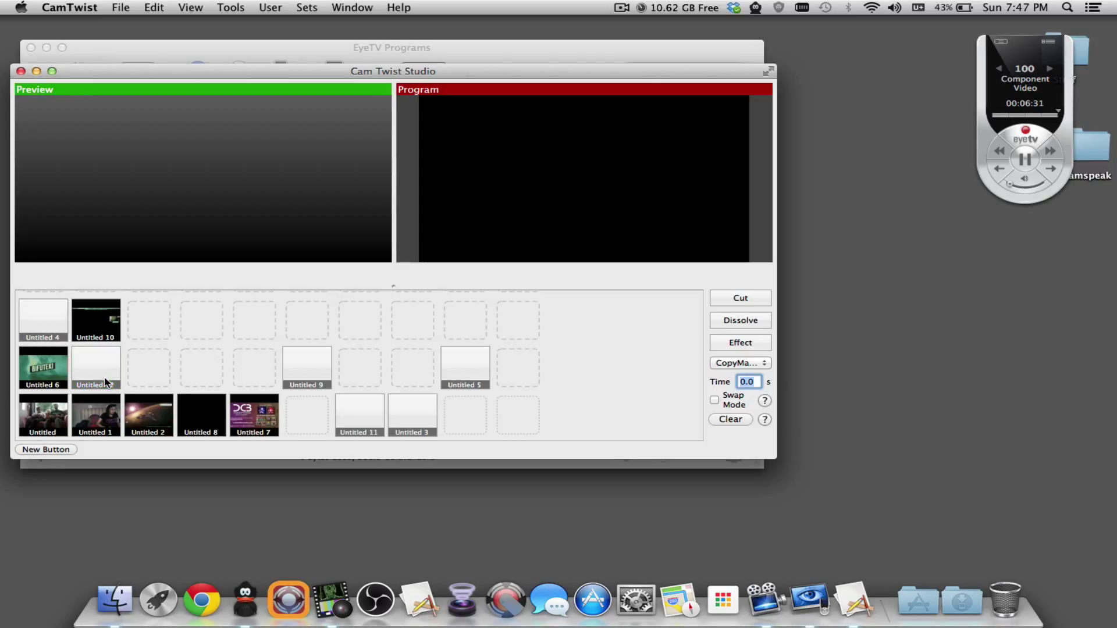
- Add the Syphon effect to Untitled 12 with EyeTV as its Syphon server
right_click(96, 368)
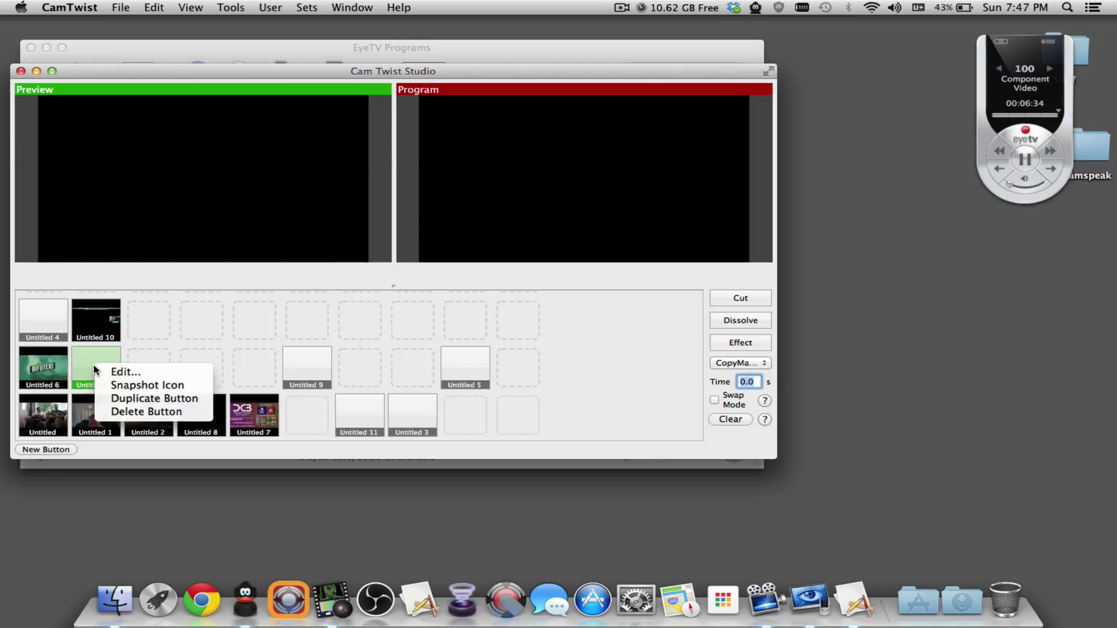
click(125, 371)
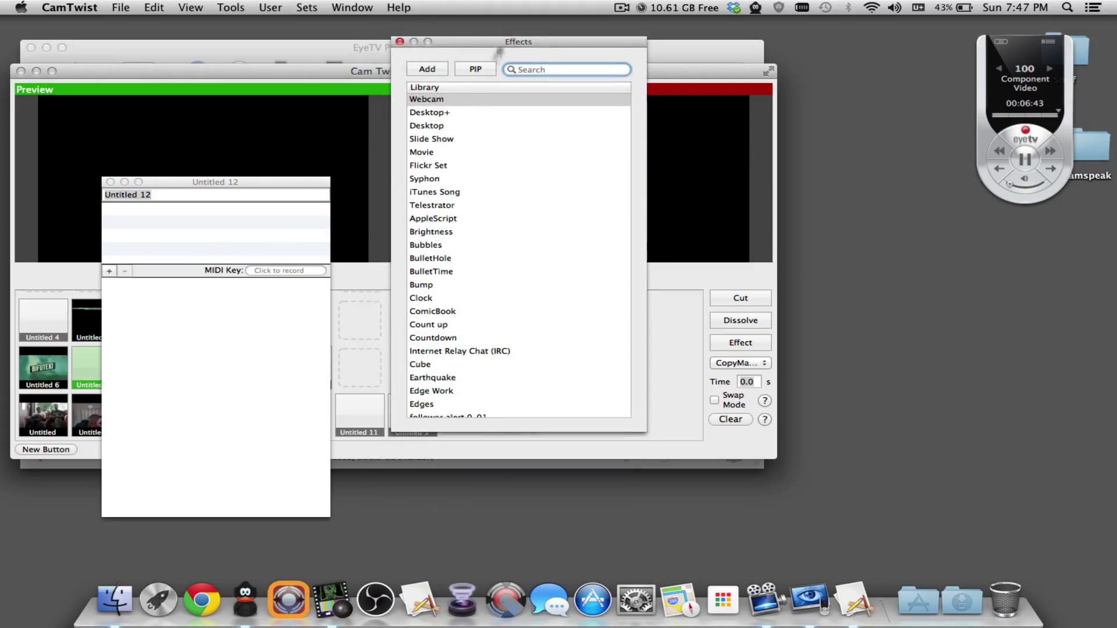
click(424, 179)
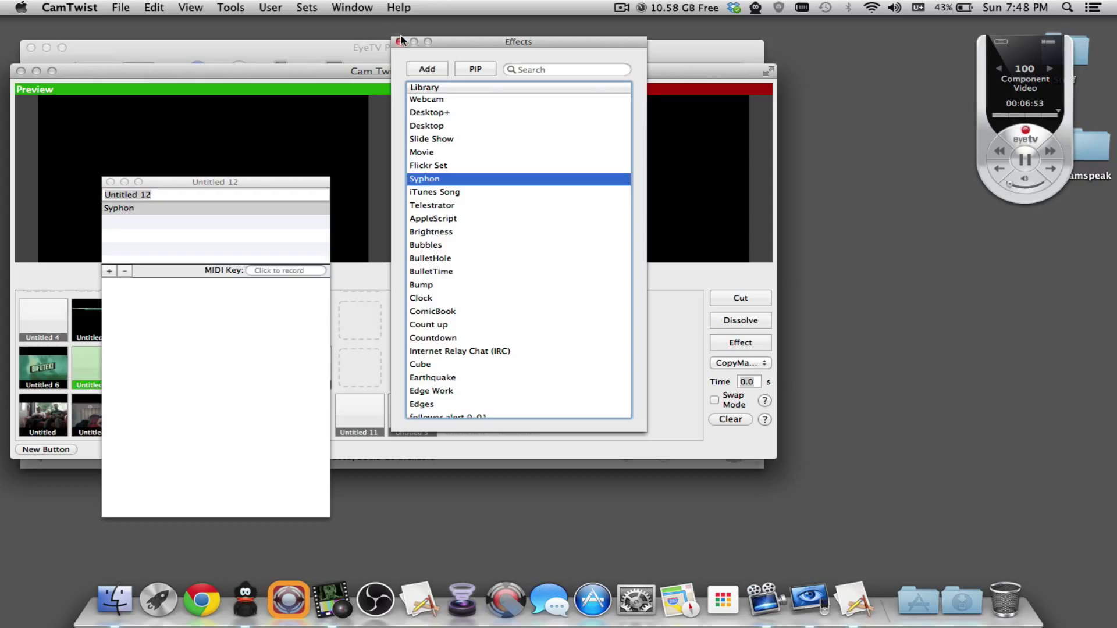
click(401, 41)
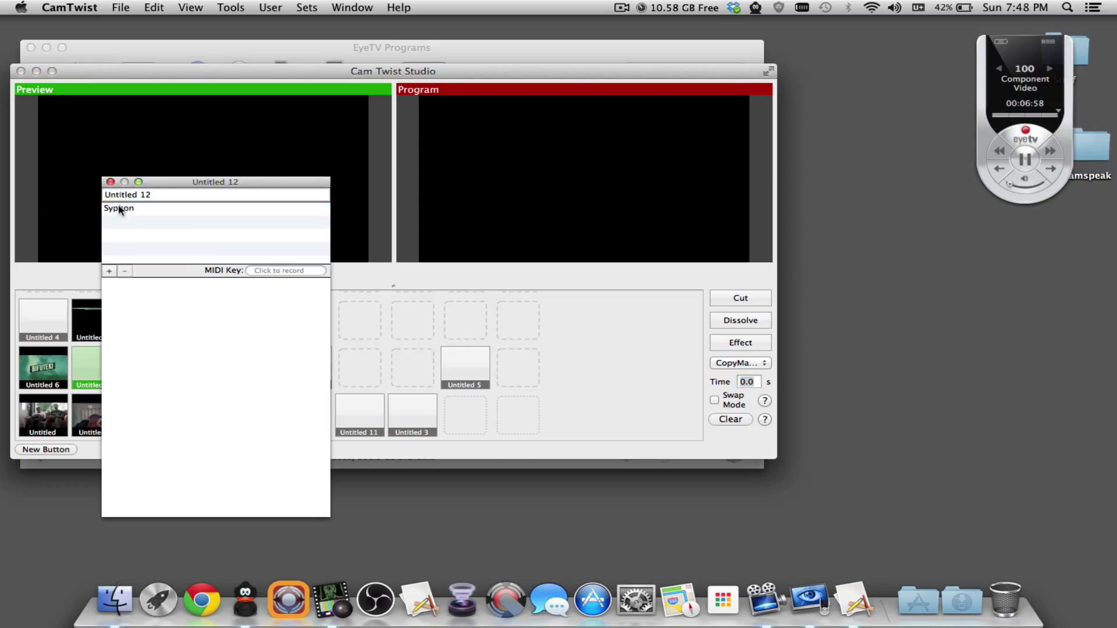
click(118, 207)
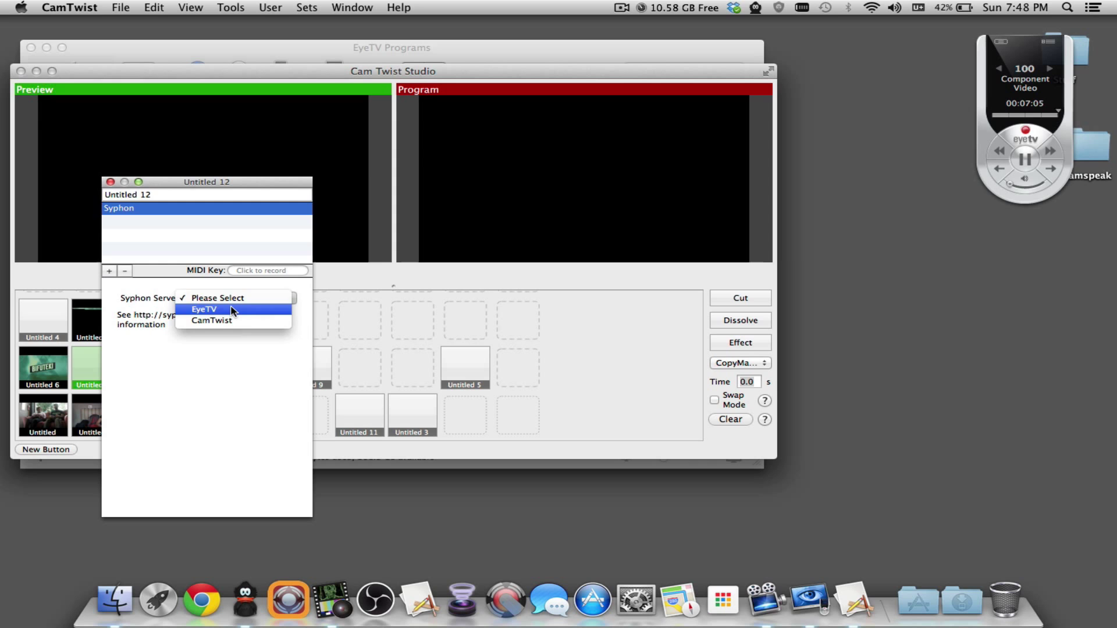
click(204, 308)
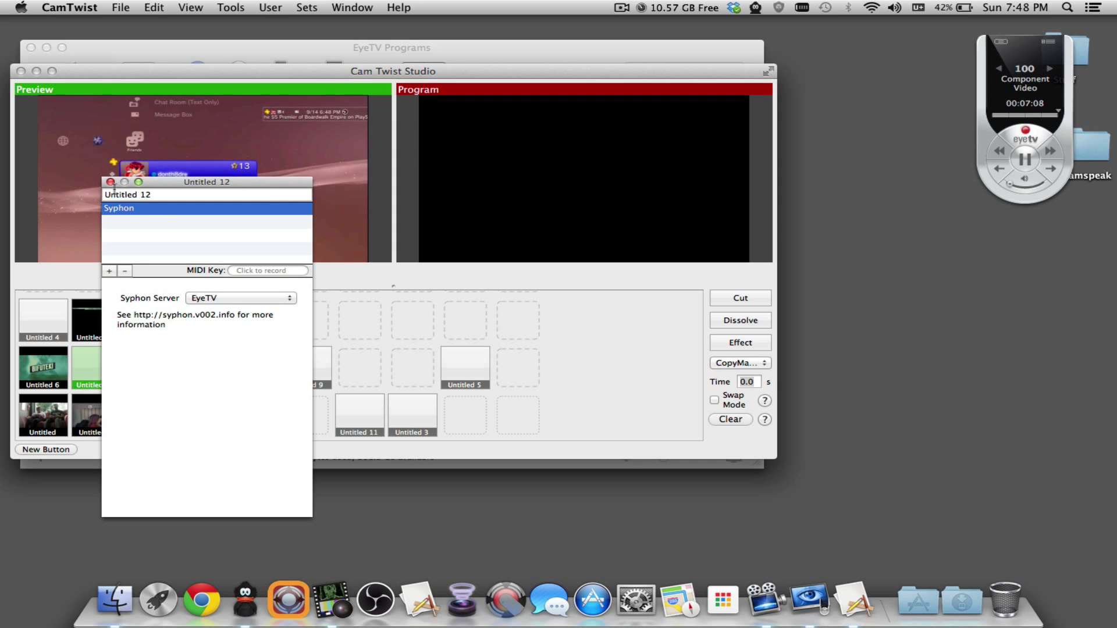
click(110, 182)
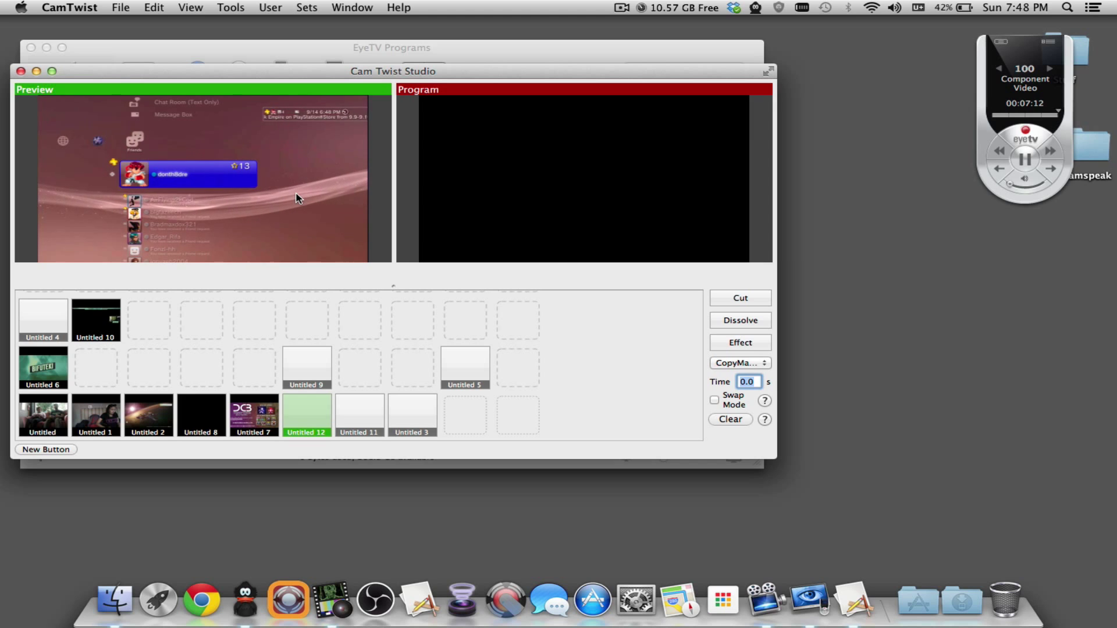
- Dissolve the EyeTV feed onto the Program output with a 1.0 second transition
text(1)
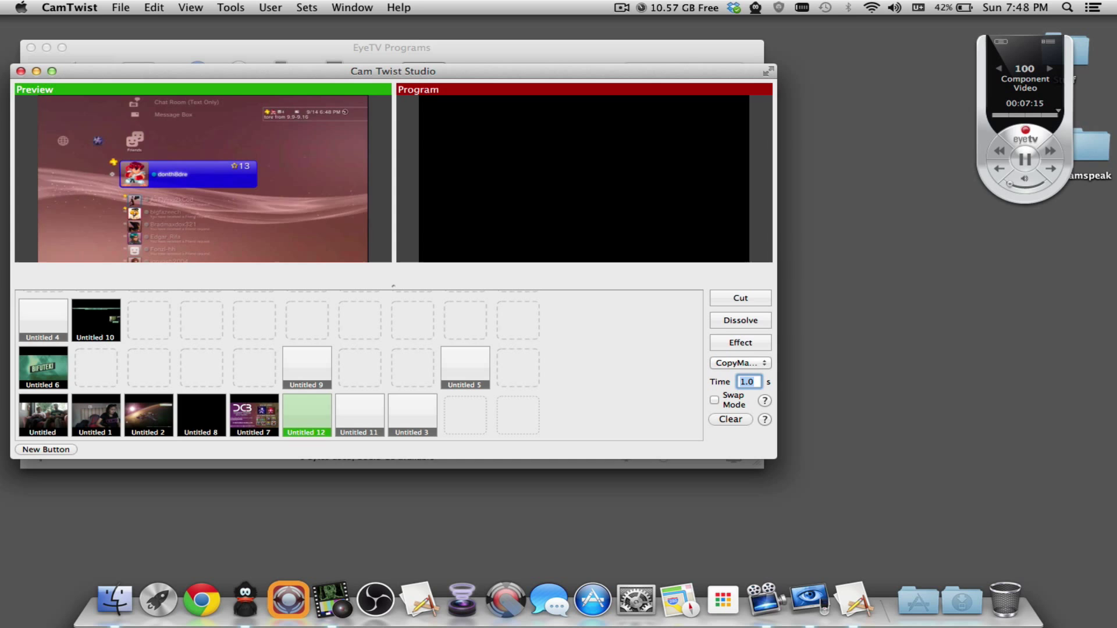
click(740, 320)
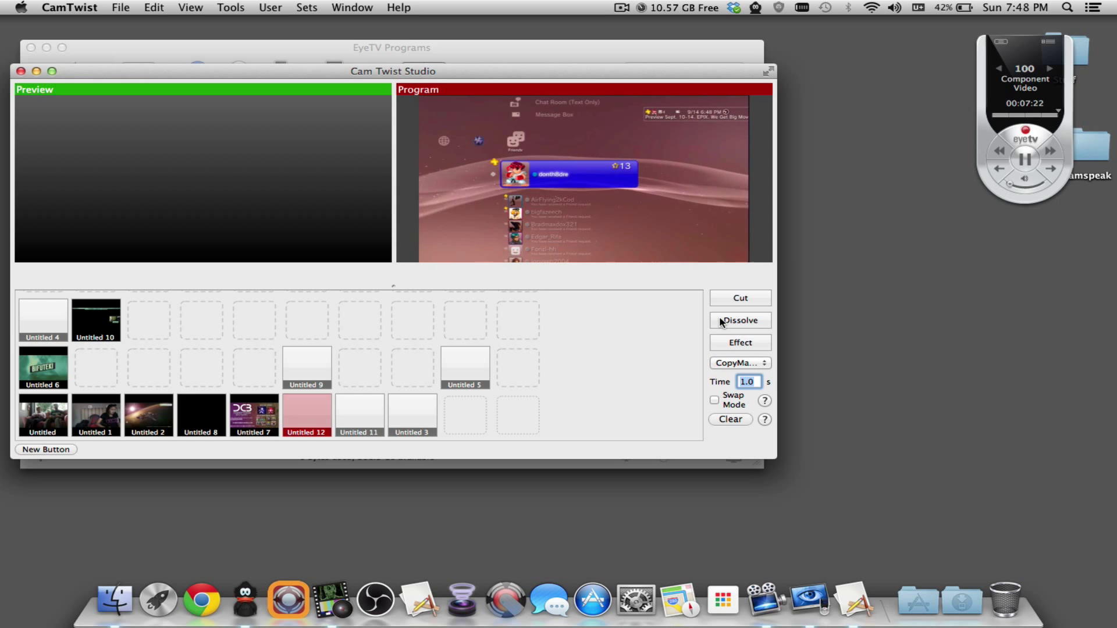
mouse_move(418, 599)
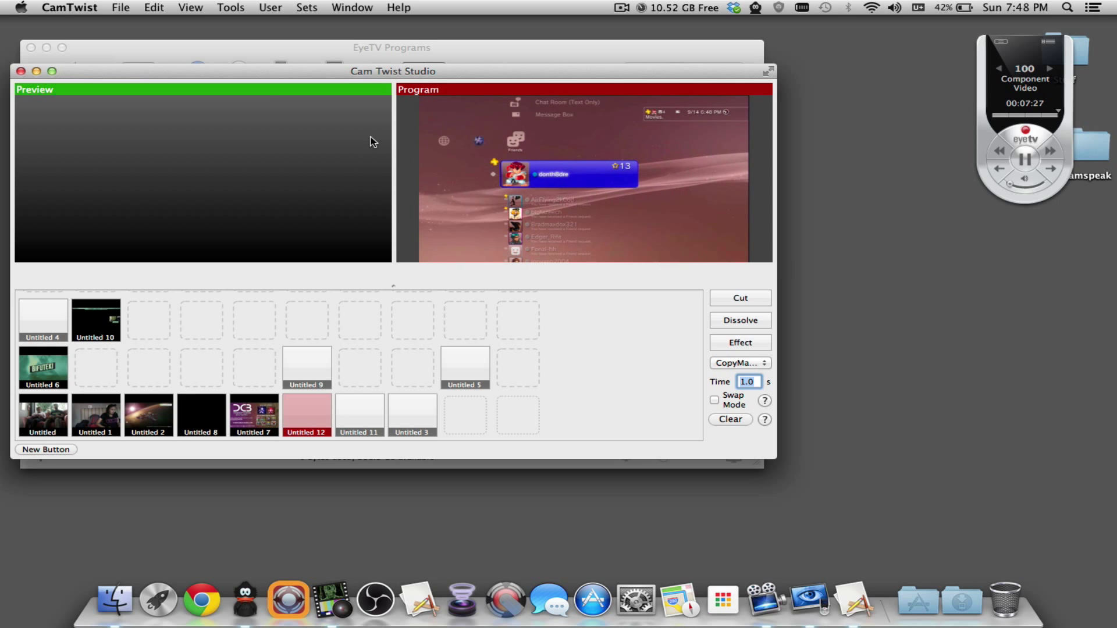
mouse_move(360, 534)
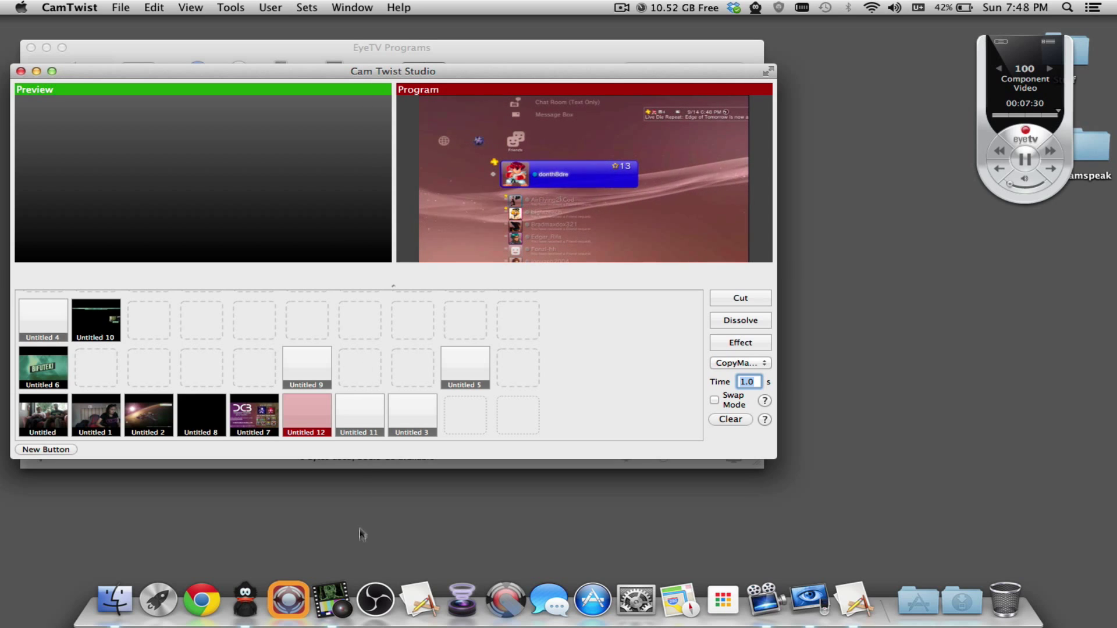
mouse_move(374, 595)
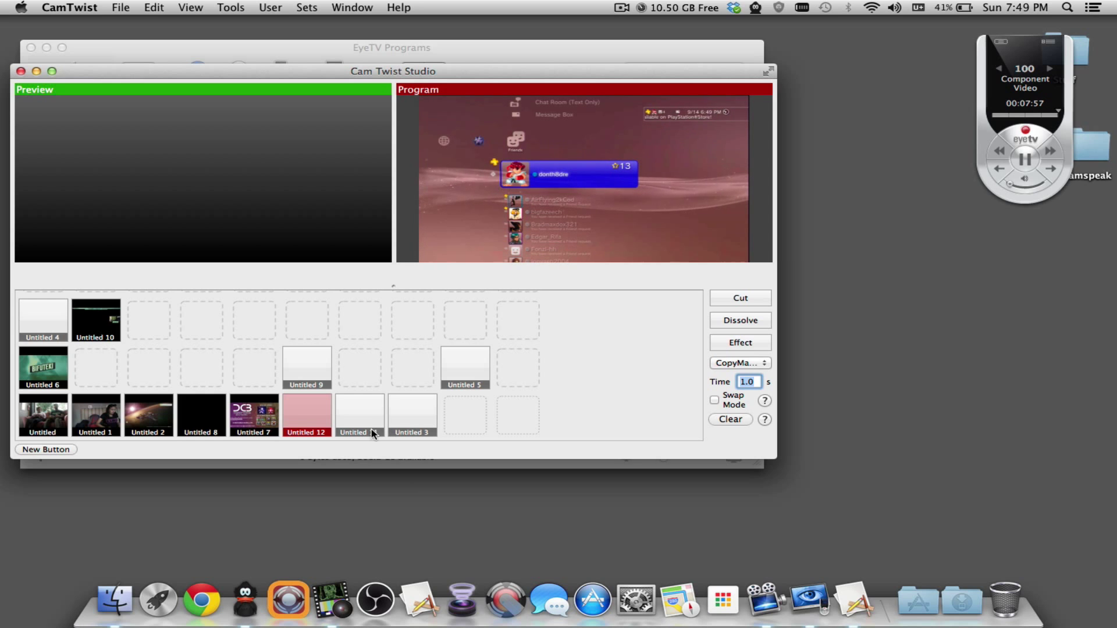
- Send the Untitled 11 bifuteki intro clip to the Program output in place of the EyeTV feed
click(359, 415)
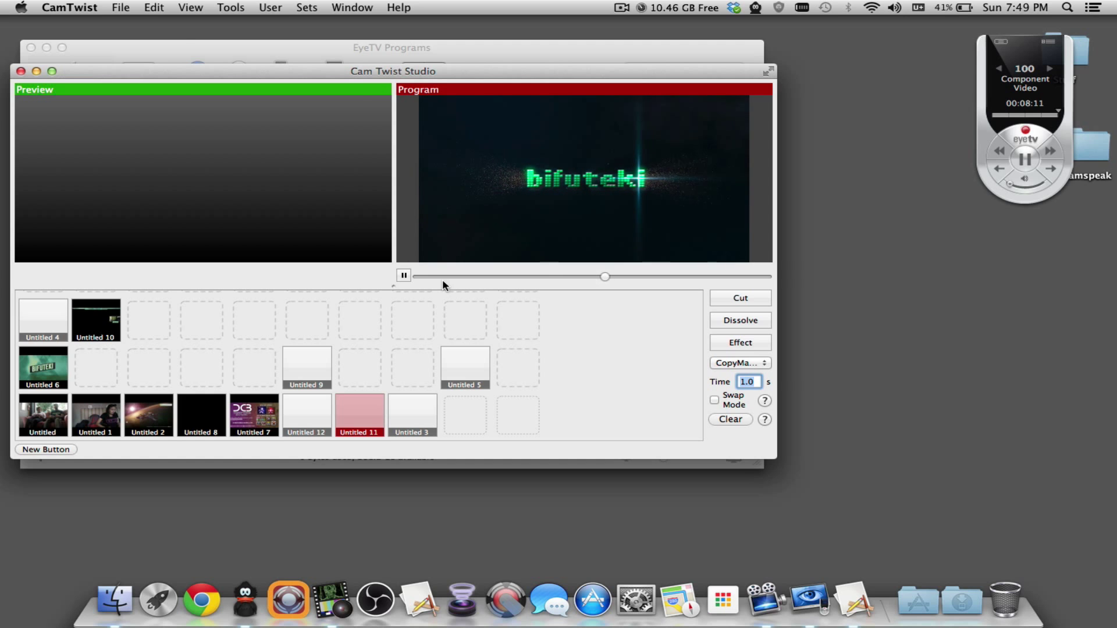
- Review CamTwist preferences, keeping System Default audio output, 120 FPS and 1280x720, then close them
click(70, 8)
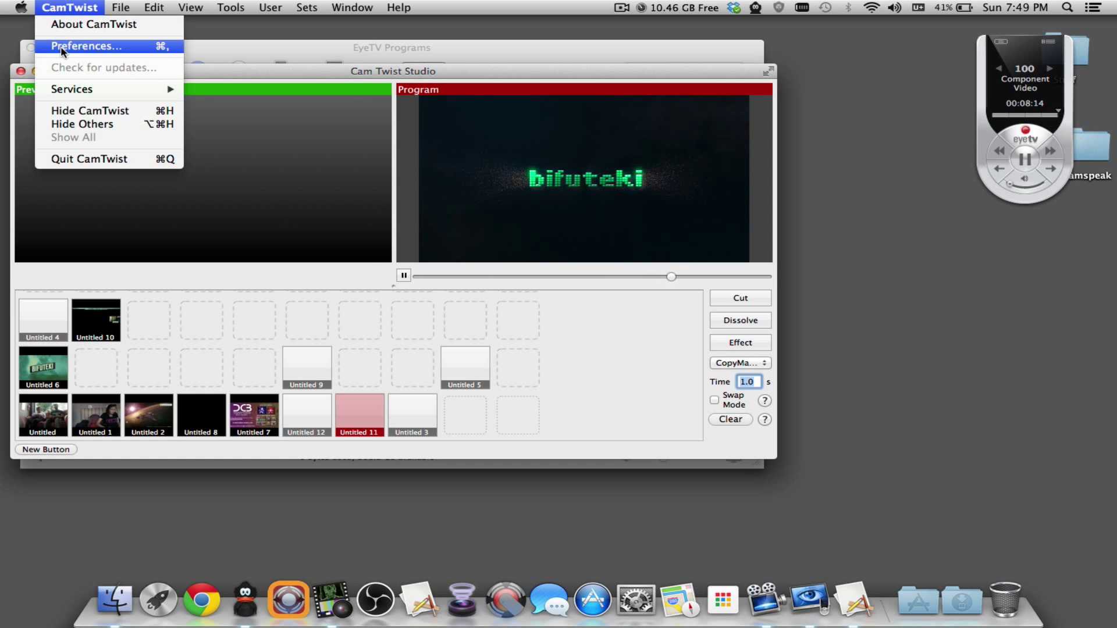
click(86, 45)
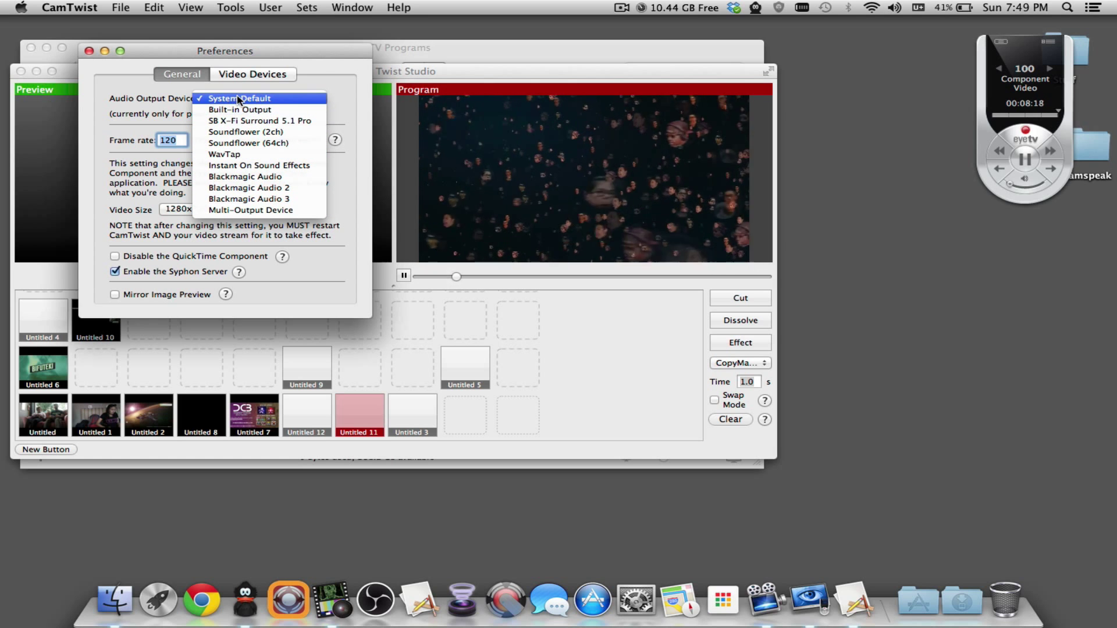
click(240, 99)
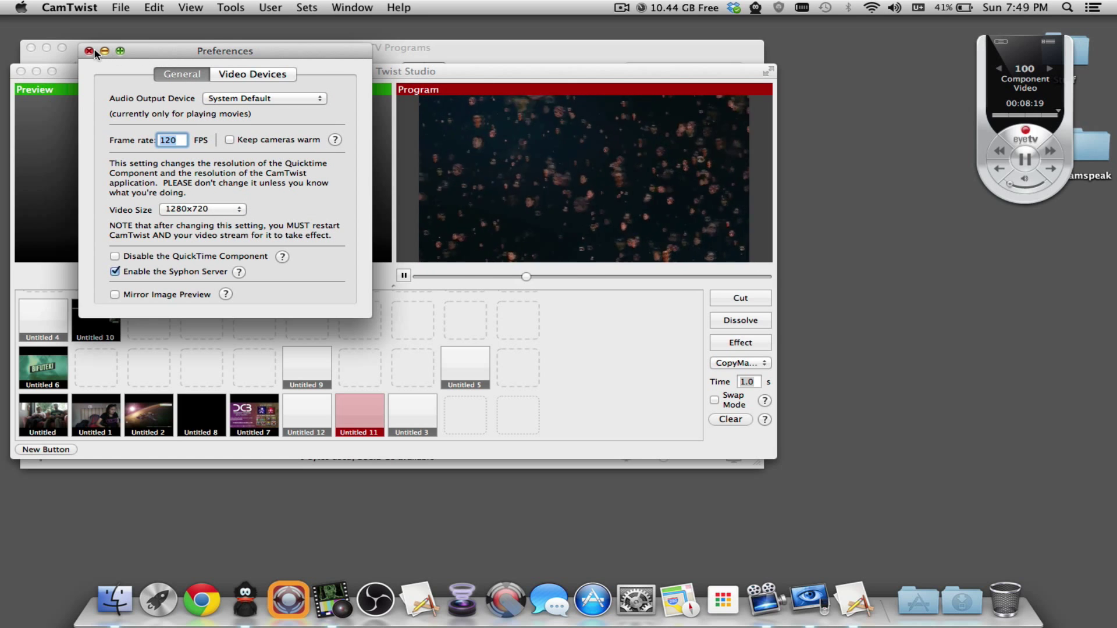
click(89, 51)
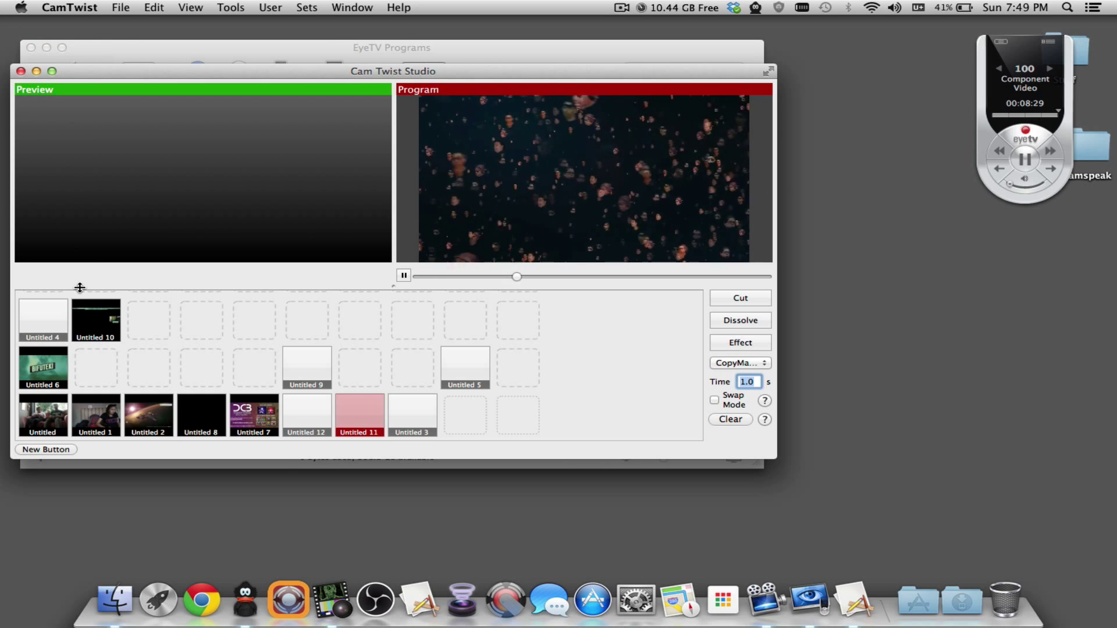
- Cut the Untitled 12 EyeTV game feed to Program and close the EyeTV programs window
click(306, 415)
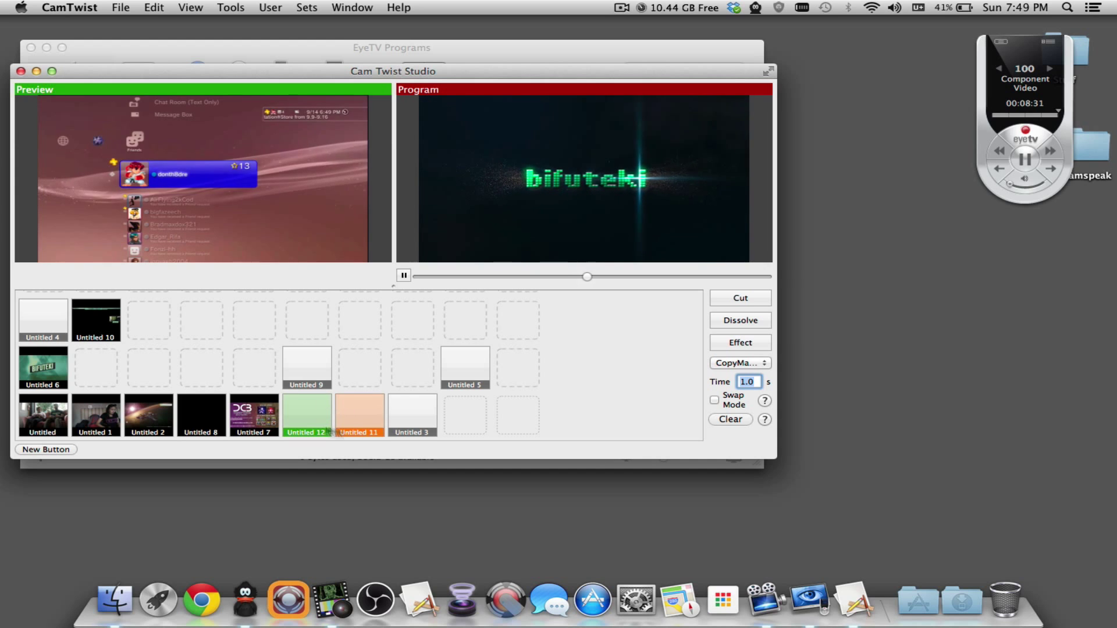
click(739, 320)
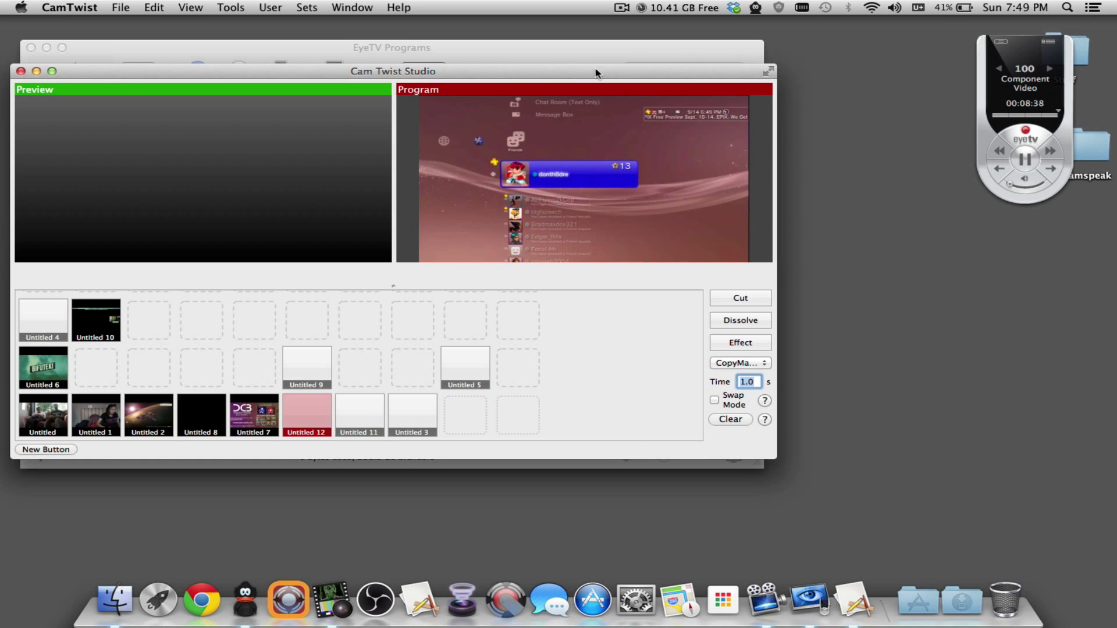
click(391, 47)
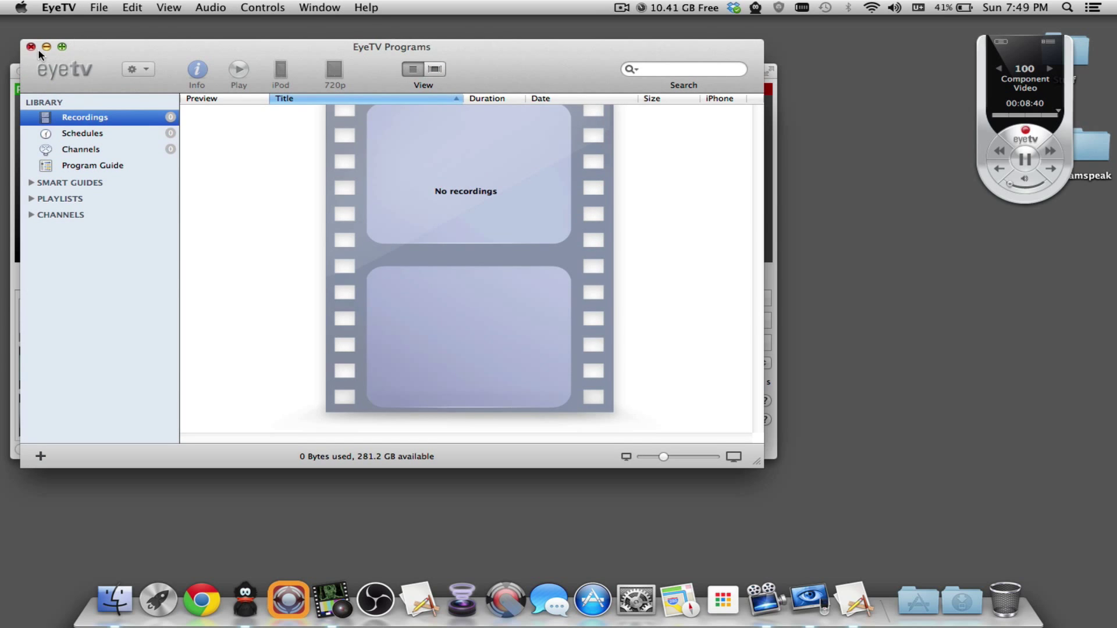
click(828, 601)
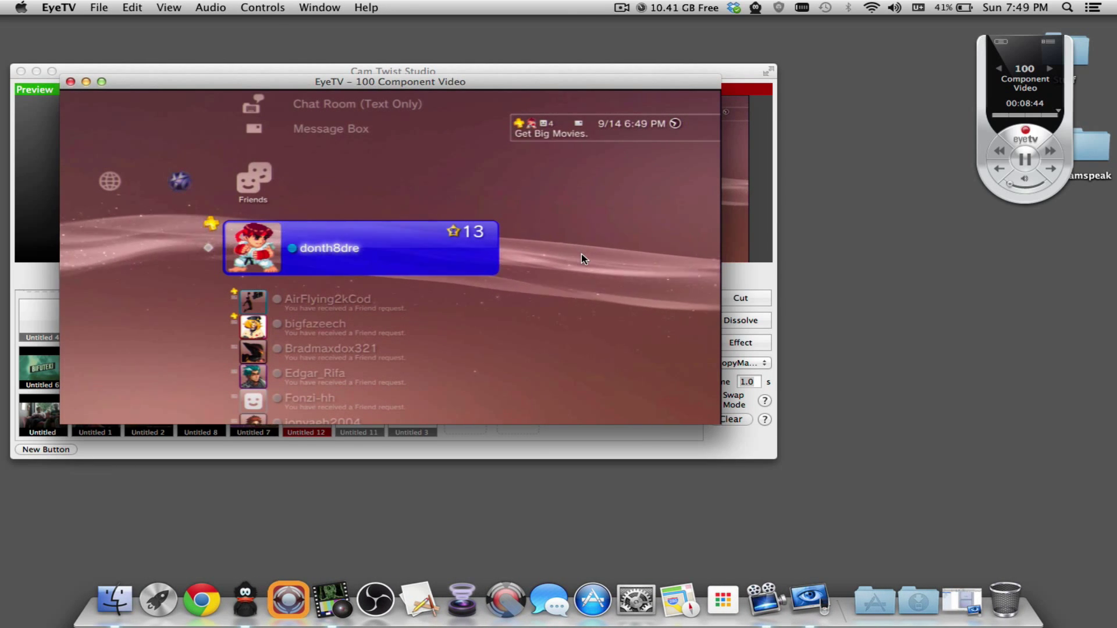
mouse_move(668, 490)
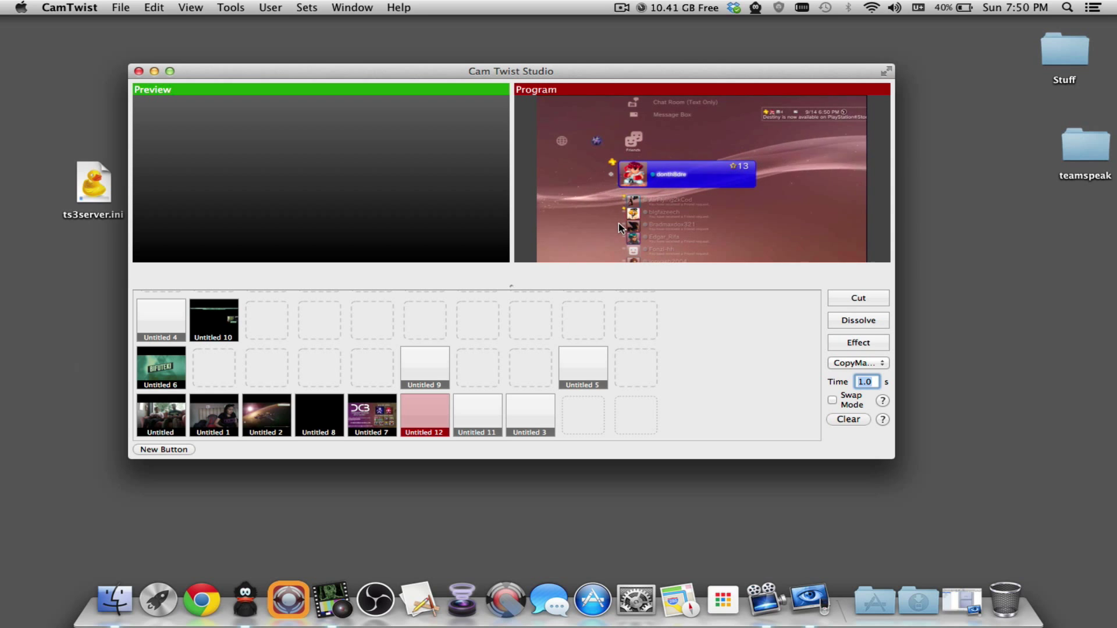
- In OBS, add a Video Capture Device source with CamTwist as its device
click(873, 599)
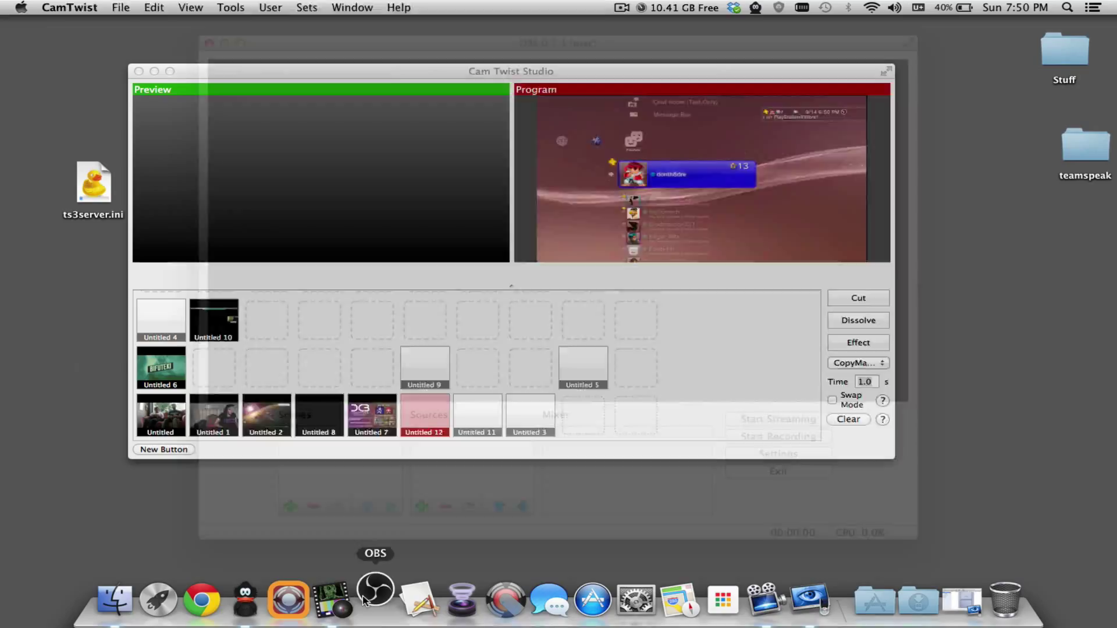
click(375, 595)
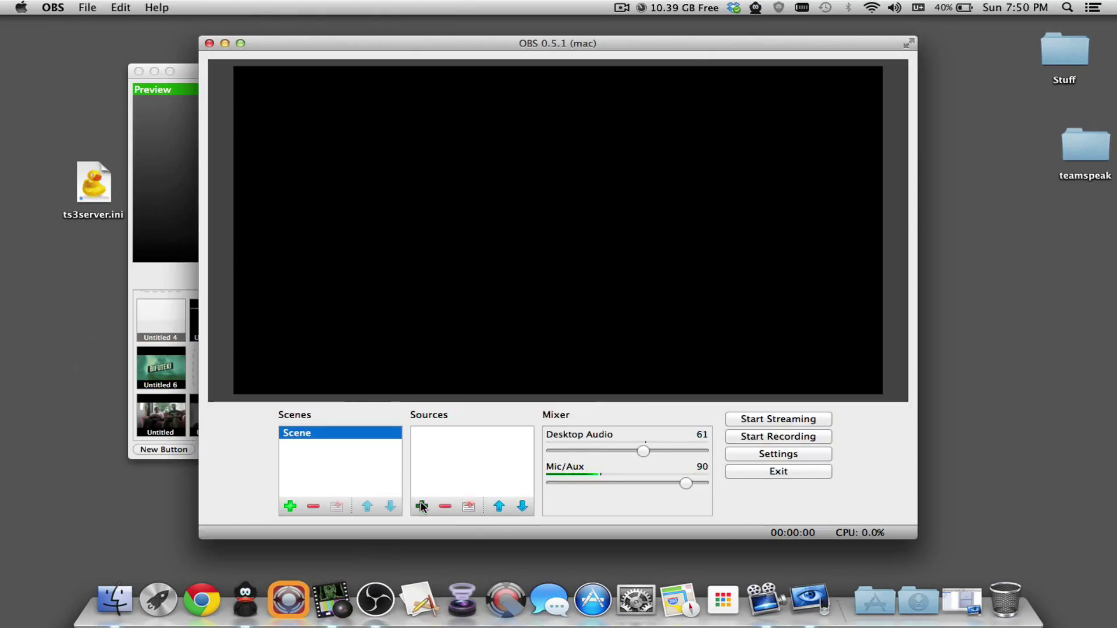
click(422, 507)
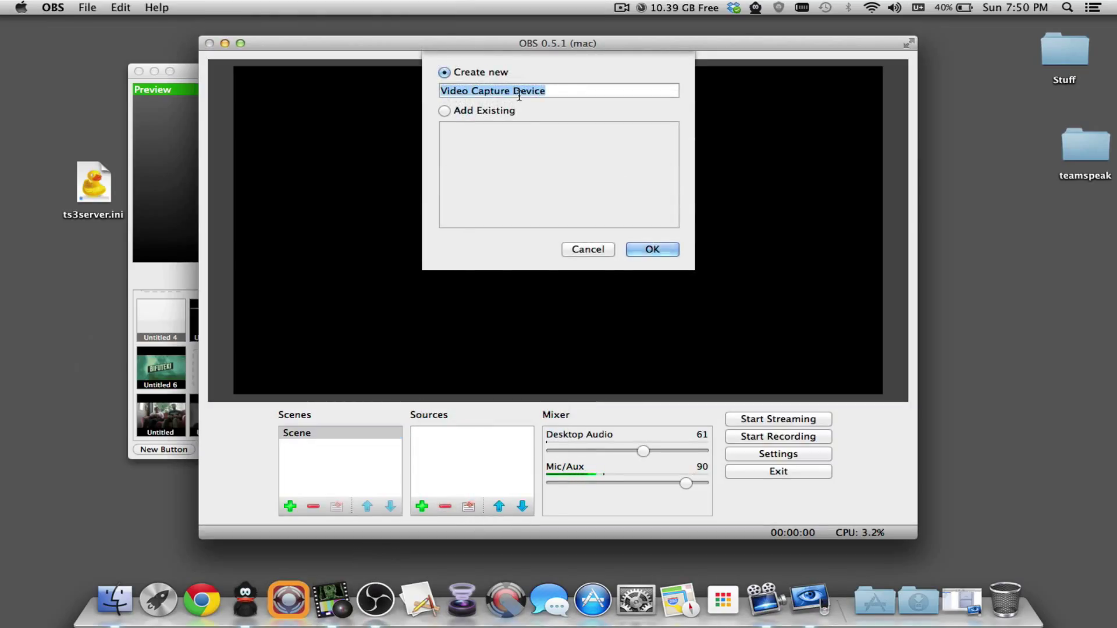
click(651, 250)
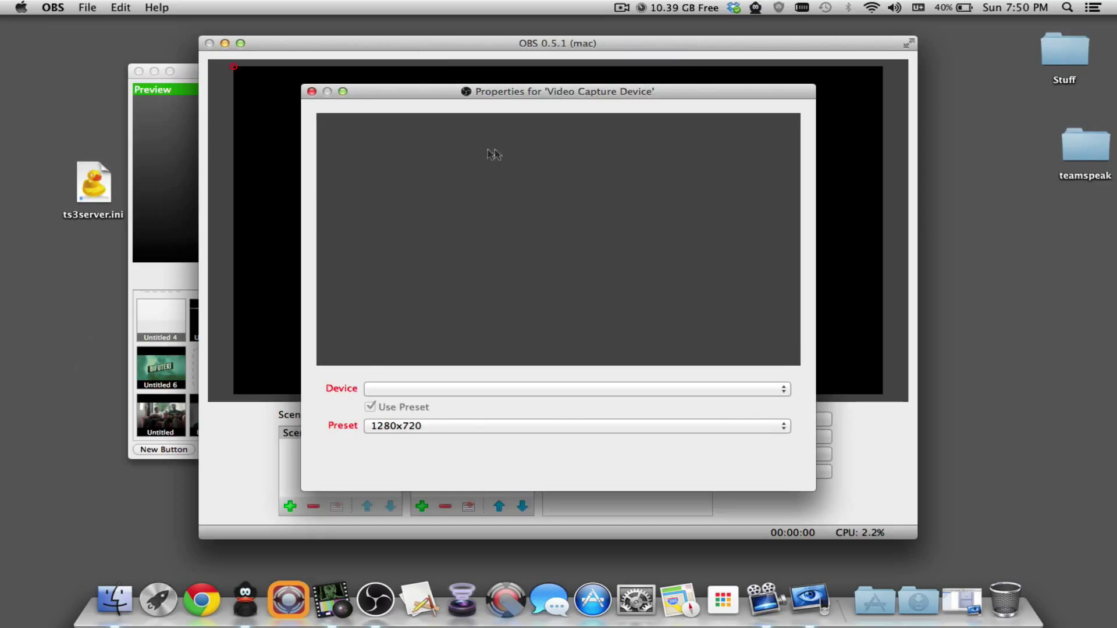
click(574, 388)
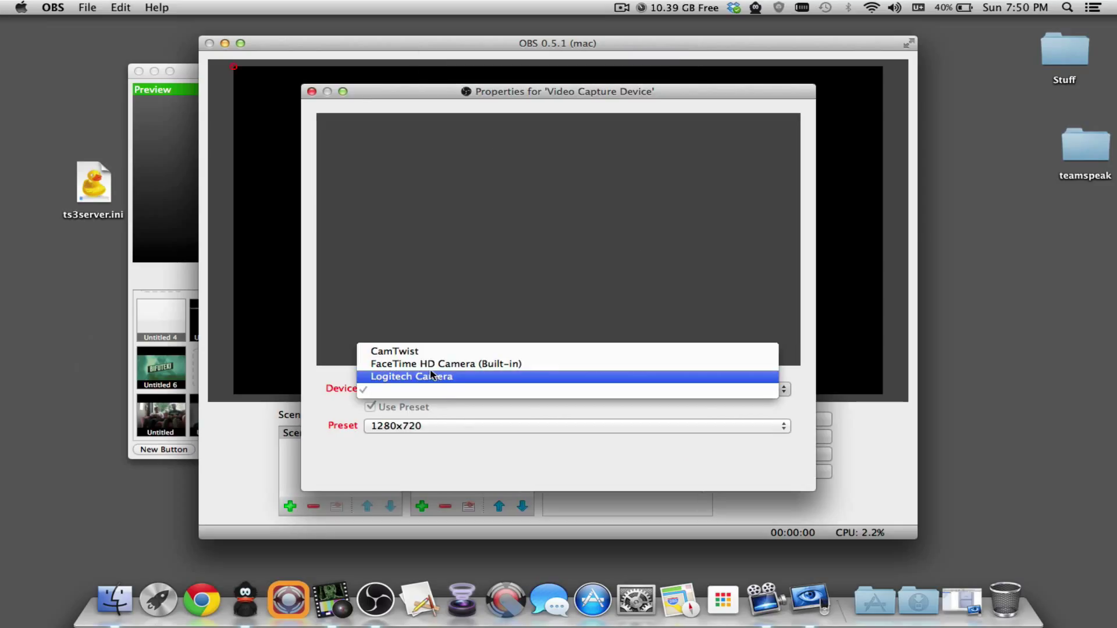
click(394, 352)
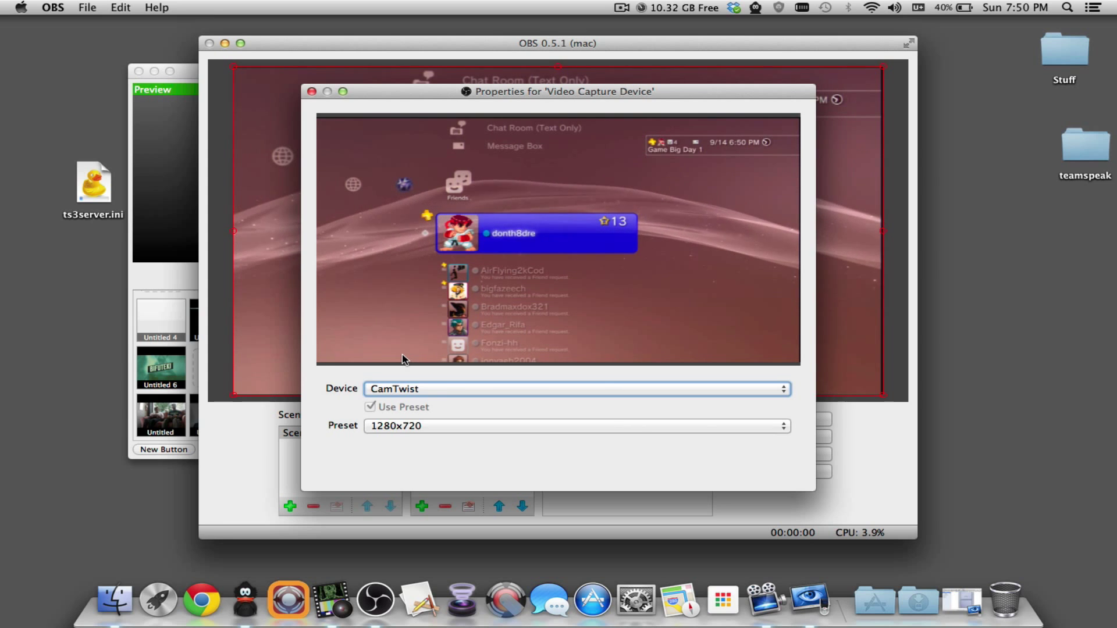
mouse_move(316, 60)
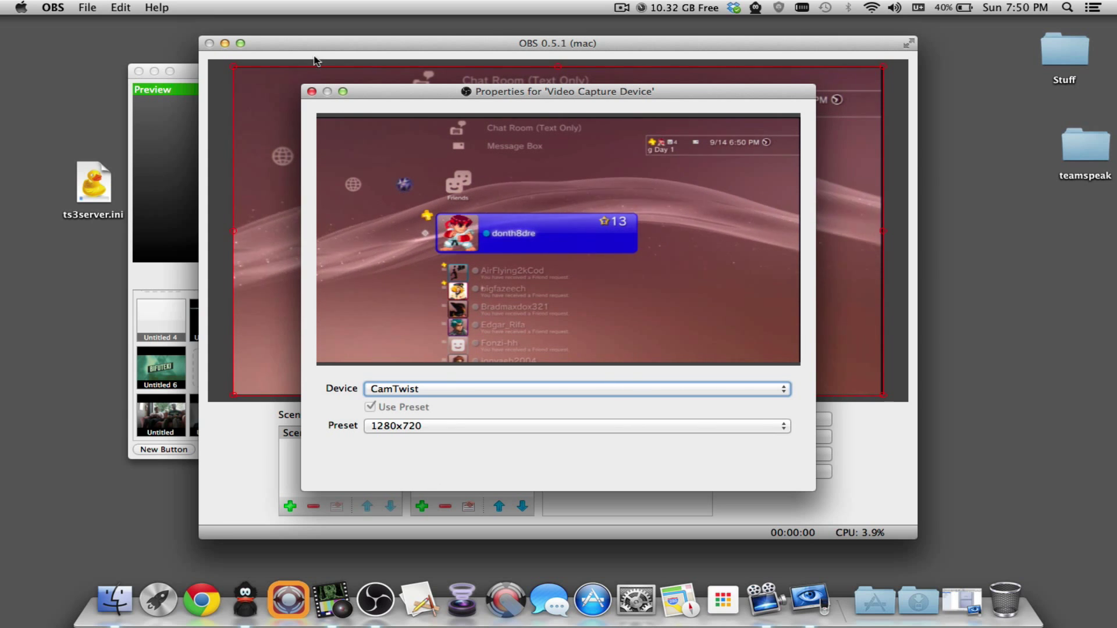
click(310, 91)
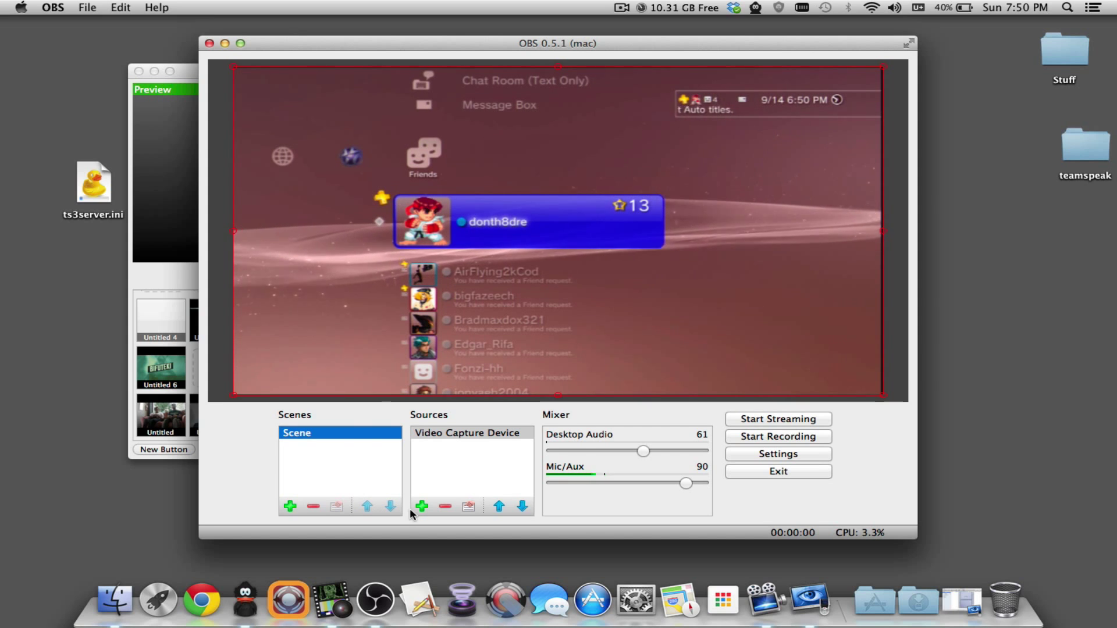
- Add a new Image source and bring up its picture file chooser via Browse
click(421, 505)
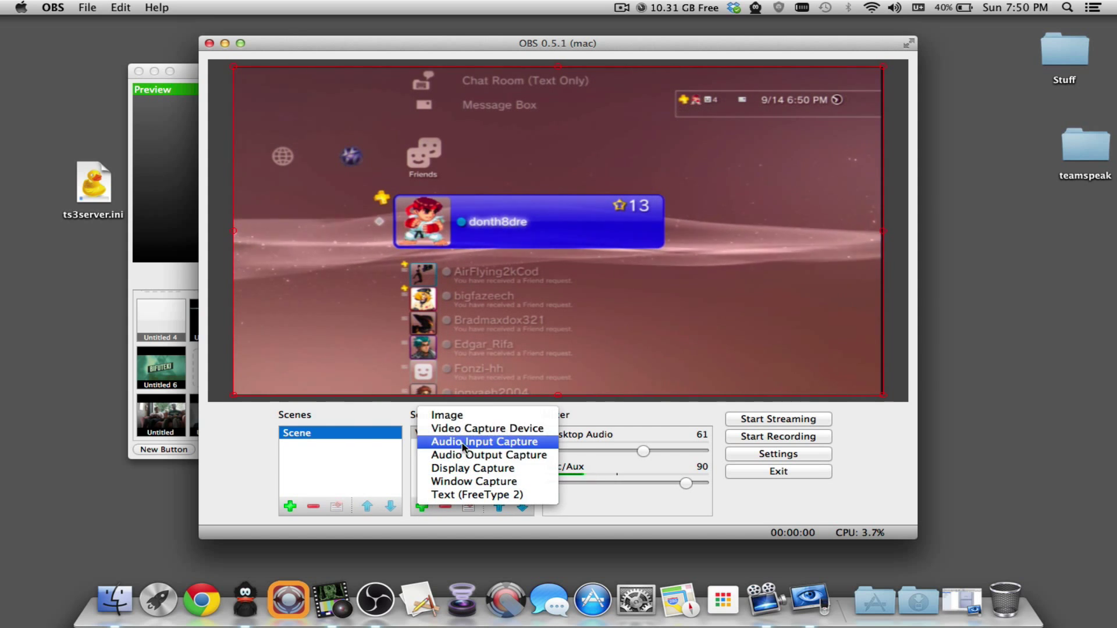
click(447, 415)
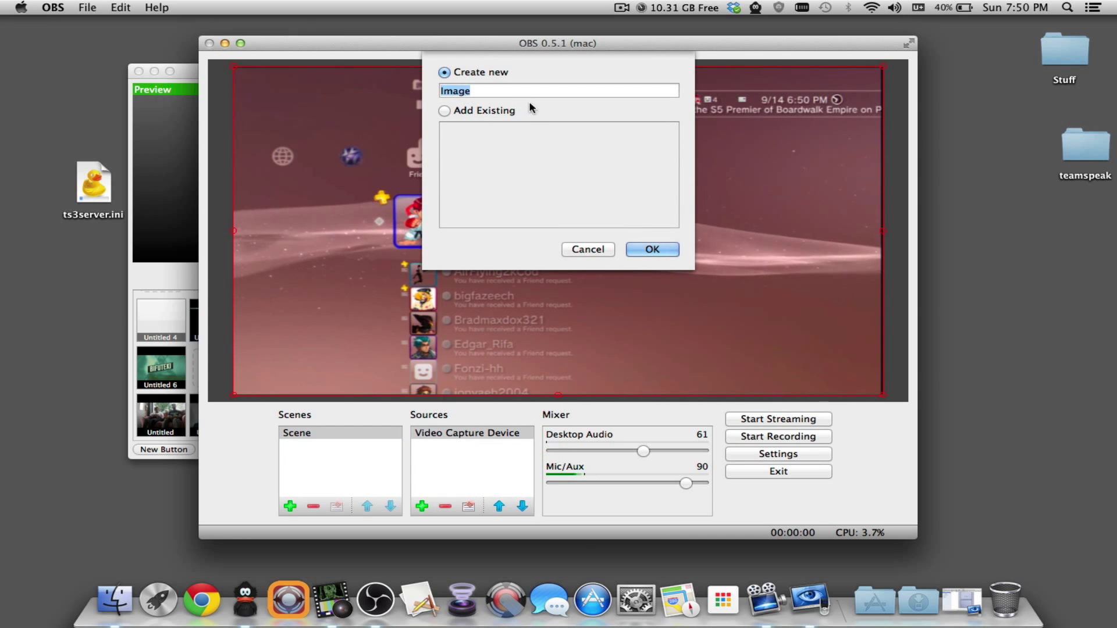
click(650, 250)
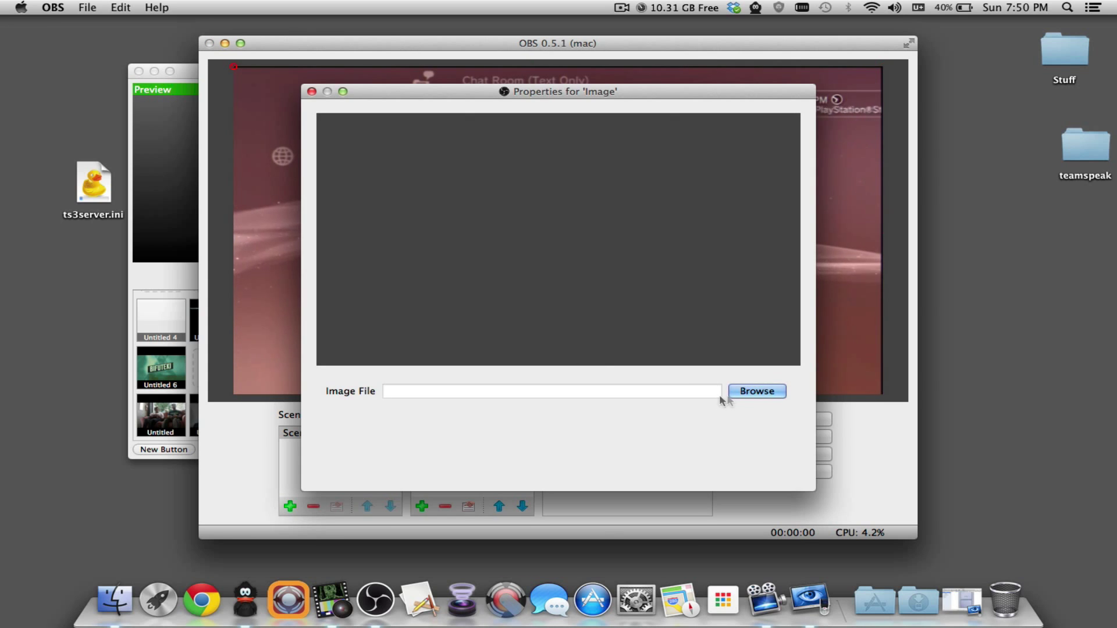
click(757, 391)
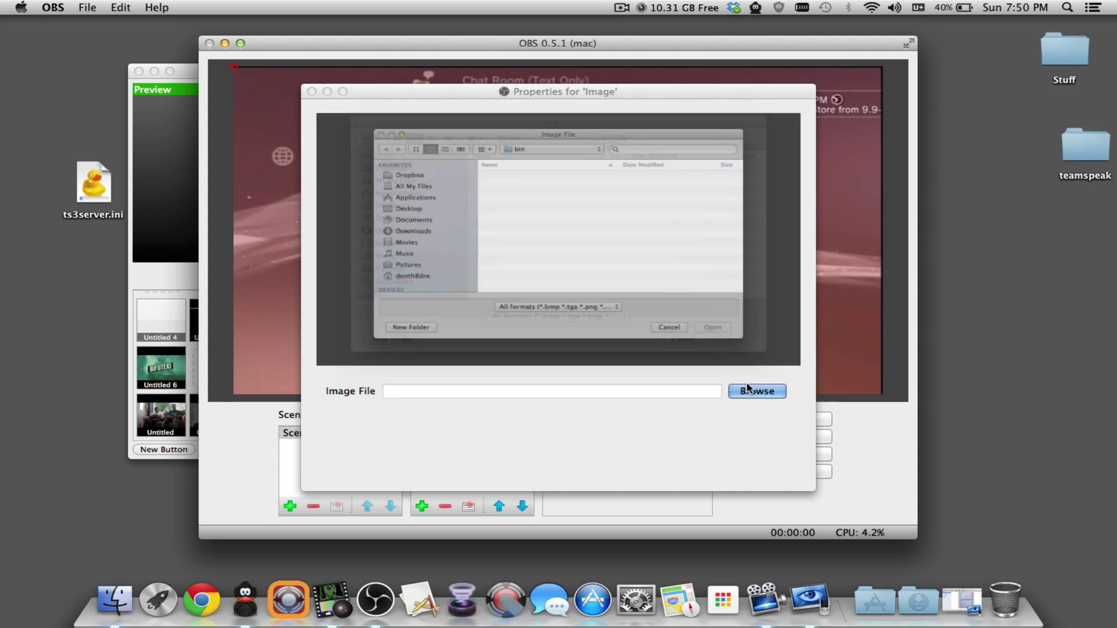
click(756, 391)
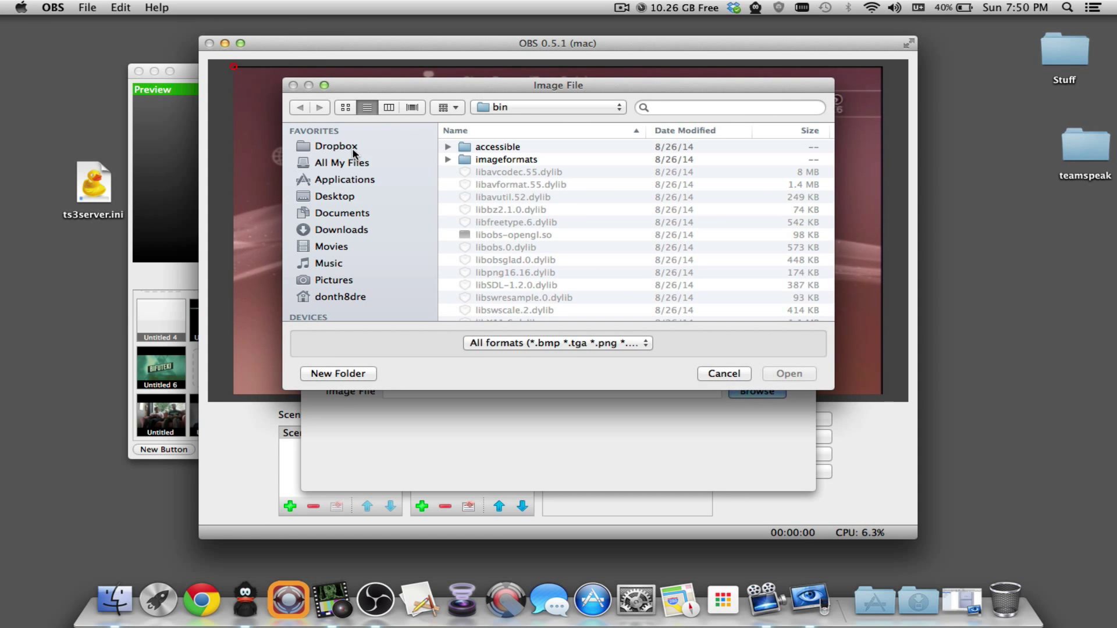
- Navigate Dropbox's Stream (1) images folder and select mlg-andre.png
click(336, 146)
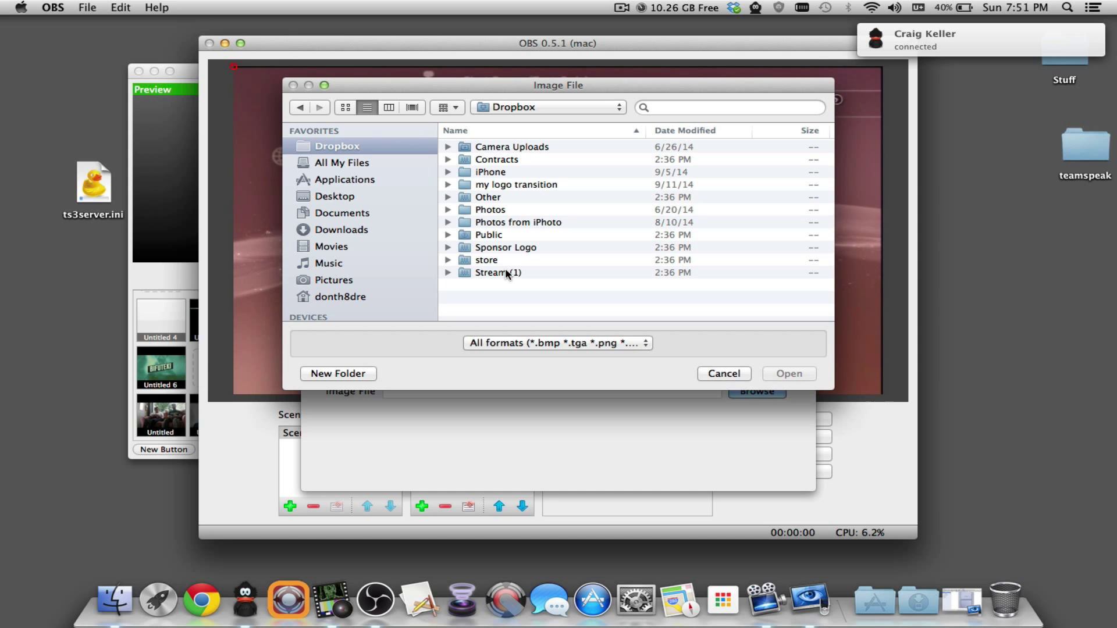
double_click(499, 272)
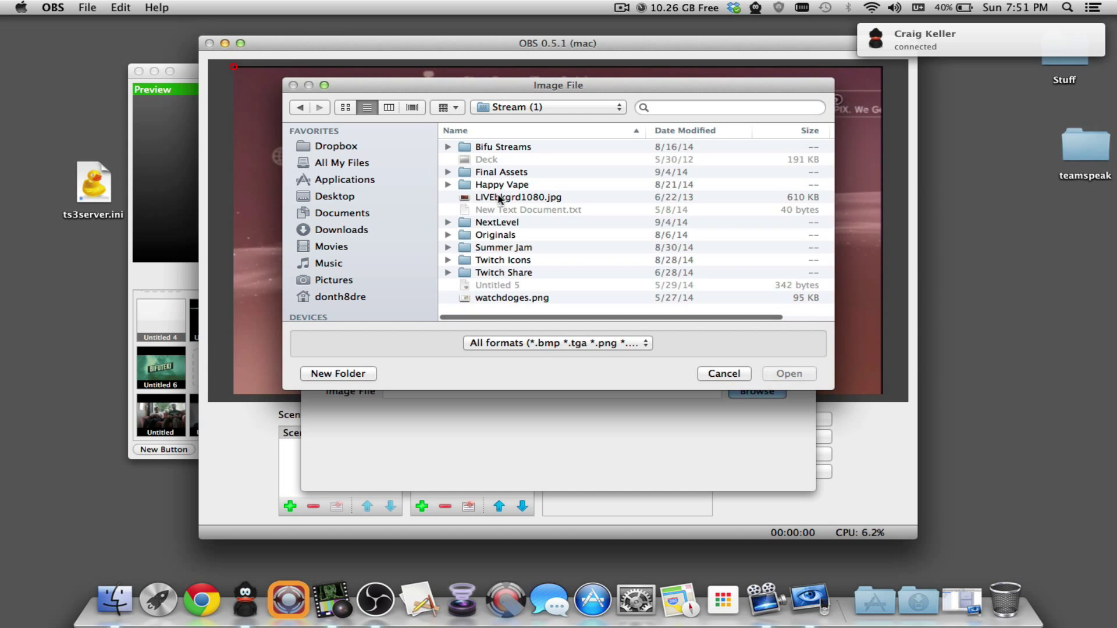
double_click(502, 146)
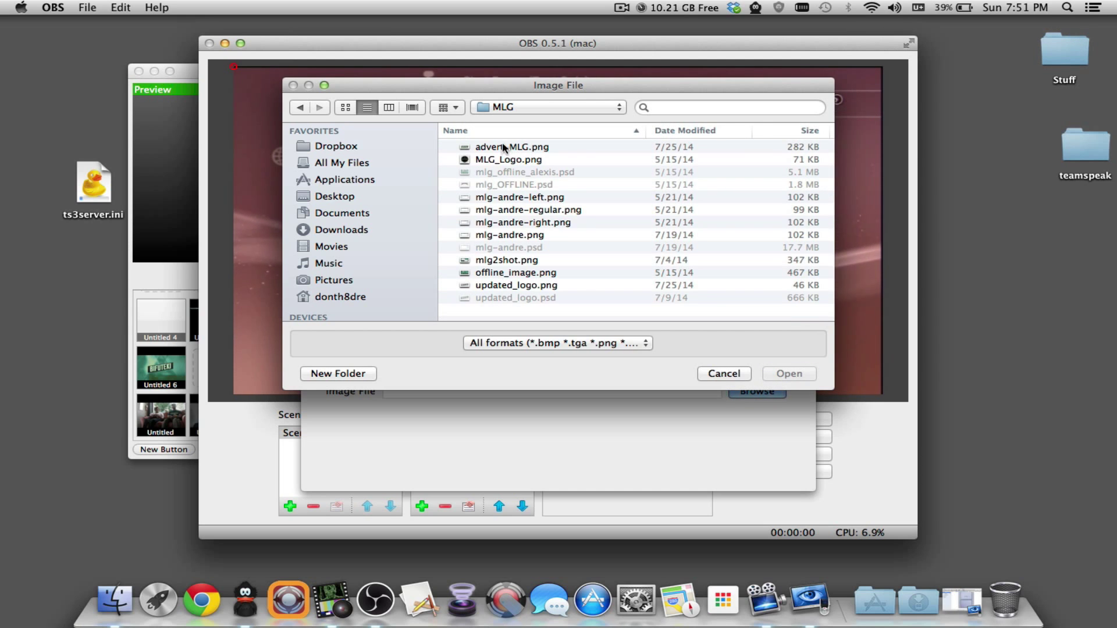
mouse_move(509, 245)
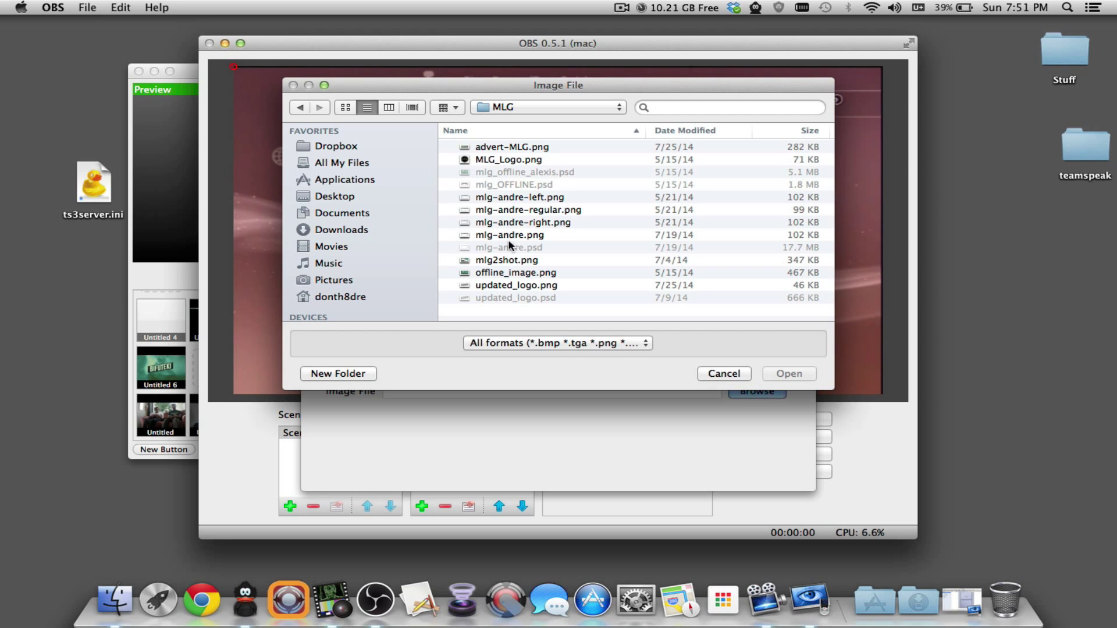
click(509, 235)
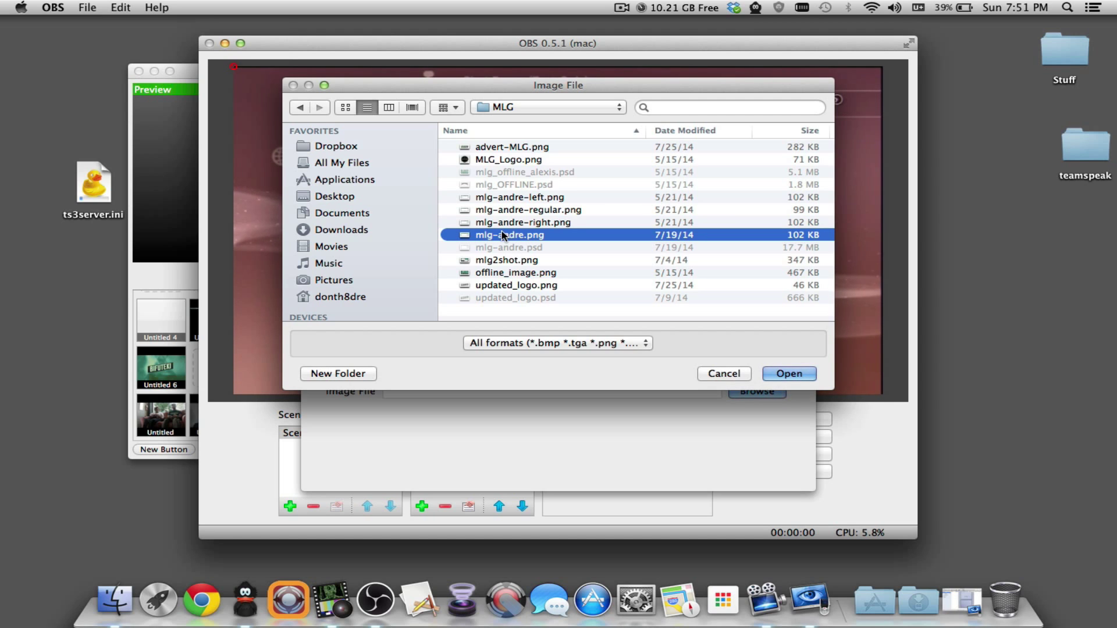
mouse_move(505, 217)
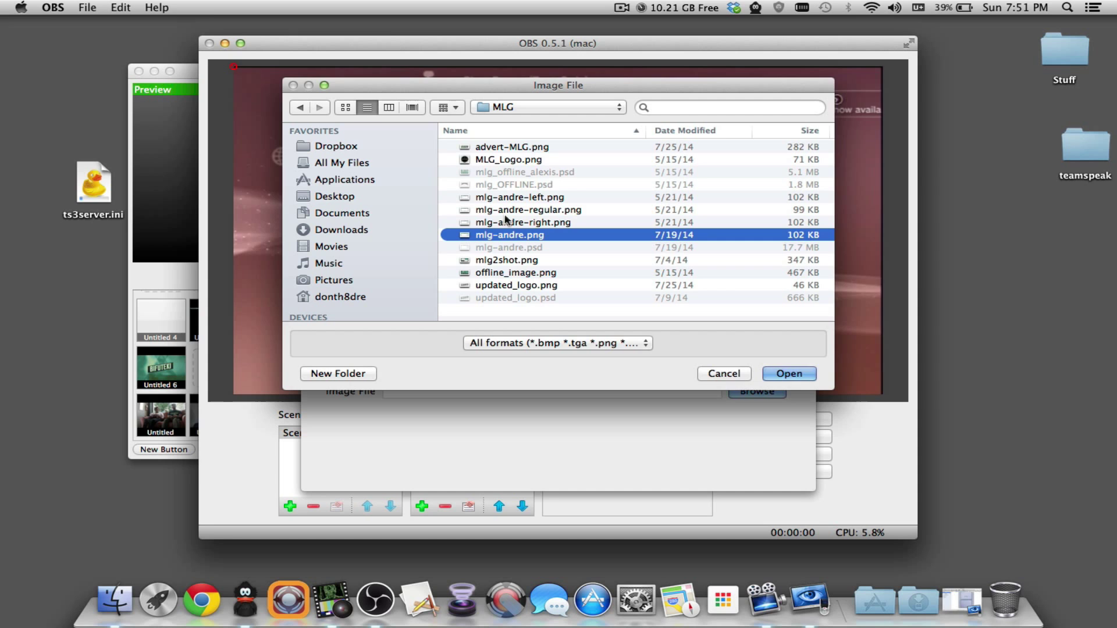
- Load mlg-andre.png into the Image source and confirm its properties
click(788, 373)
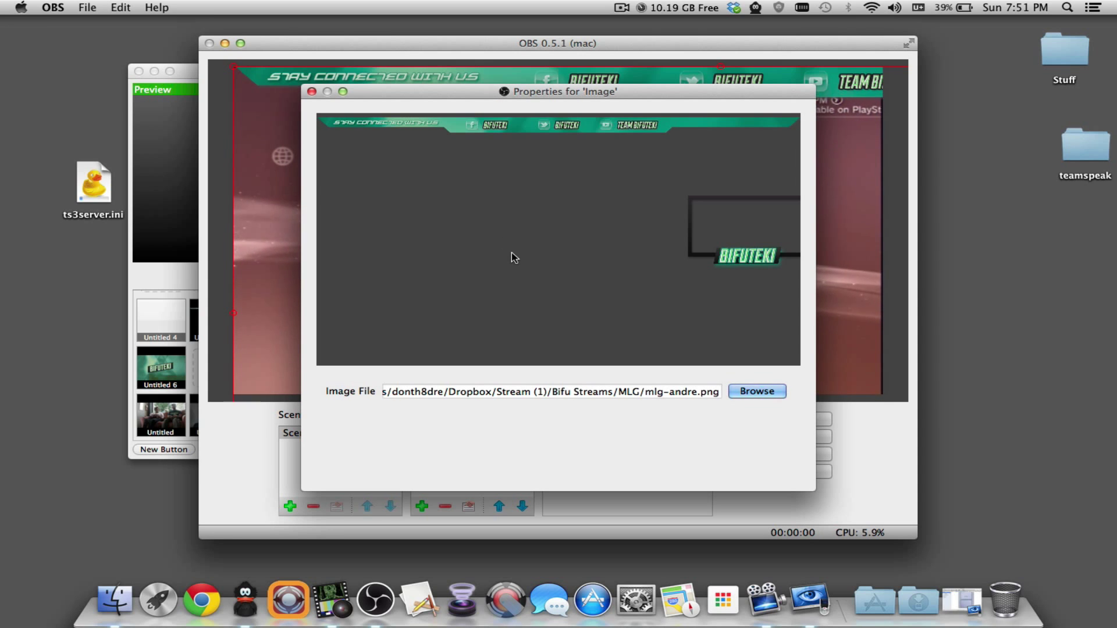
click(311, 92)
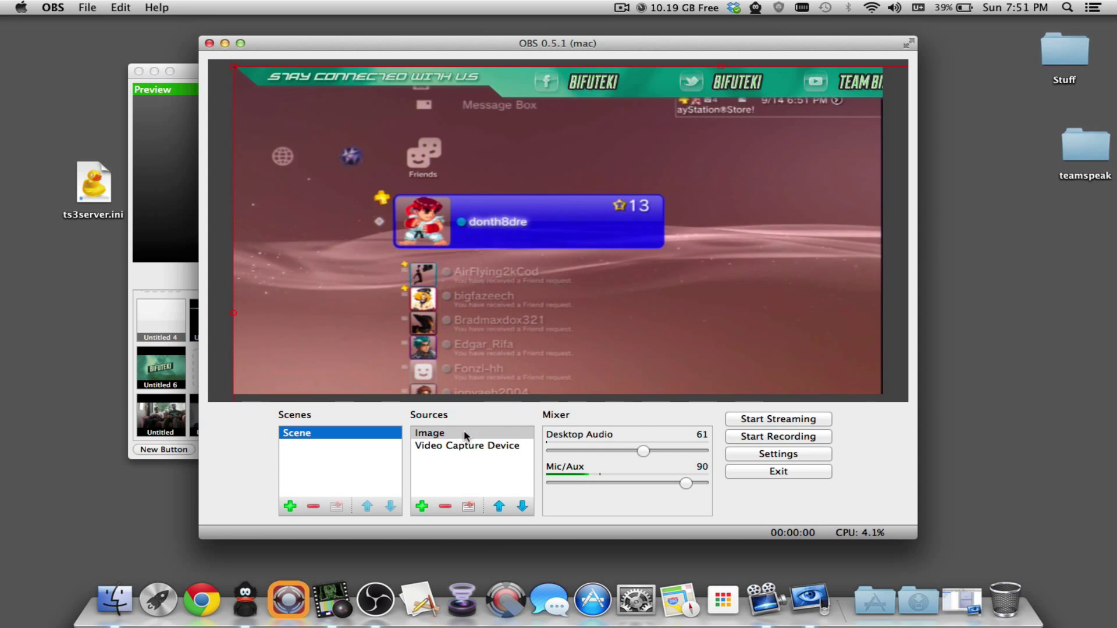
right_click(430, 432)
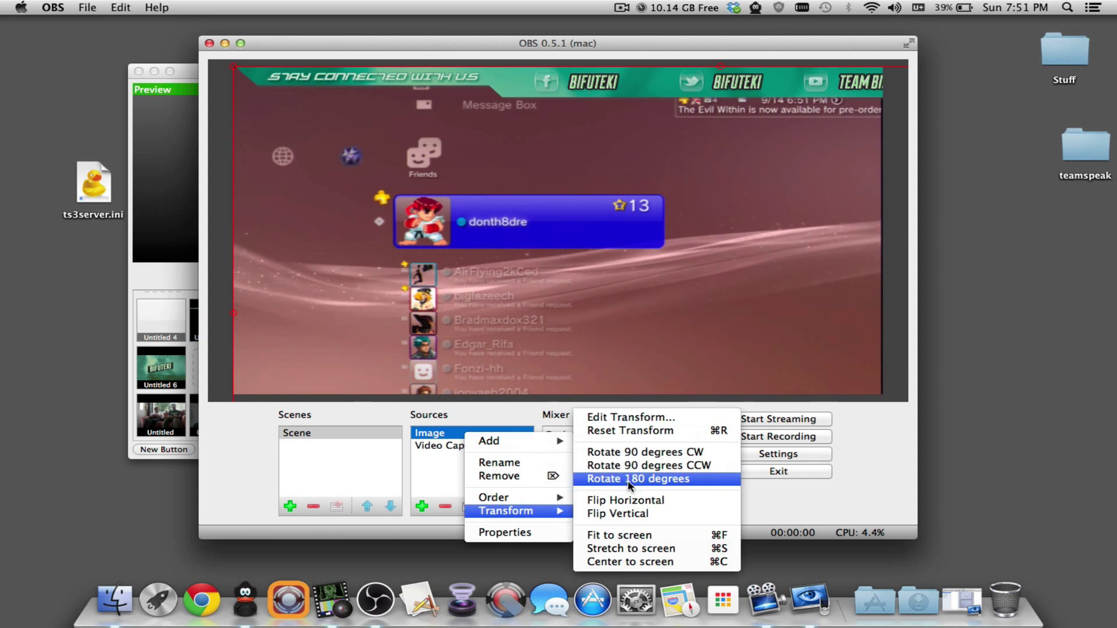
mouse_move(634, 535)
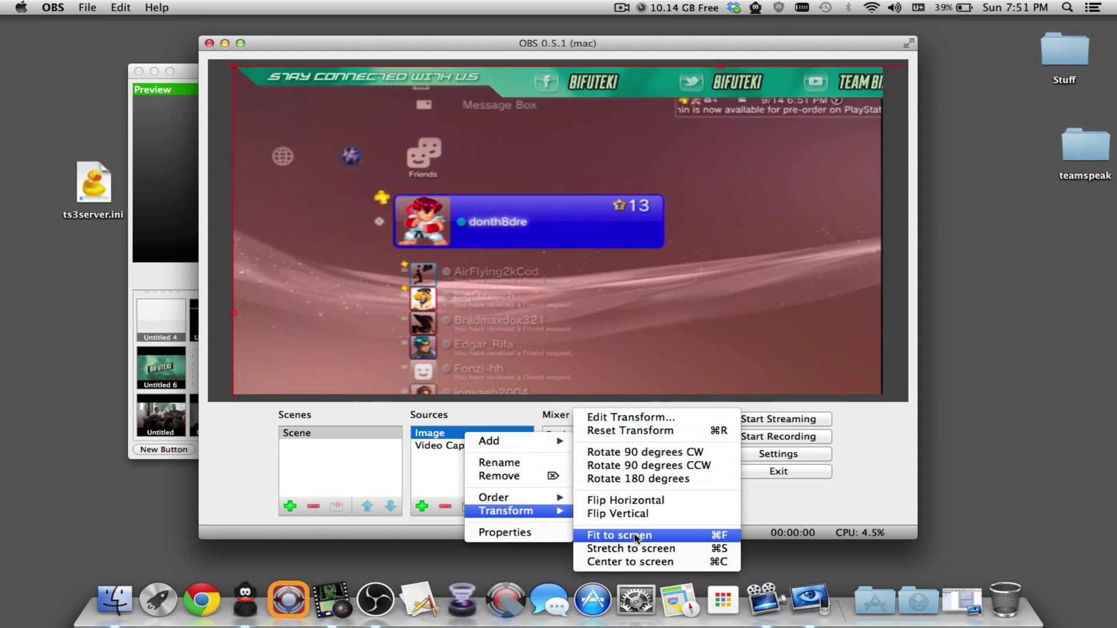
- Fit the banner image to the full screen, then begin removing the Image source
click(618, 535)
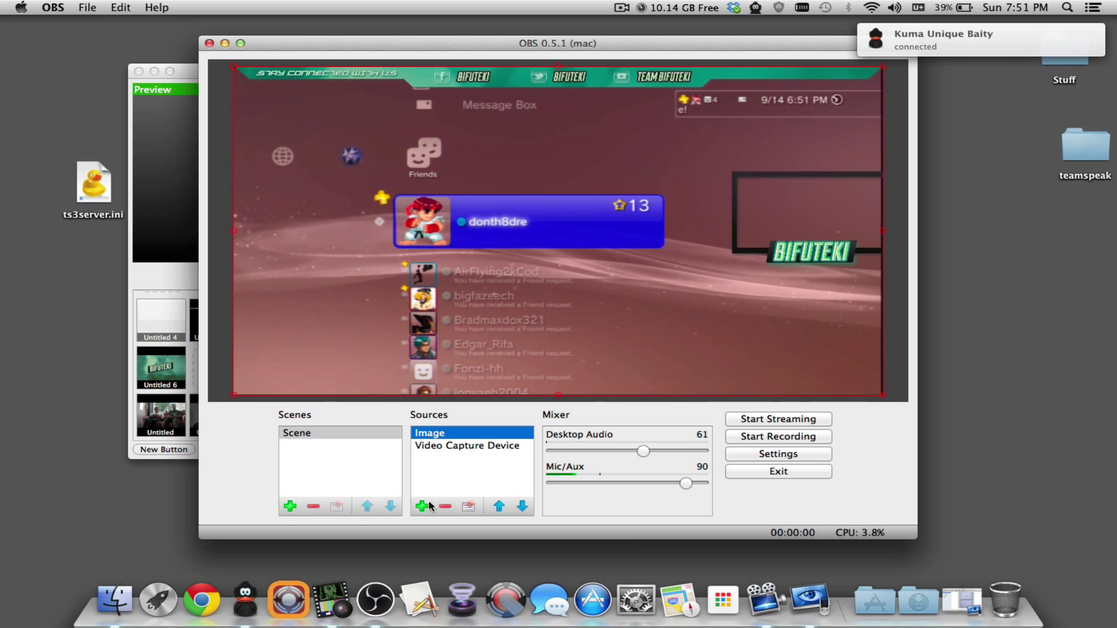
click(445, 507)
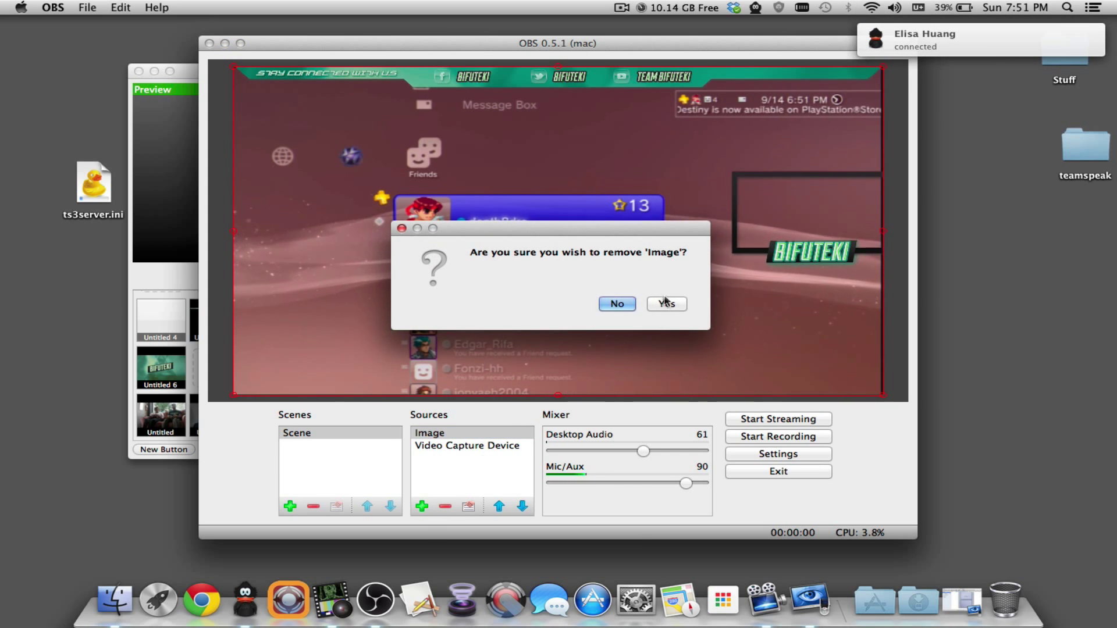
- Confirm removing the Image overlay so only the video capture feed remains
click(665, 304)
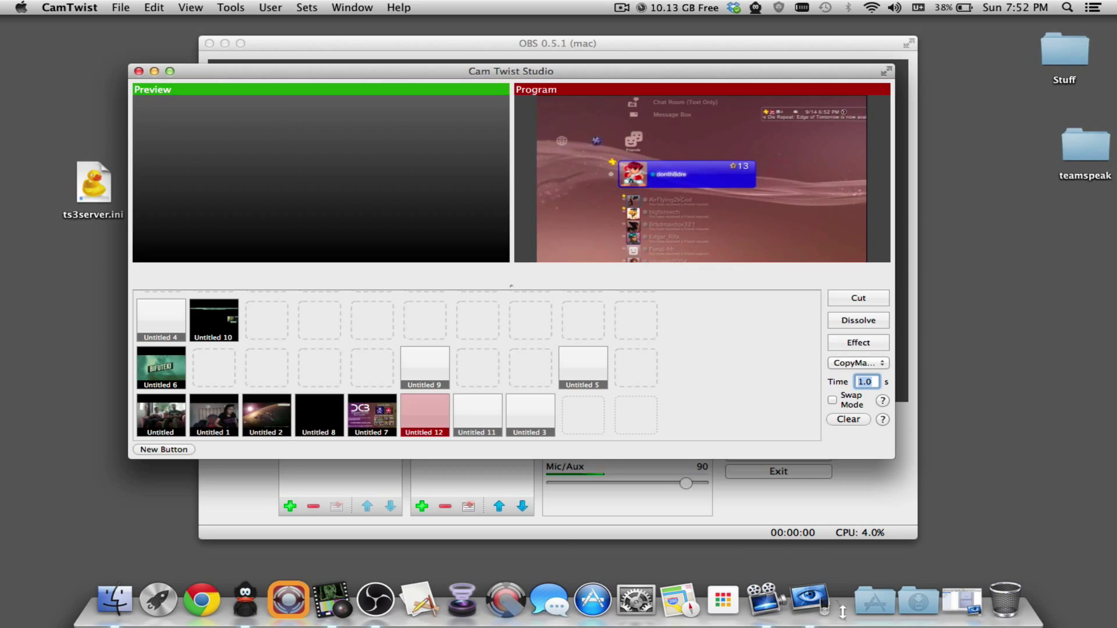
- Launch RECentral from the Dock's Applications stack
click(723, 599)
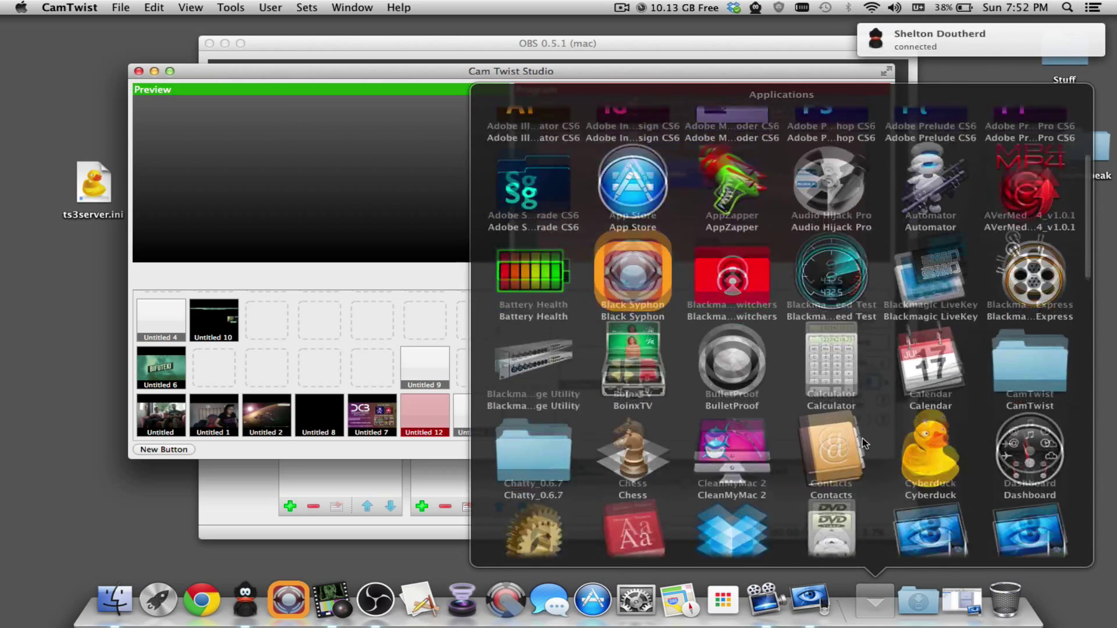
scroll(down, 3)
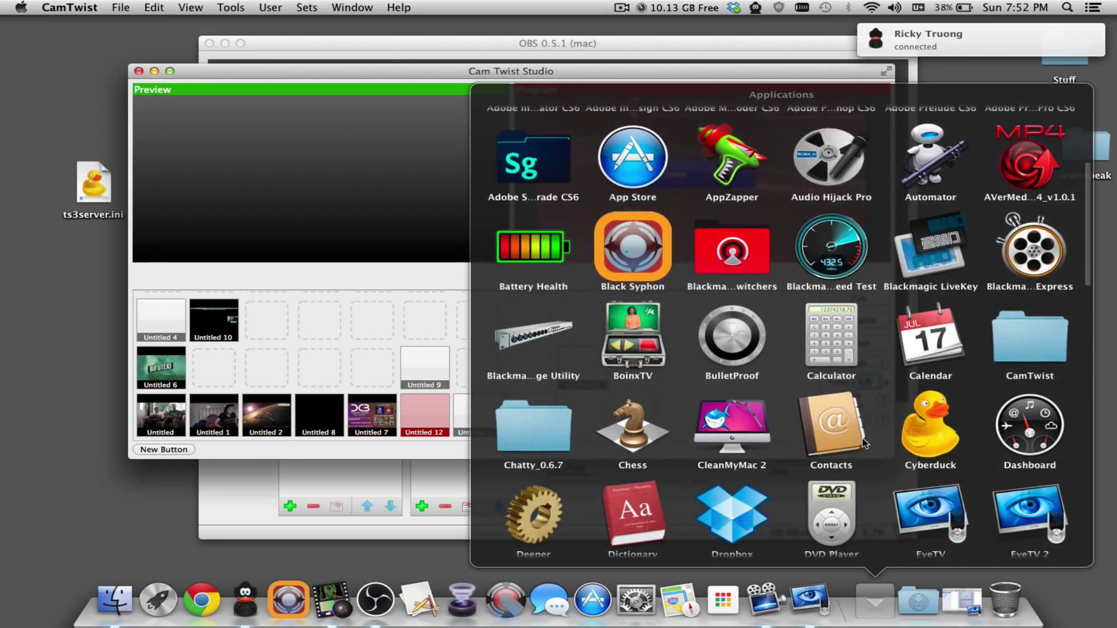
scroll(down, 3)
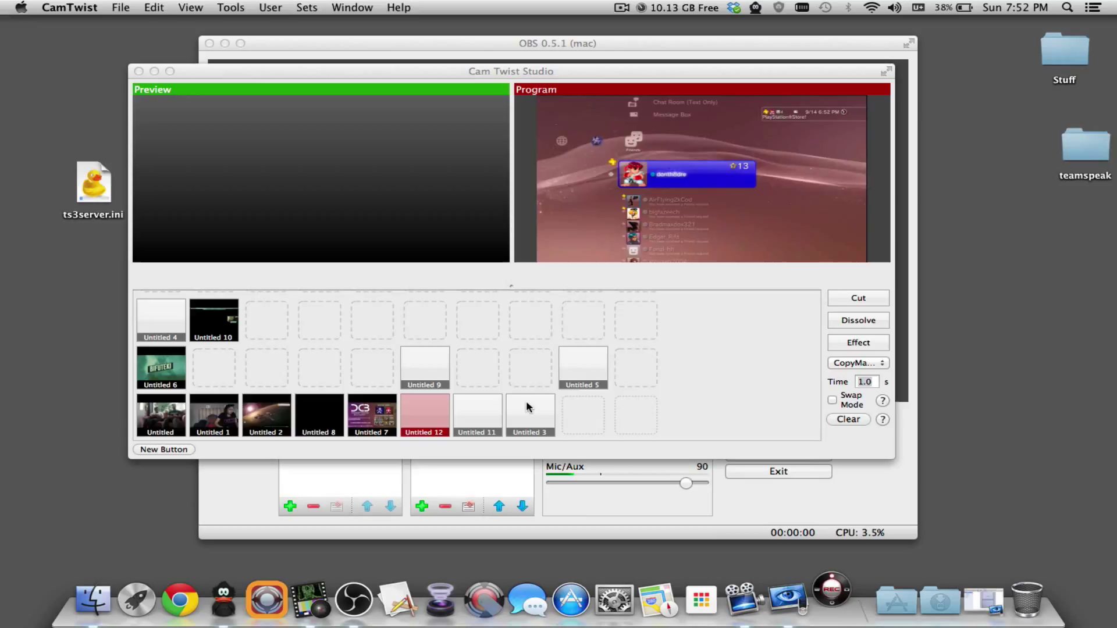
click(828, 599)
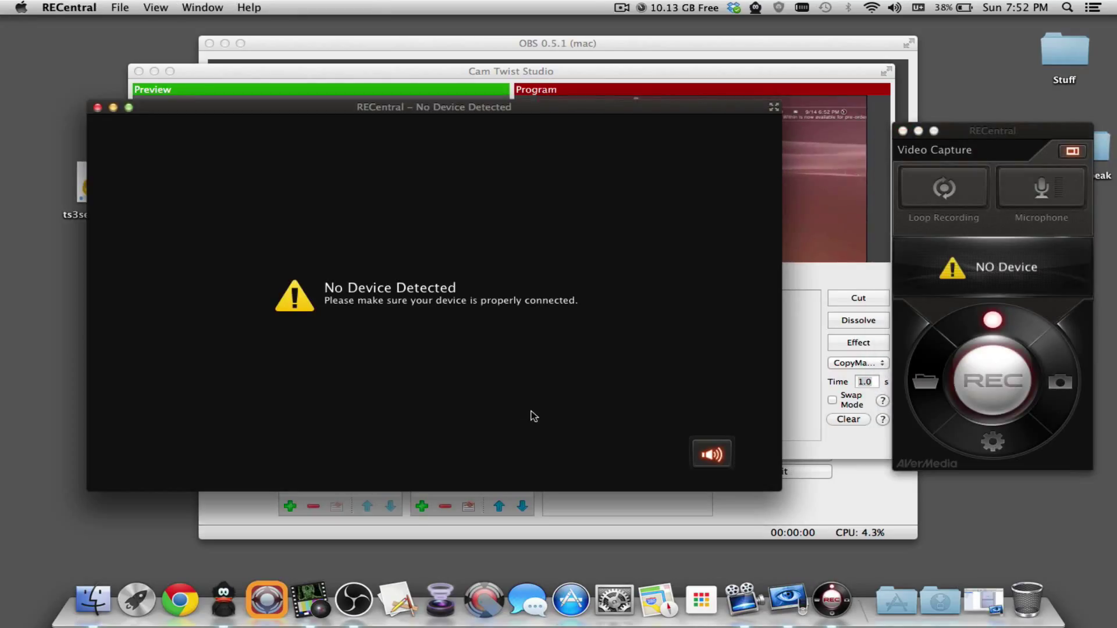
mouse_move(288, 116)
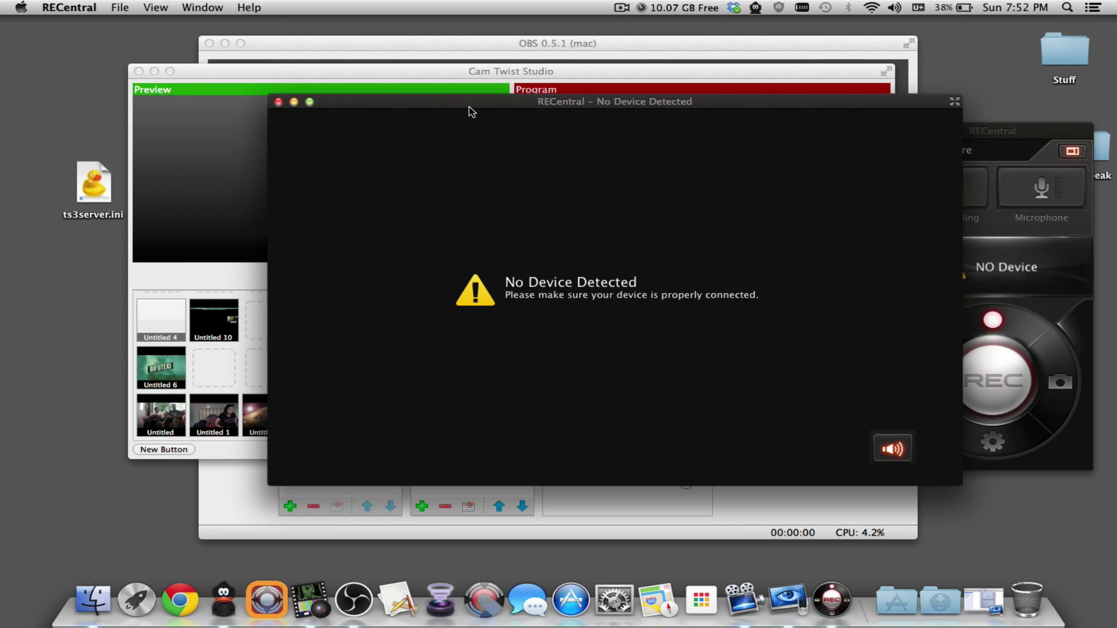
mouse_move(699, 602)
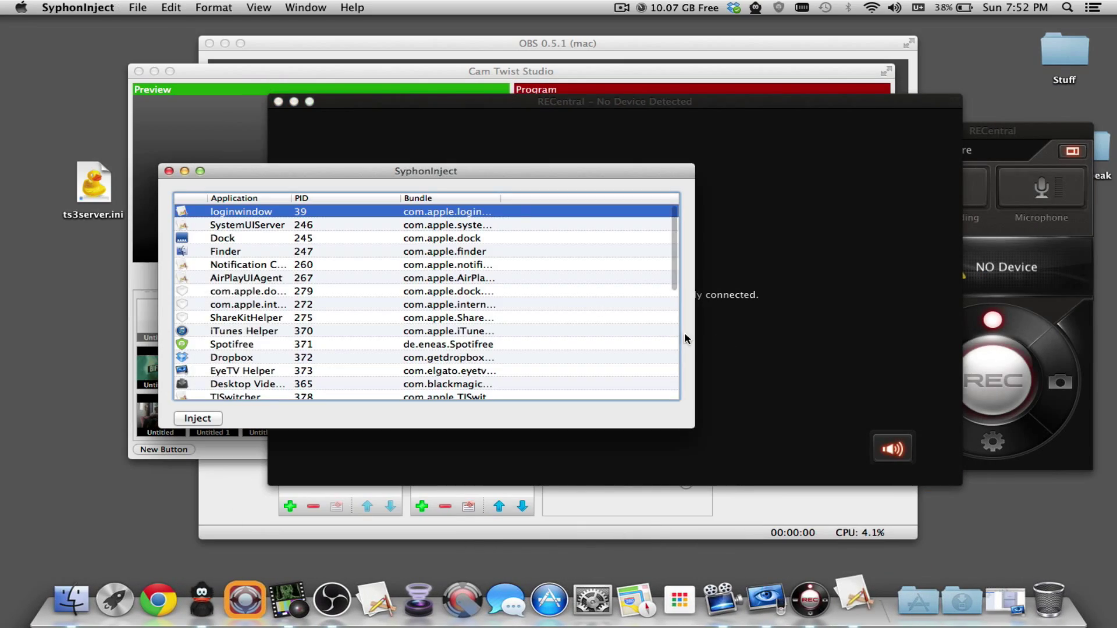
- In SyphonInject, select RECentral from the running applications list
click(245, 379)
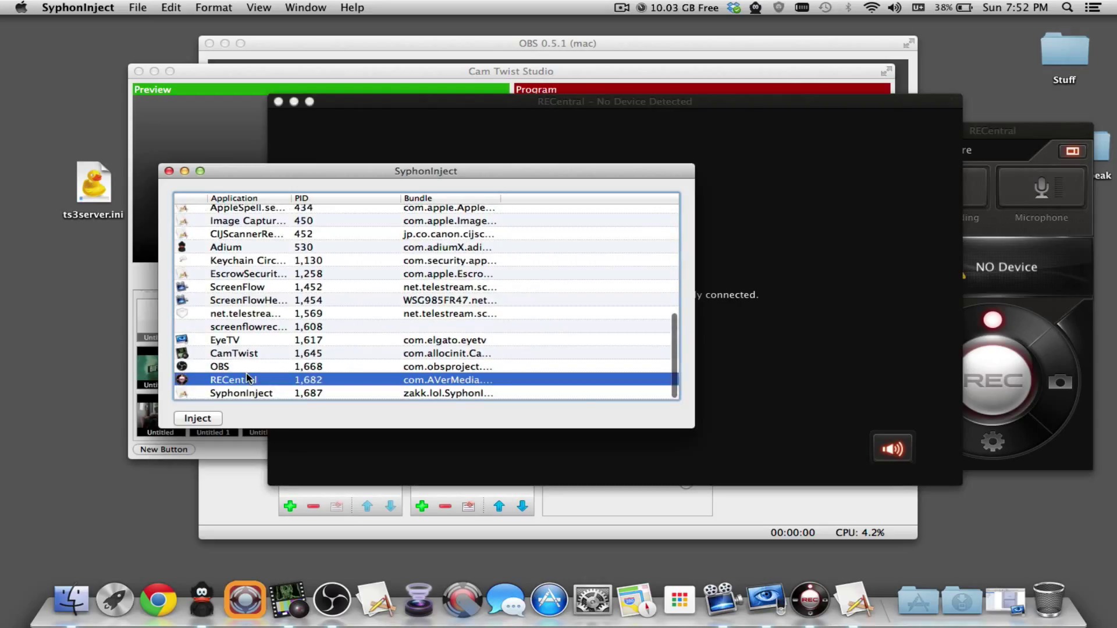
mouse_move(356, 496)
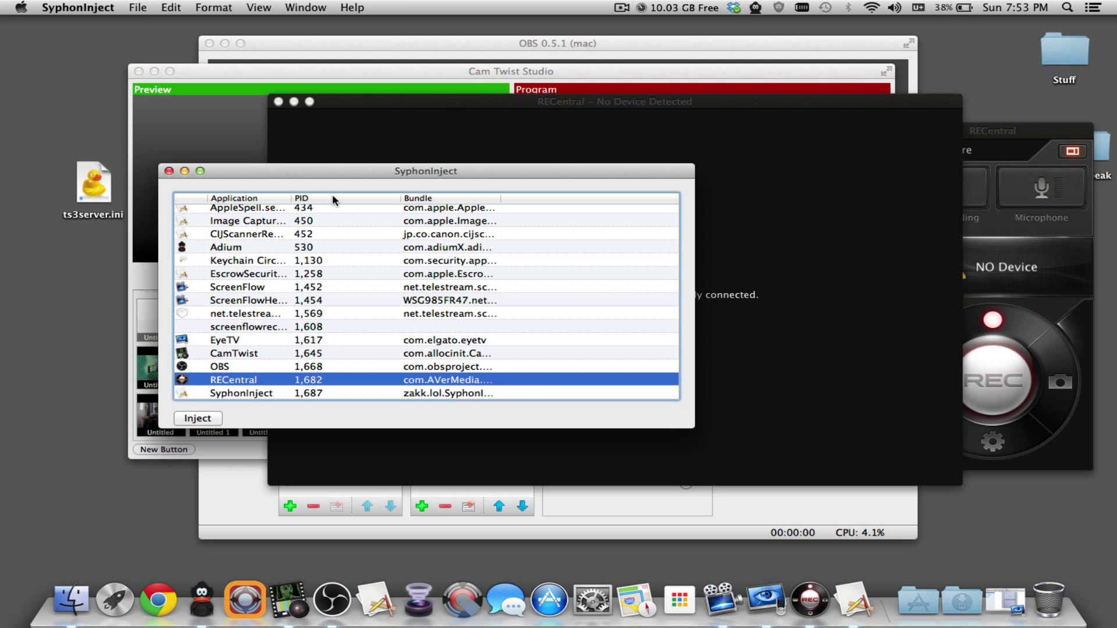
click(198, 418)
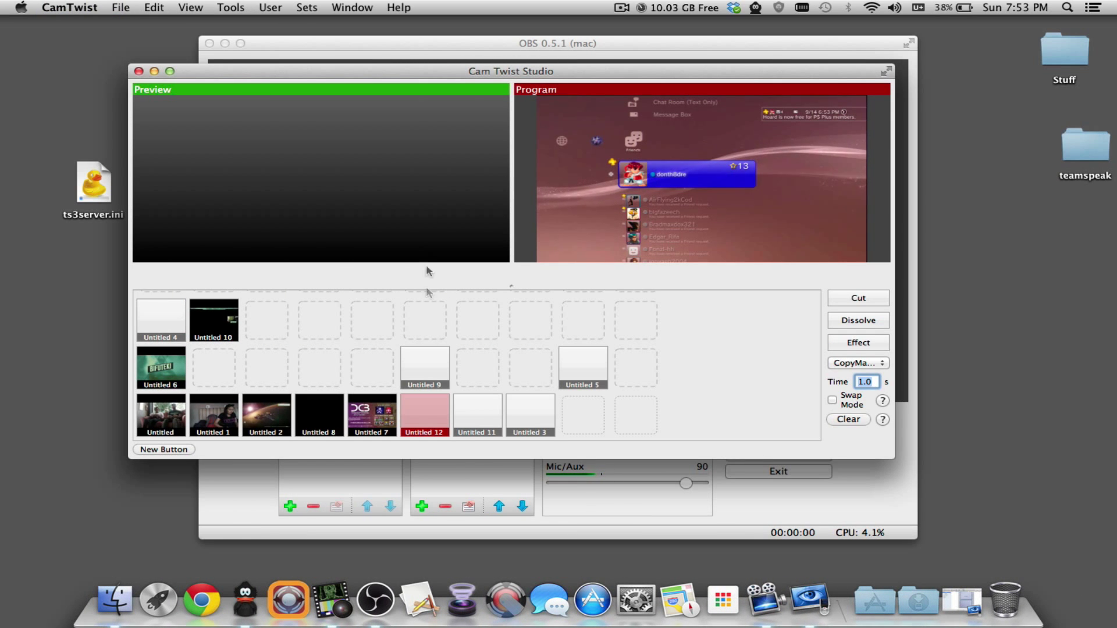
mouse_move(455, 495)
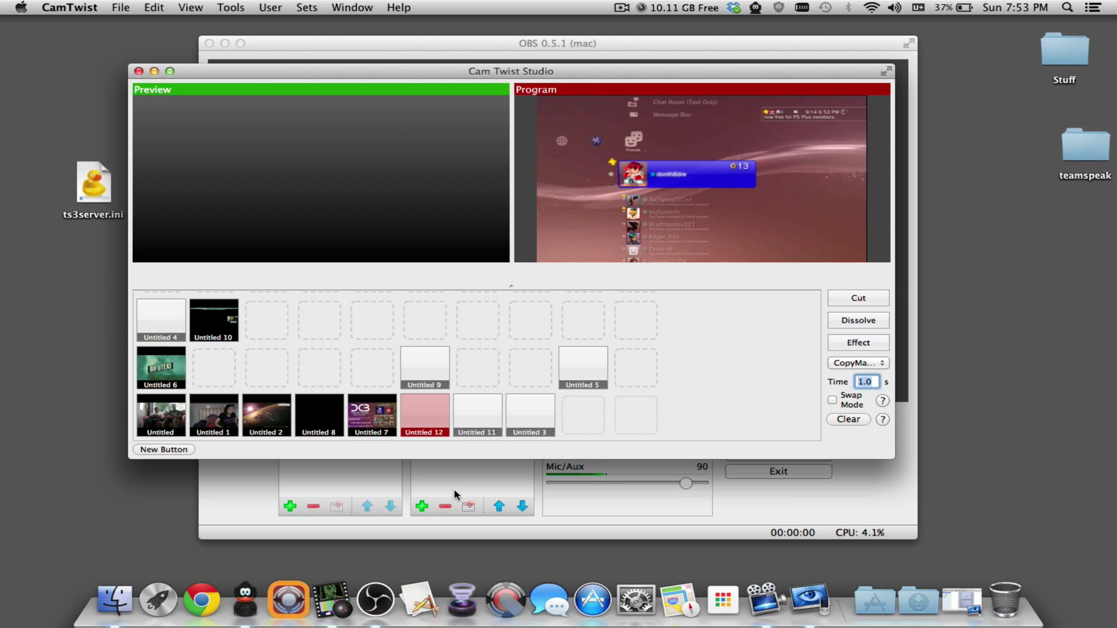
click(555, 43)
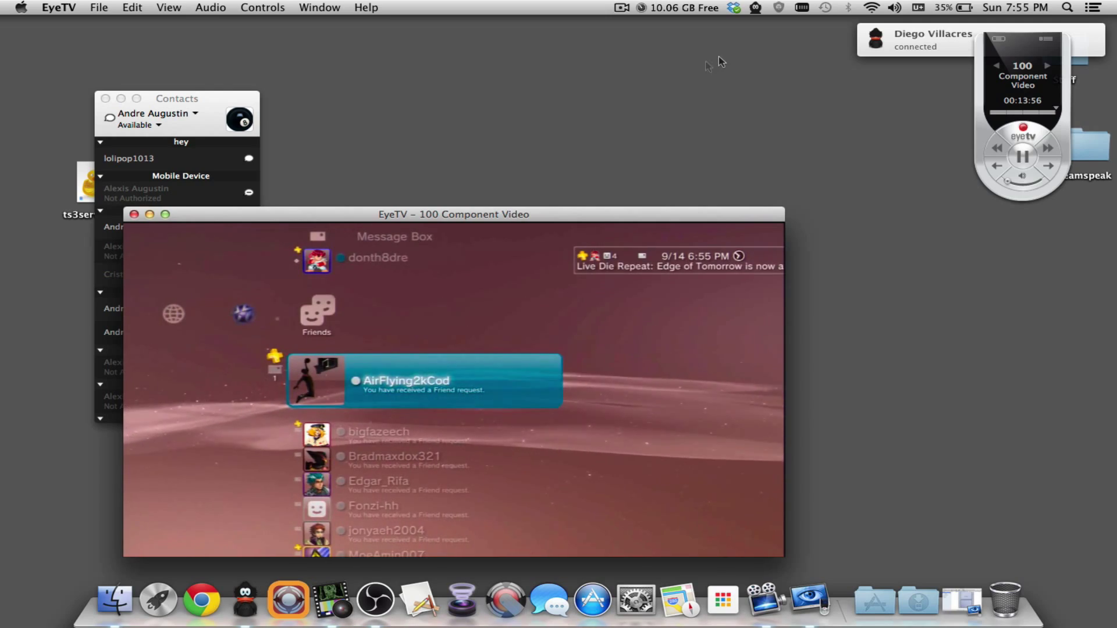
- Bring the EyeTV Component Video window with the console friends screen to the front
click(375, 598)
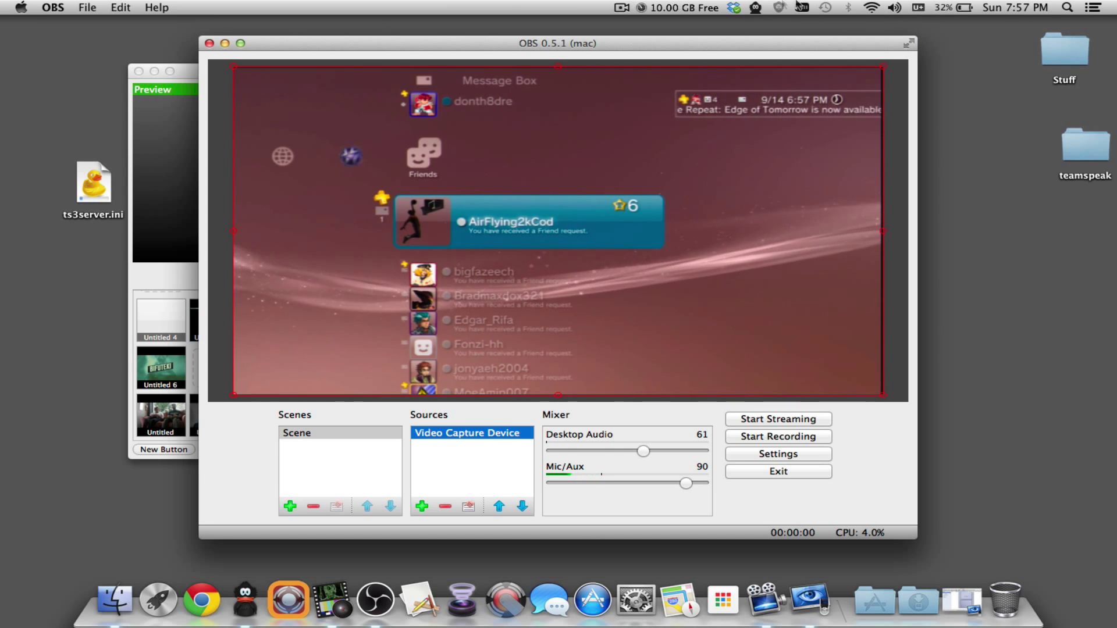
click(621, 7)
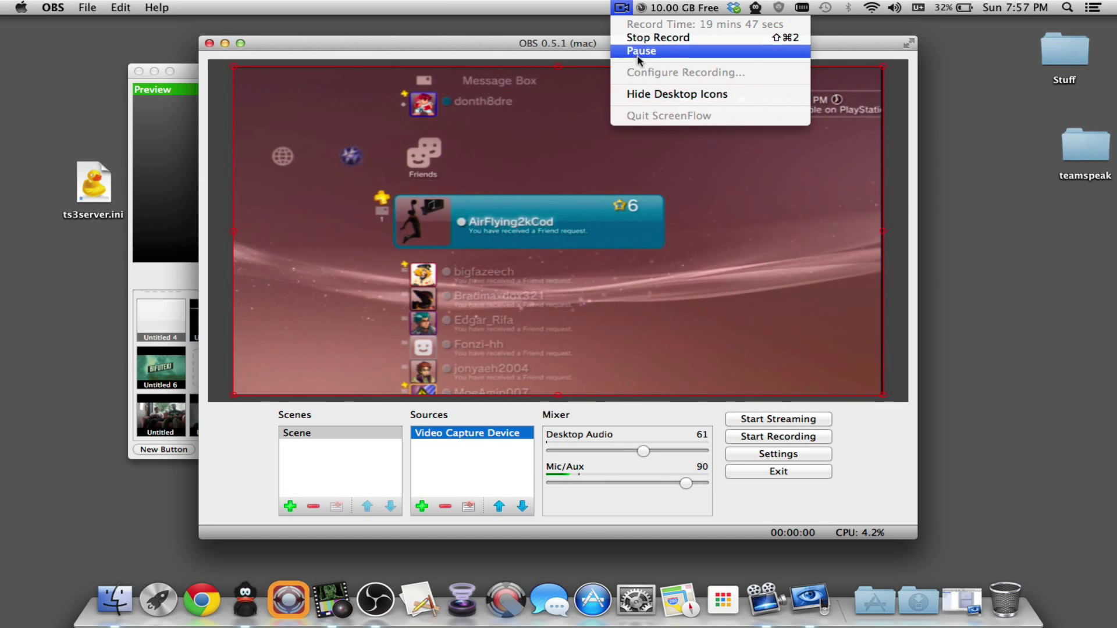